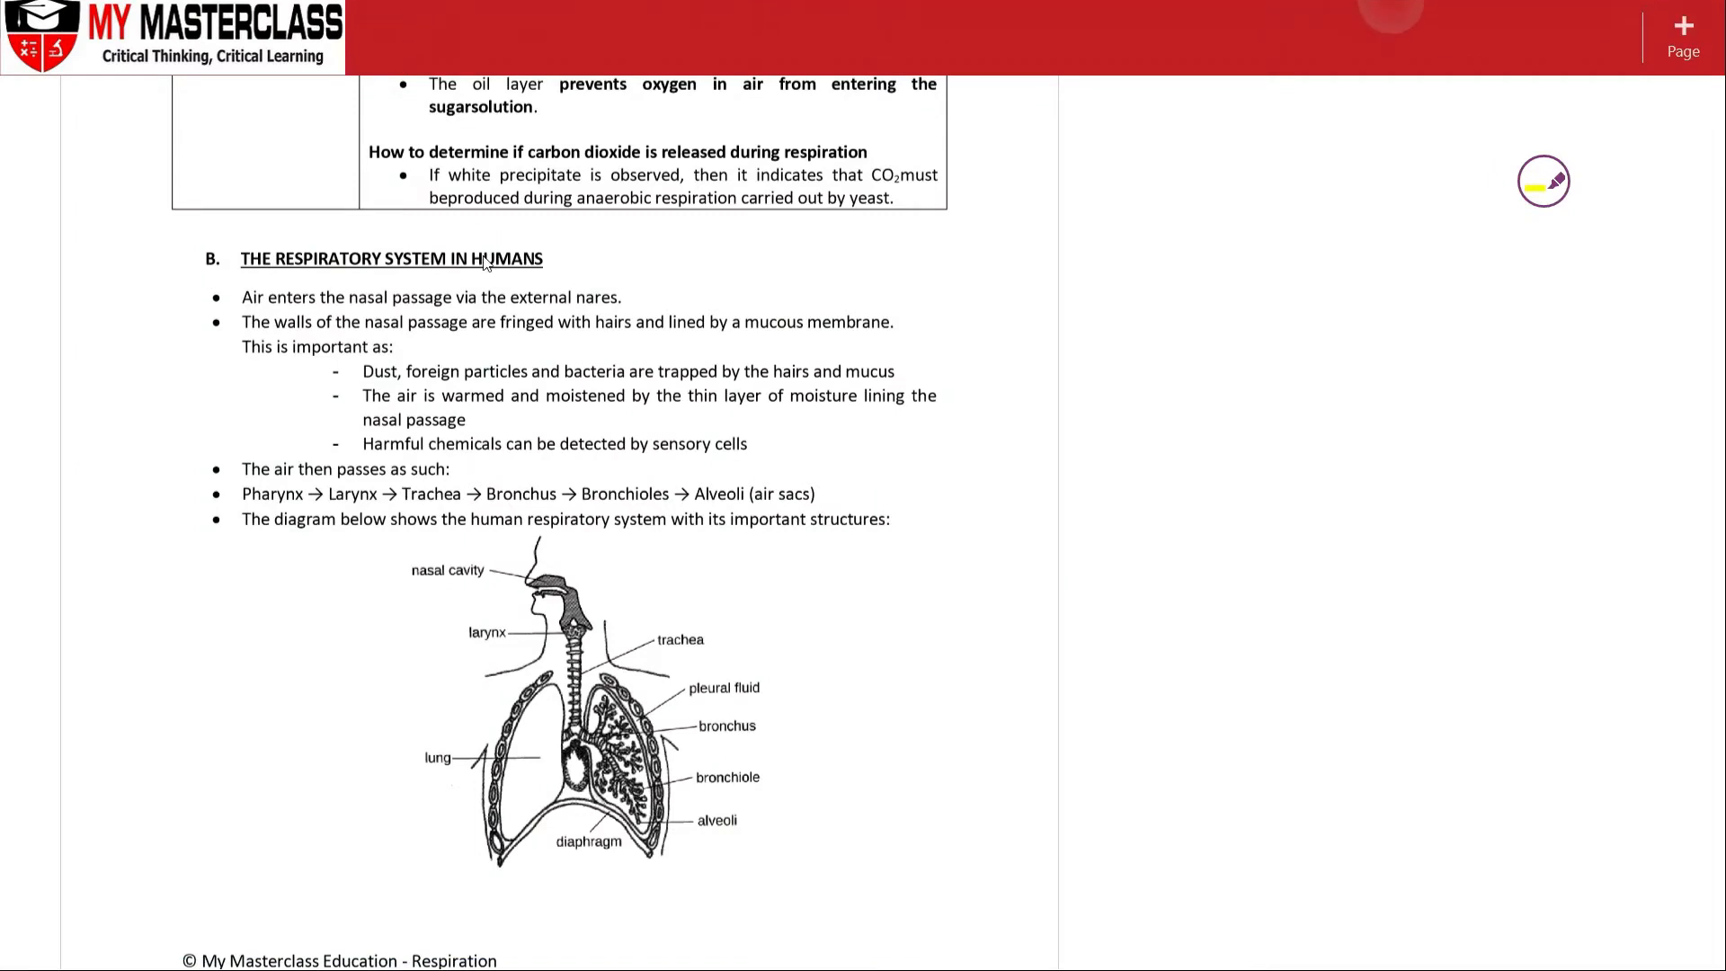
{"action": "mouse_move", "coordinate": [397, 241]}
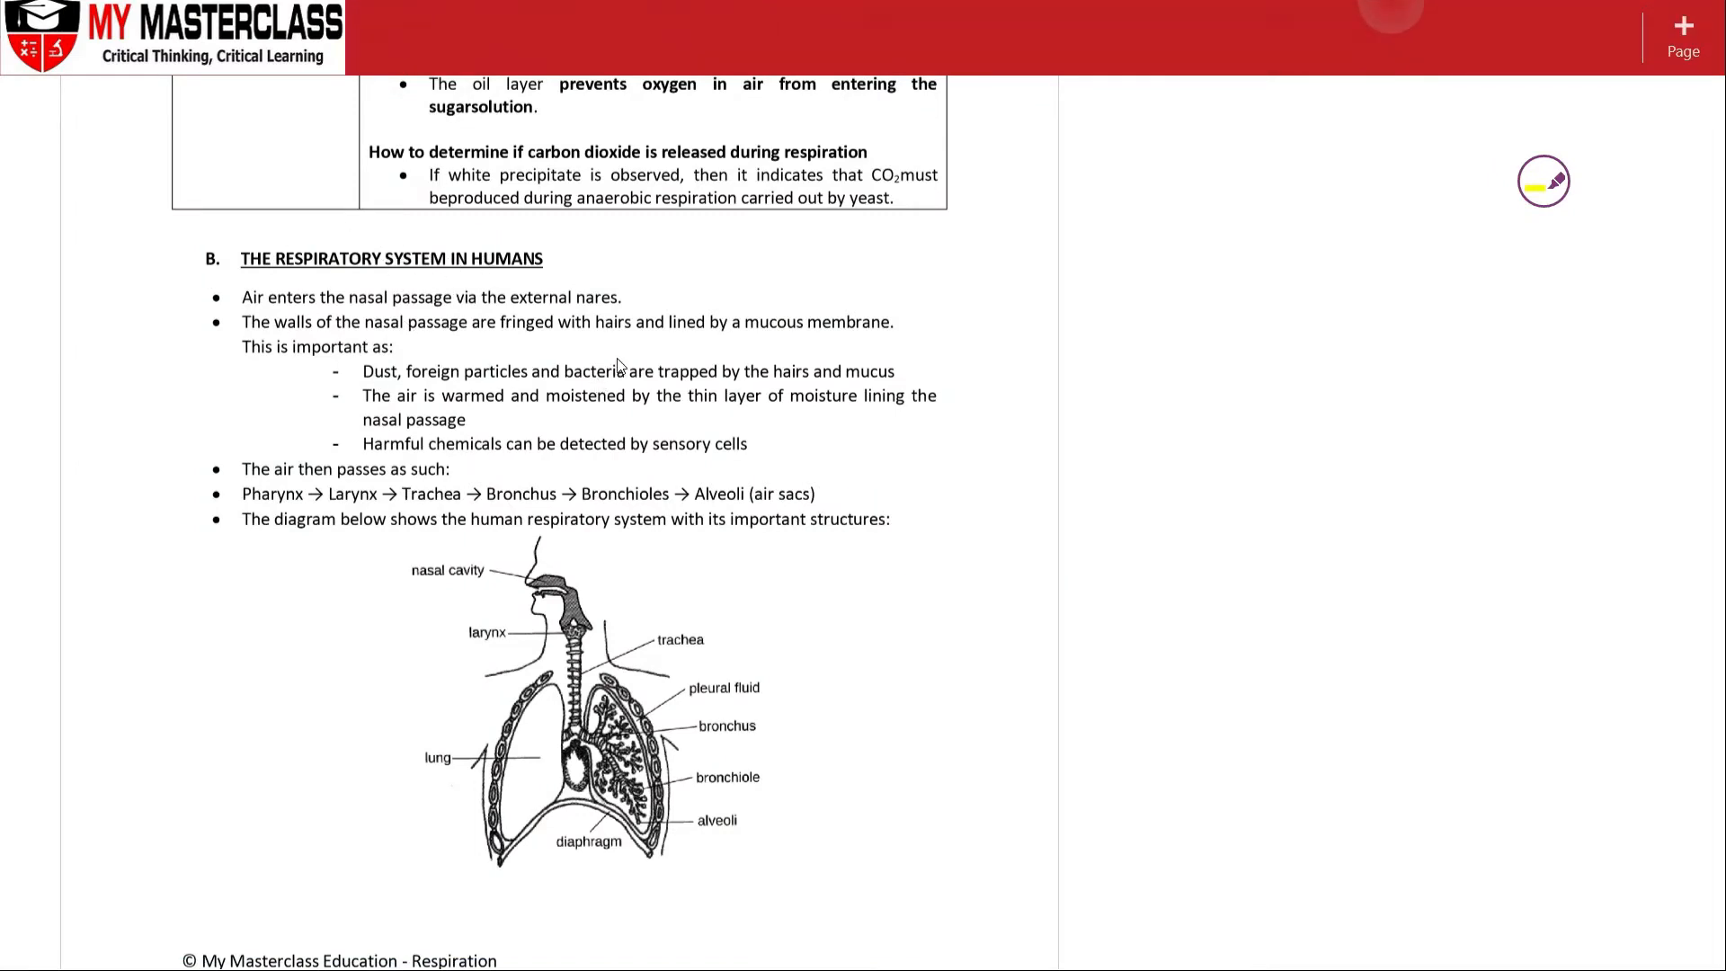
{"action": "mouse_move", "coordinate": [382, 756]}
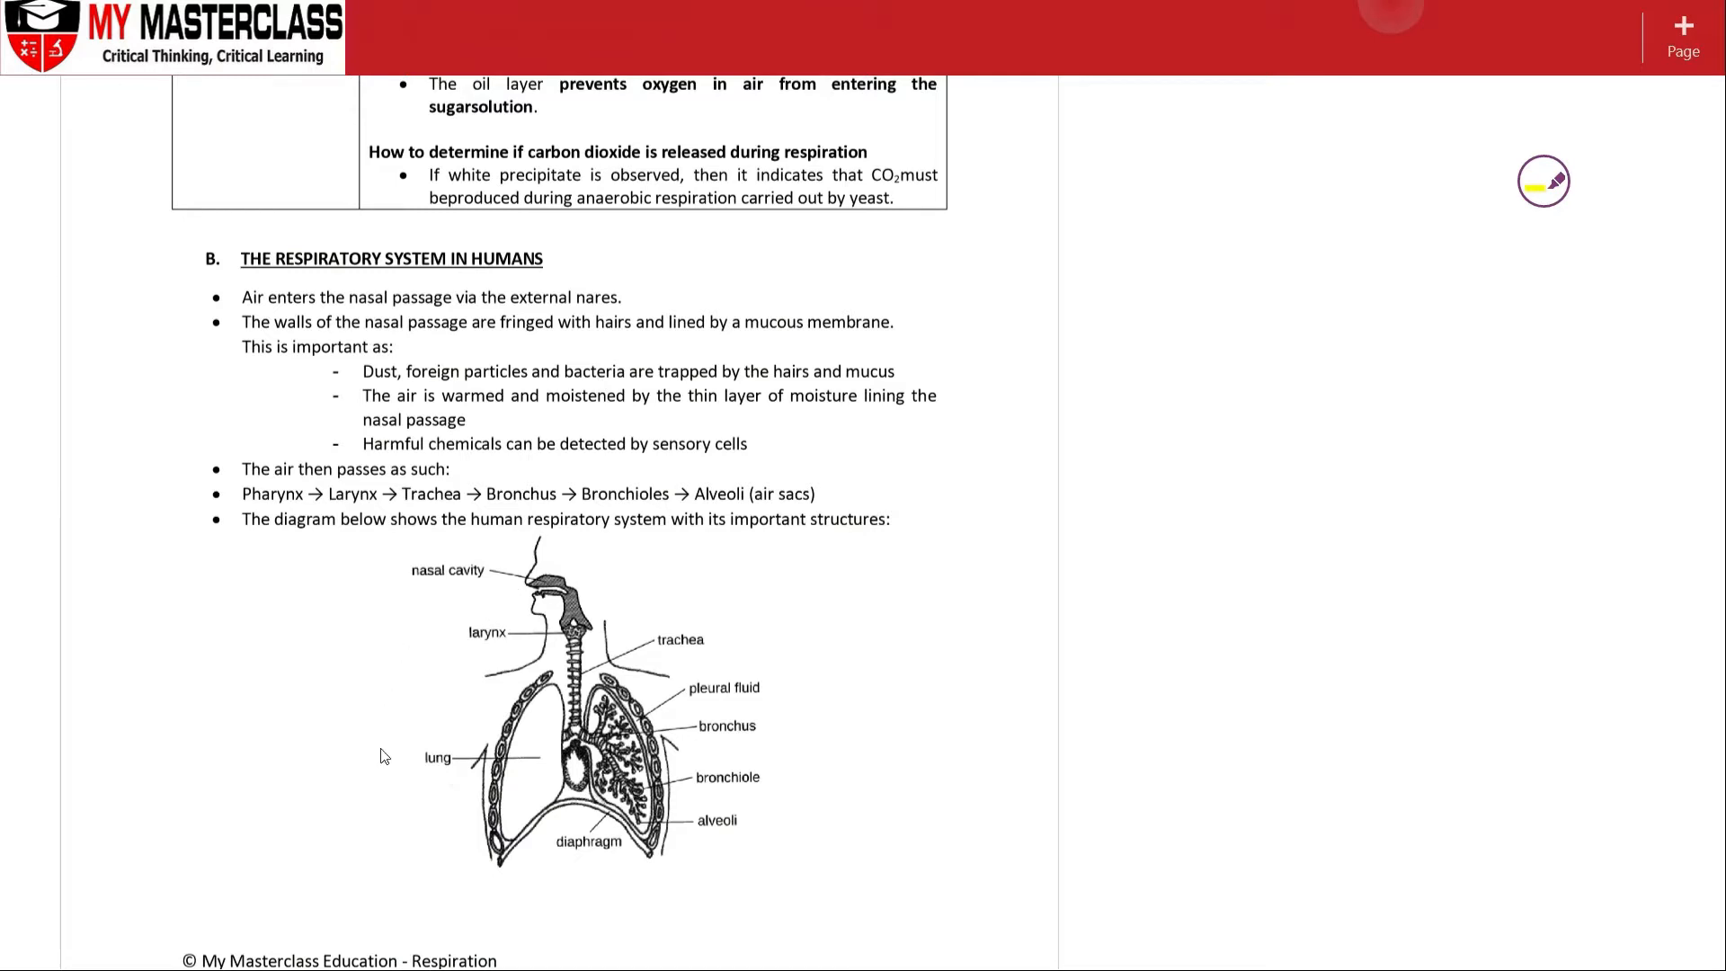
{"action": "mouse_move", "coordinate": [470, 551]}
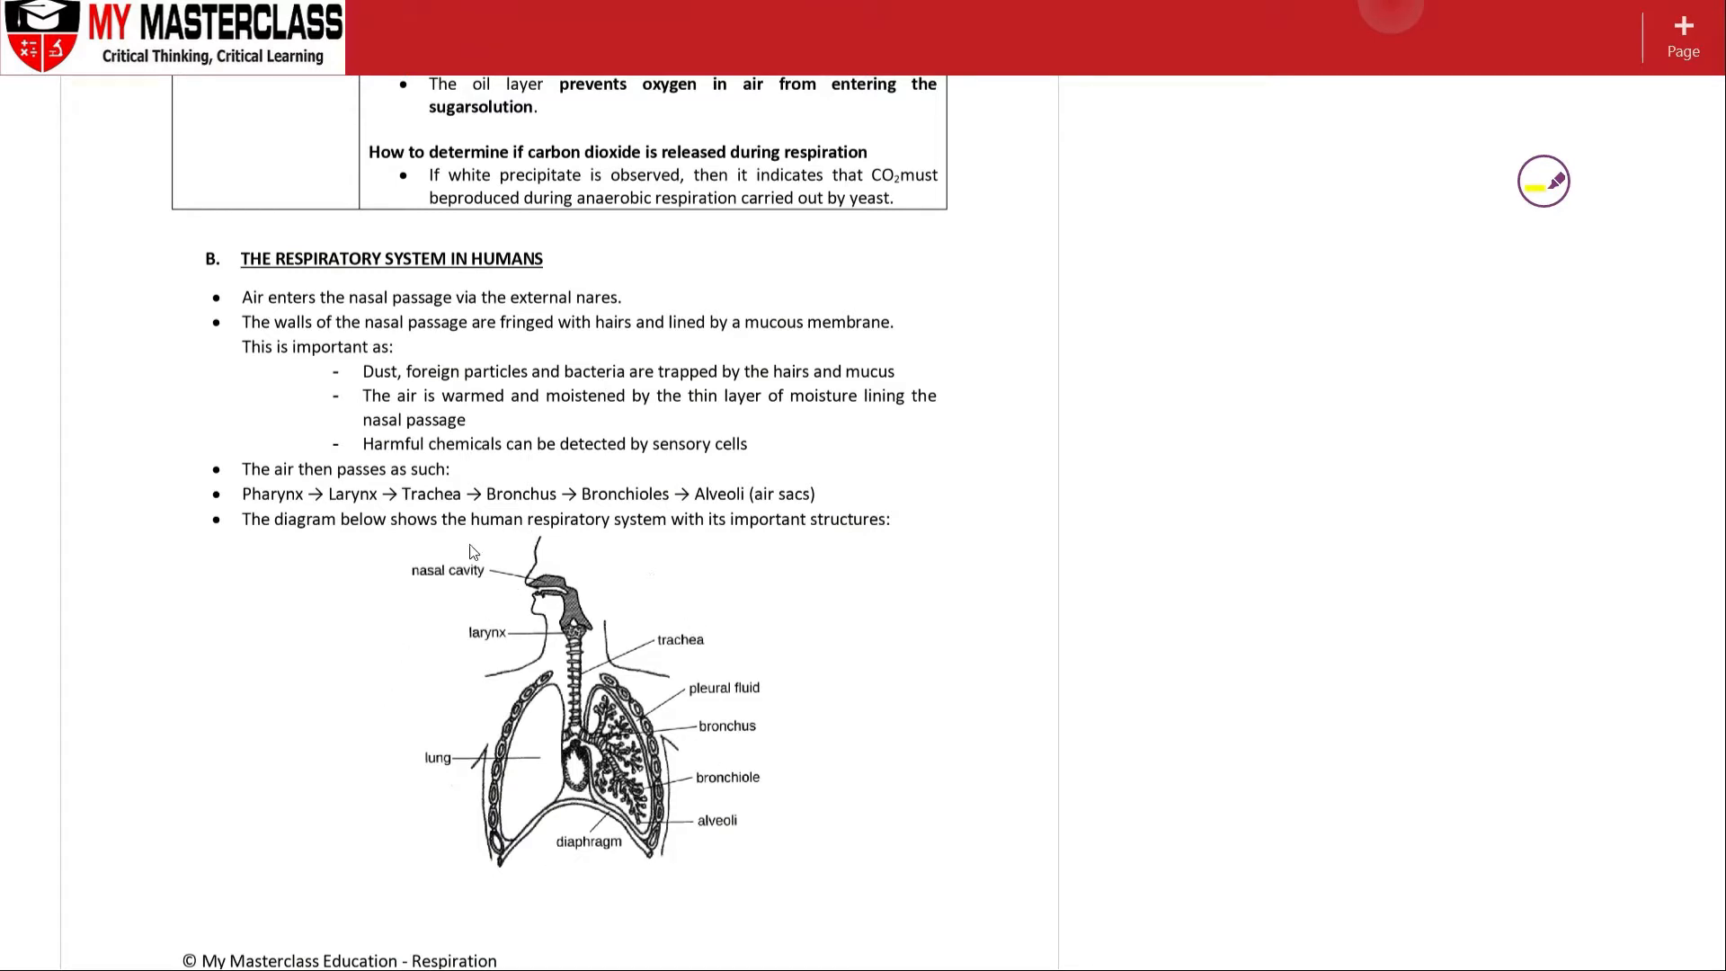
{"action": "mouse_move", "coordinate": [536, 605]}
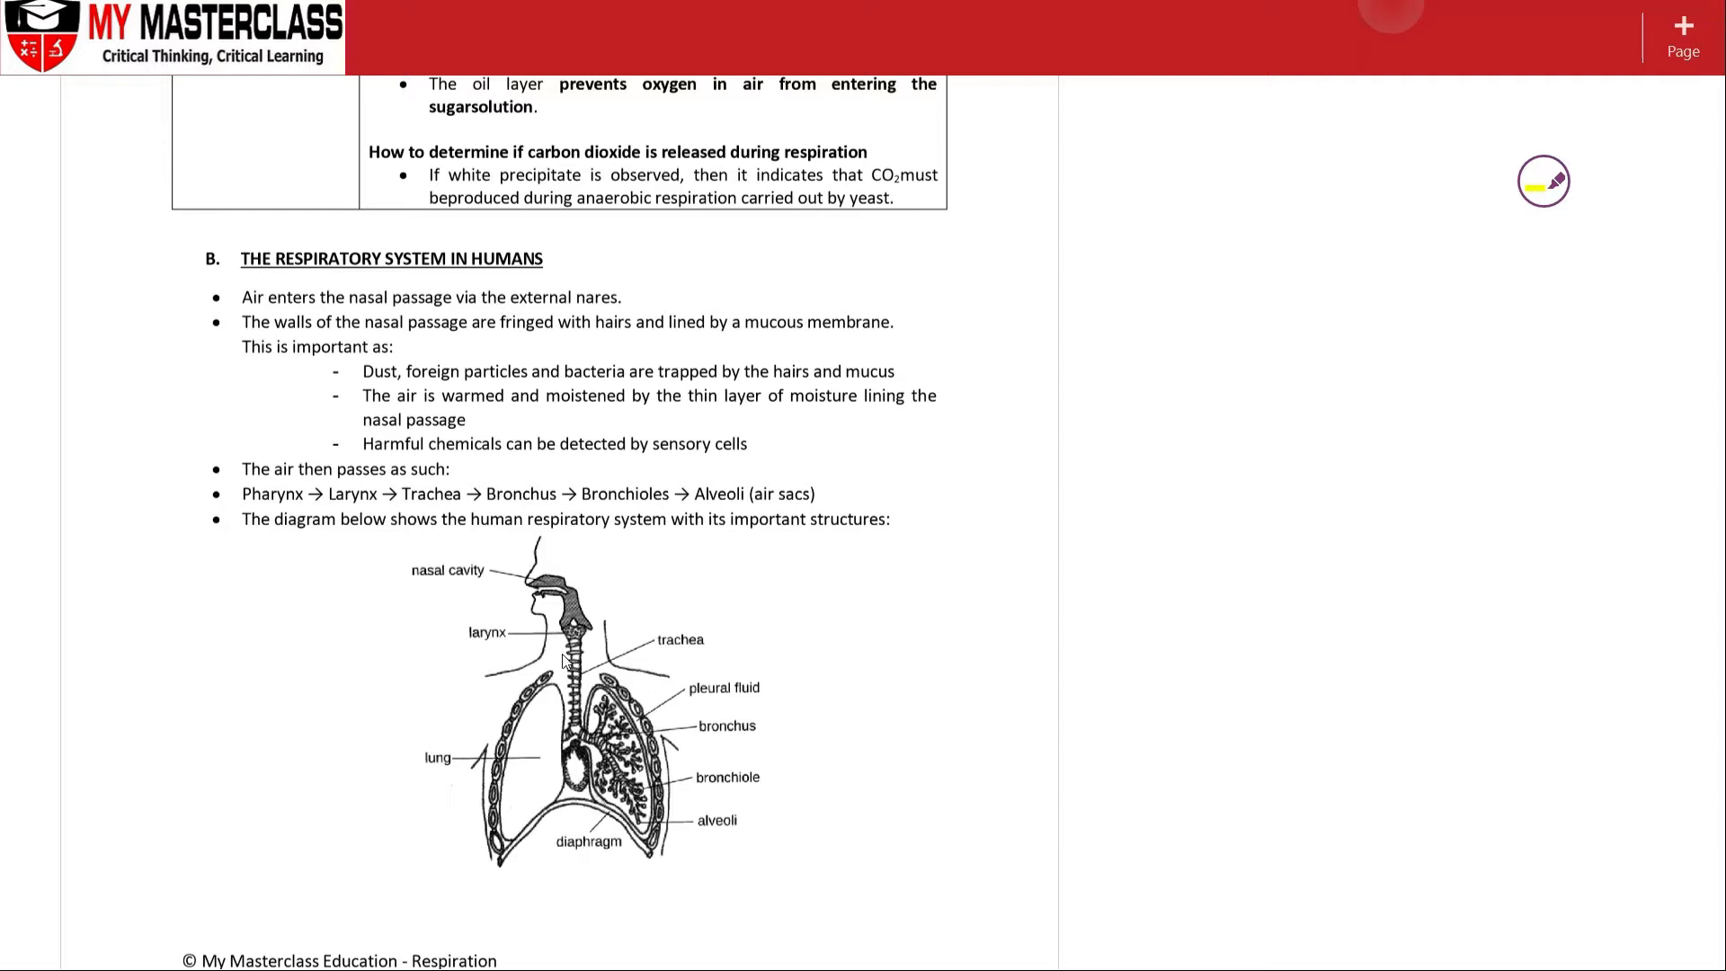
{"action": "mouse_move", "coordinate": [652, 742]}
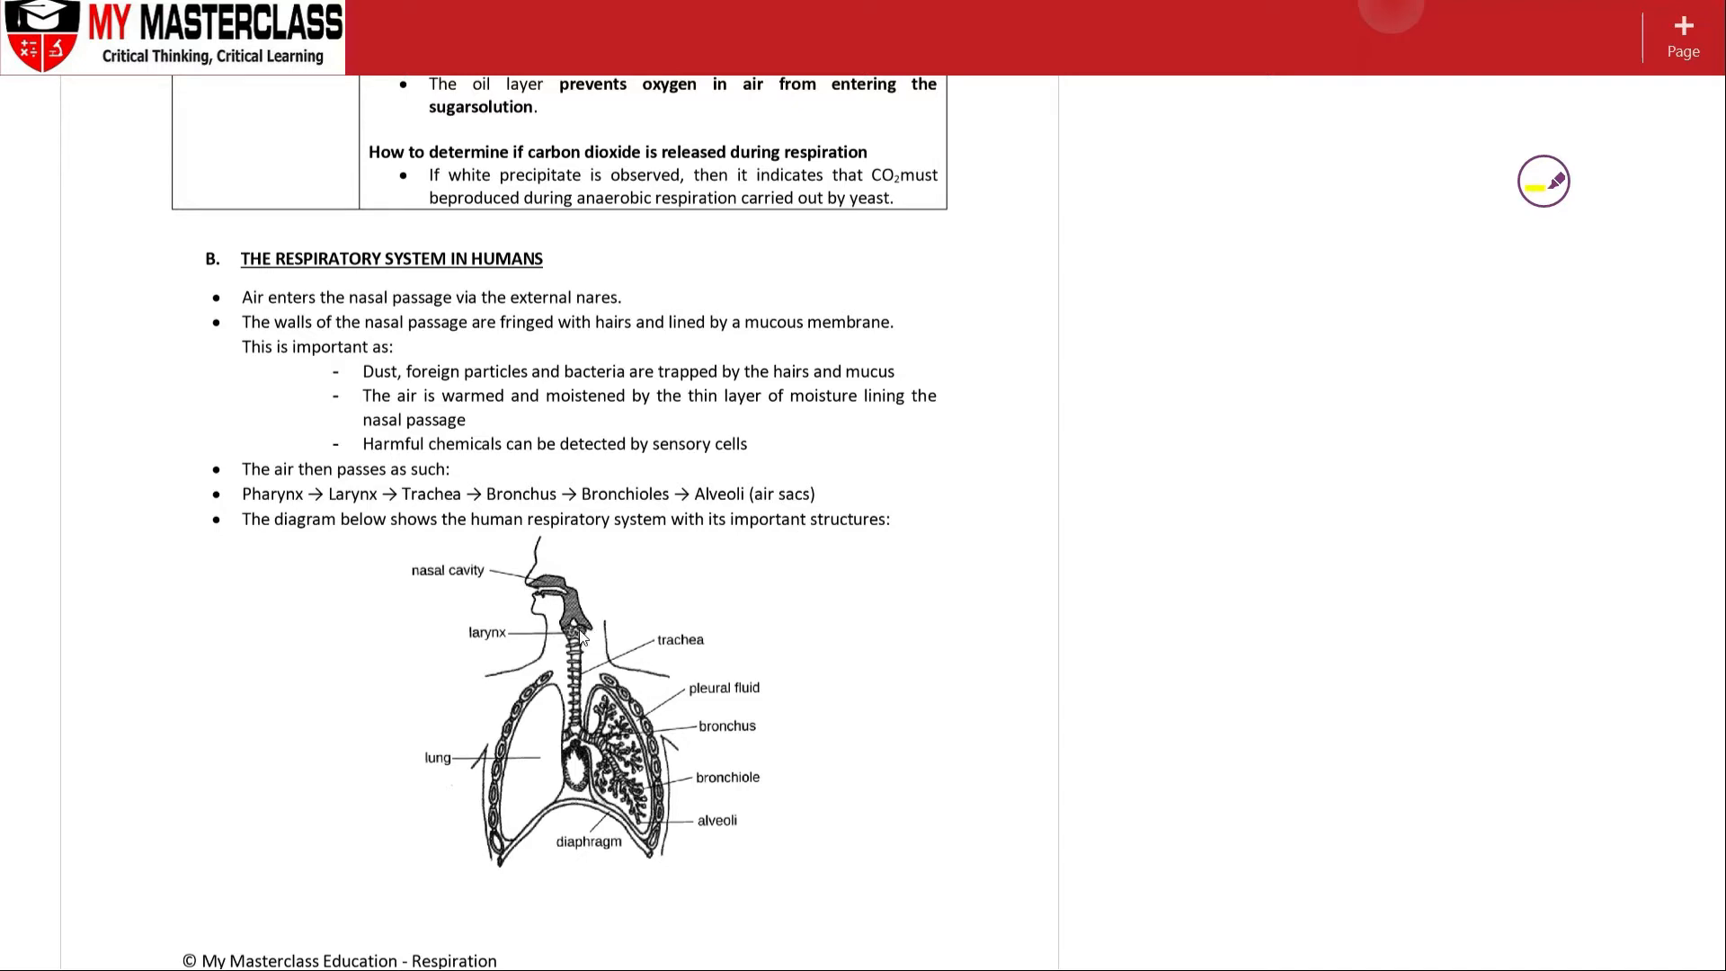
Step: Highlight 'is warmed', 'Dust, foreign particles and bacteria' and 'sensory cells' in yellow
{"action": "left_click_drag", "start_coordinate": [422, 395], "coordinate": [505, 396]}
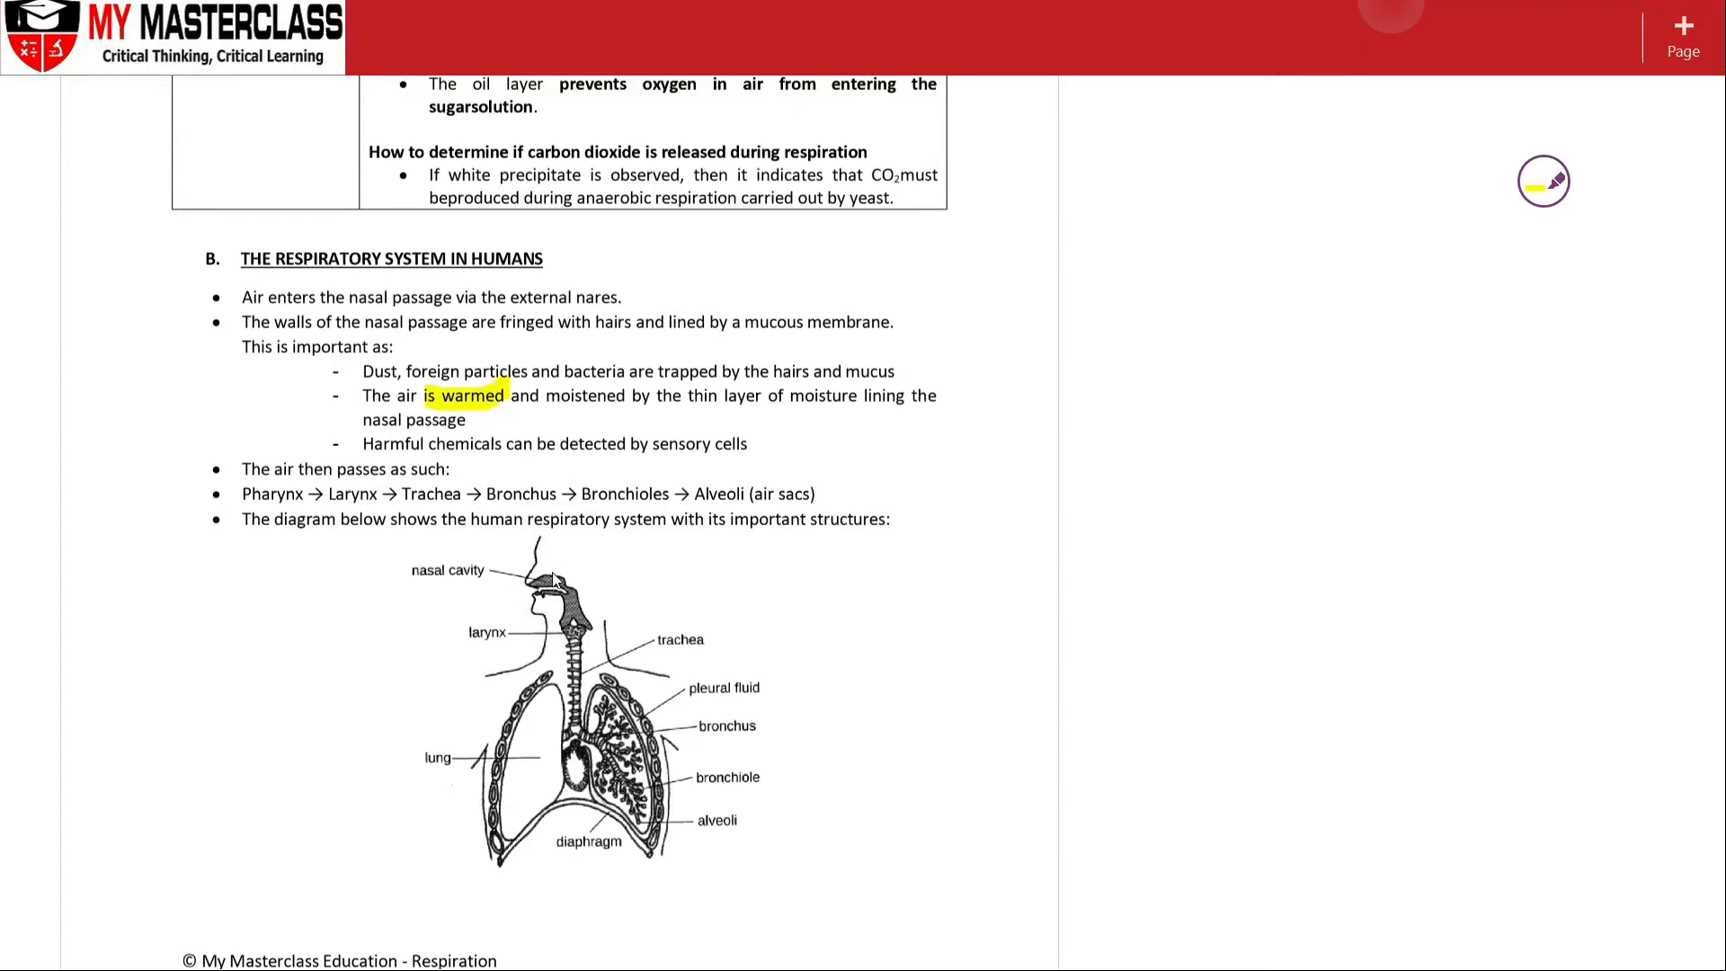
{"action": "mouse_move", "coordinate": [570, 581]}
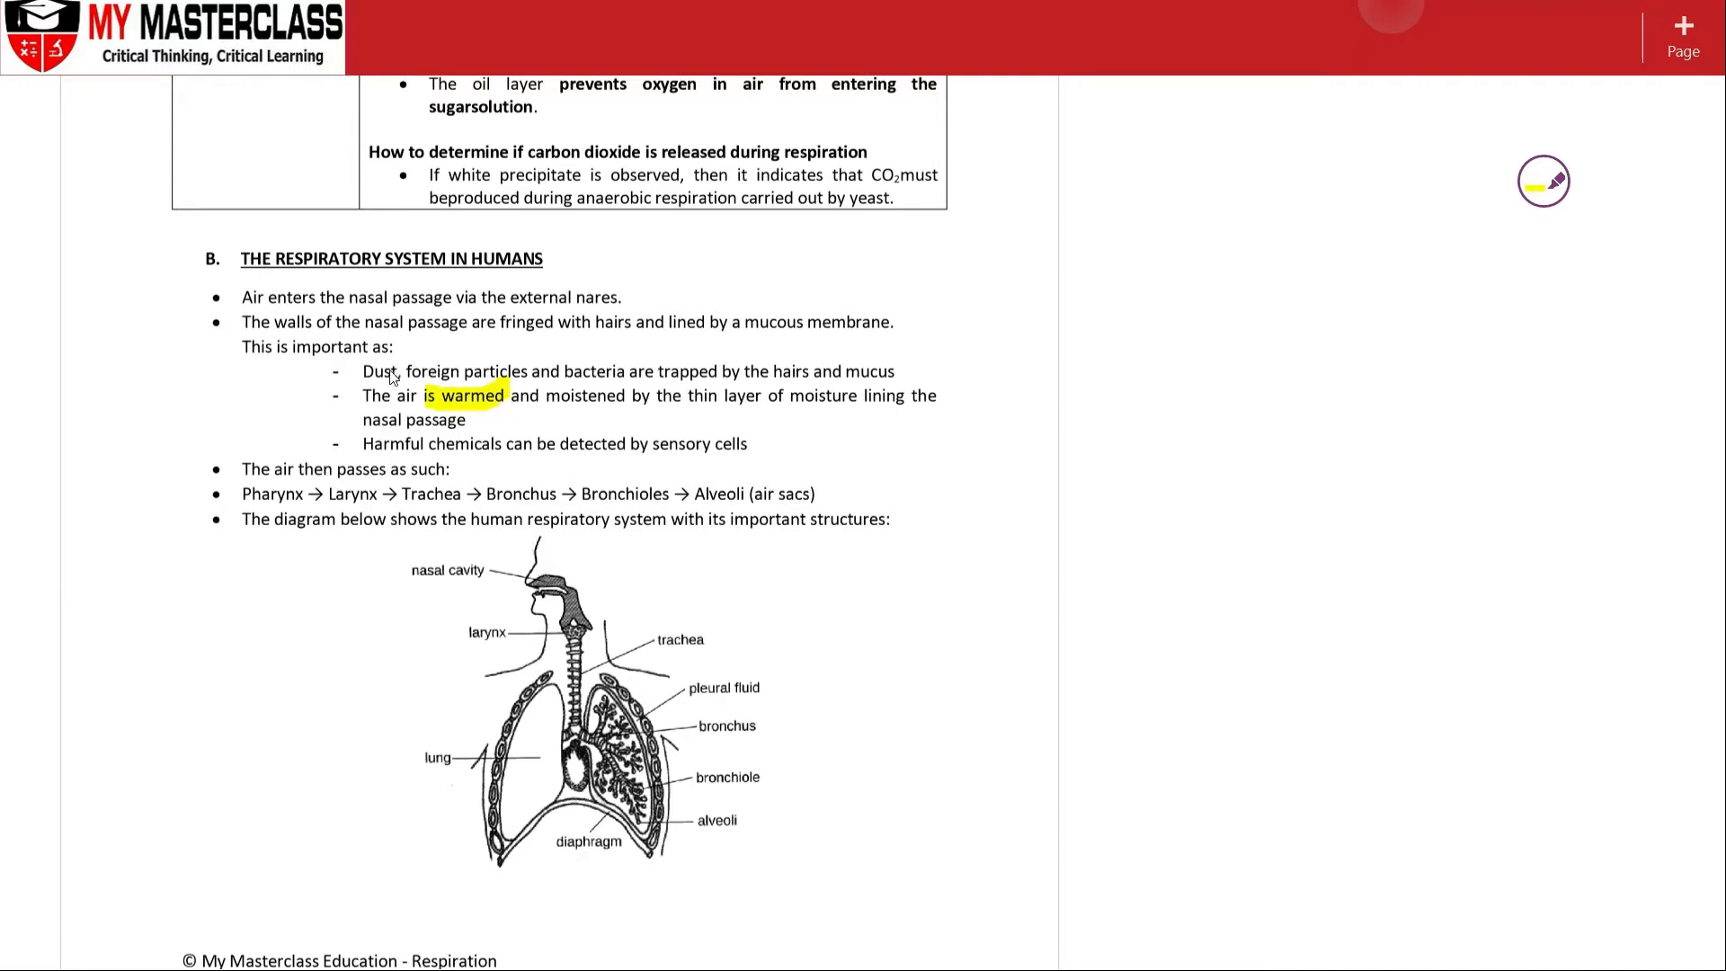
{"action": "left_click_drag", "start_coordinate": [363, 371], "coordinate": [617, 386]}
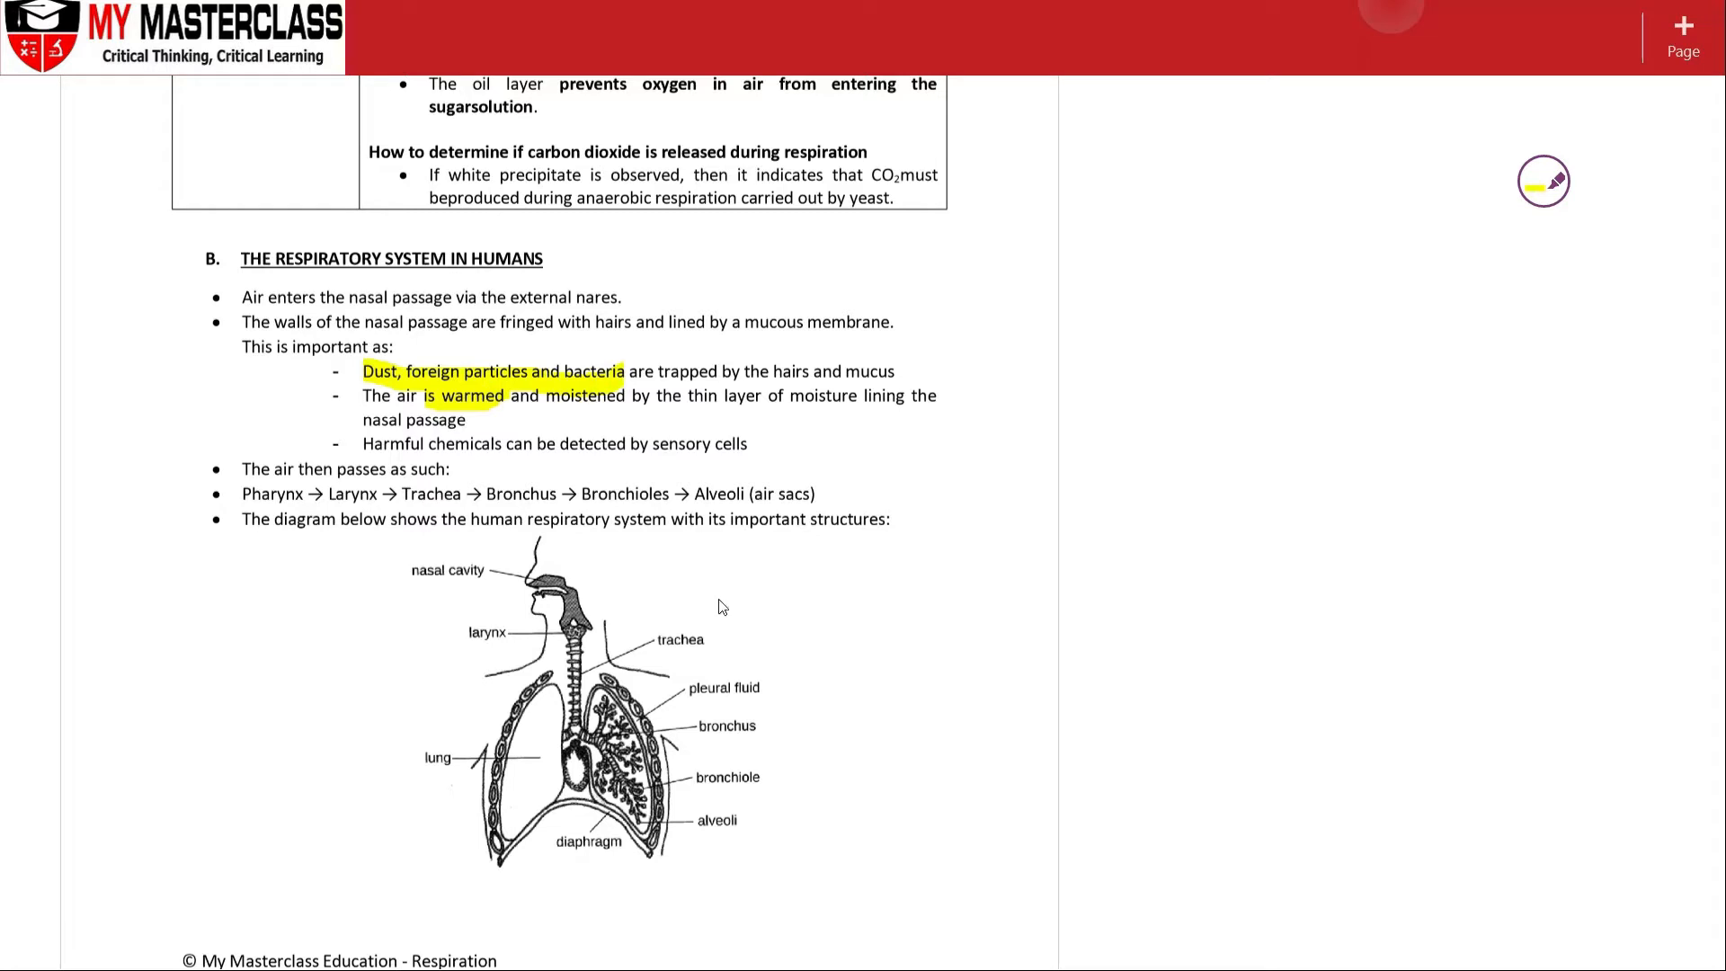
{"action": "mouse_move", "coordinate": [658, 754]}
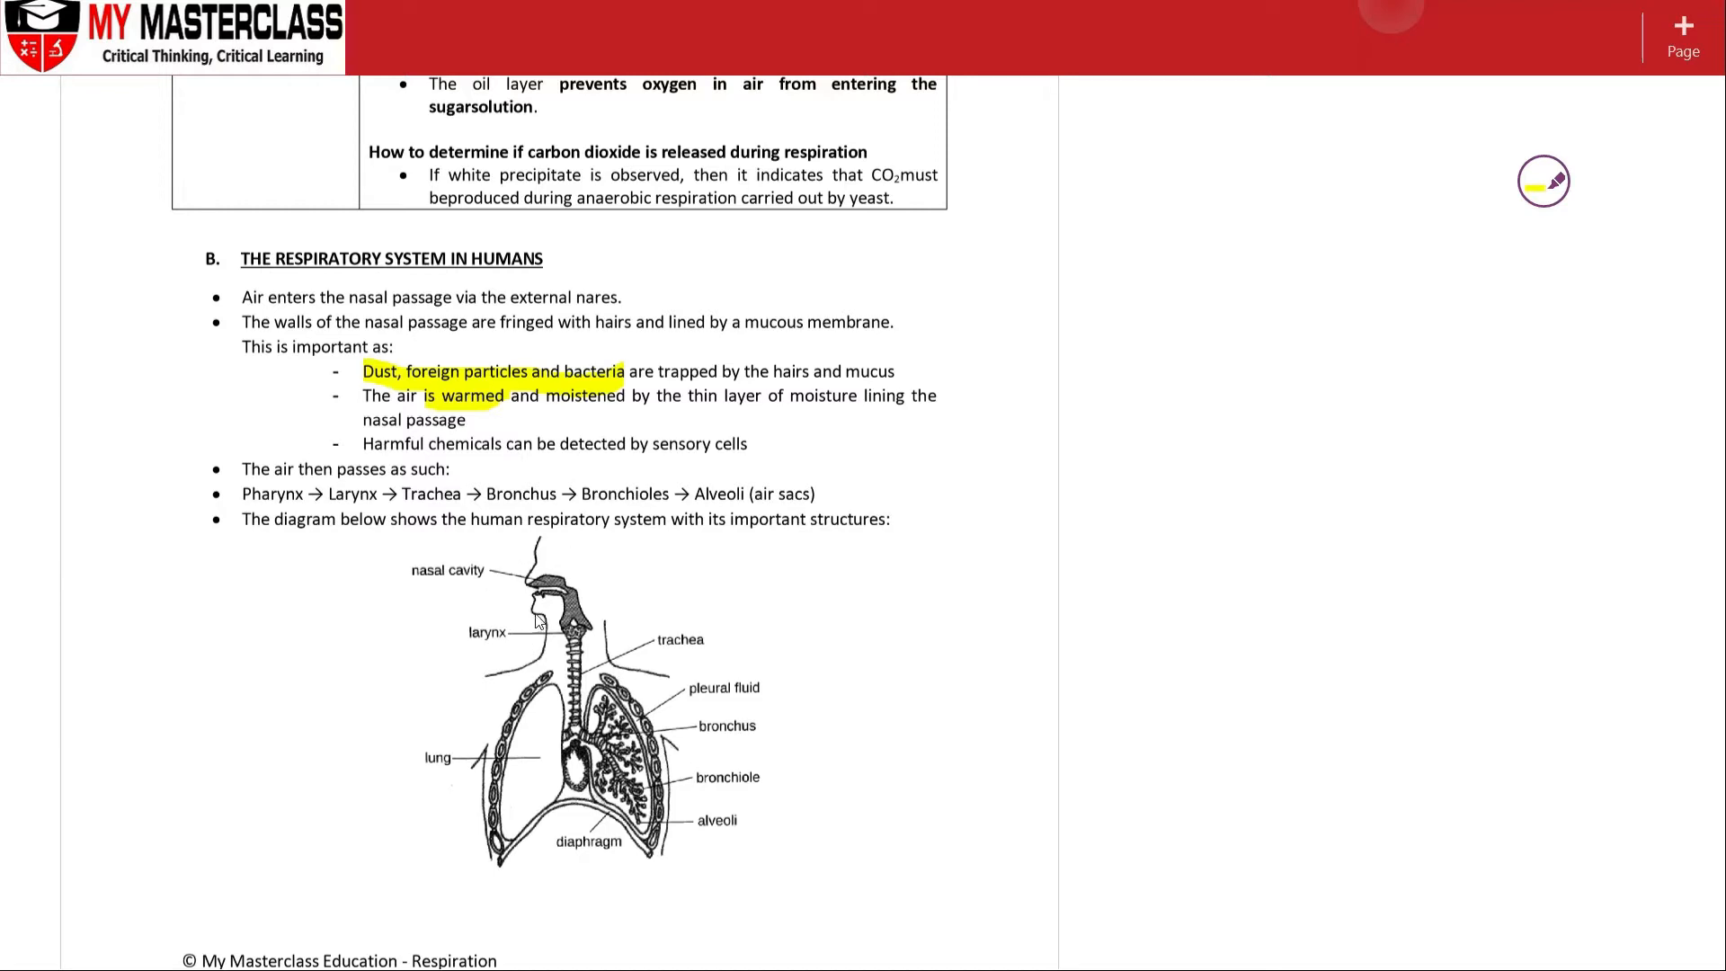
{"action": "mouse_move", "coordinate": [509, 589]}
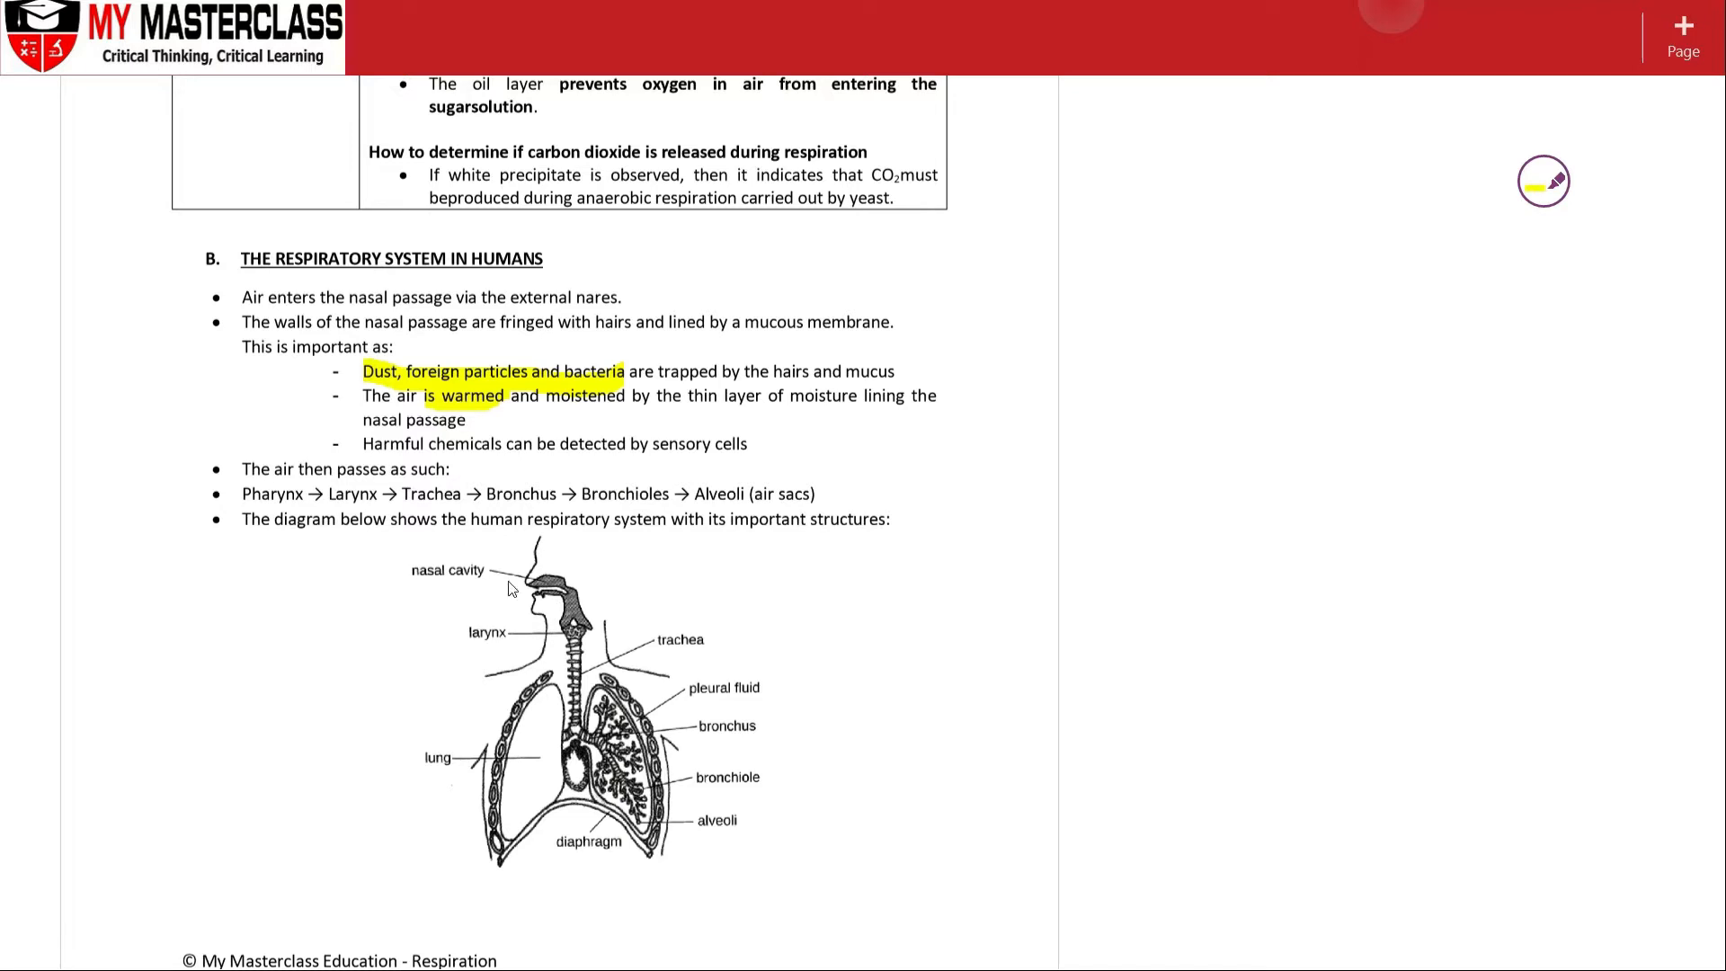
{"action": "mouse_move", "coordinate": [545, 366]}
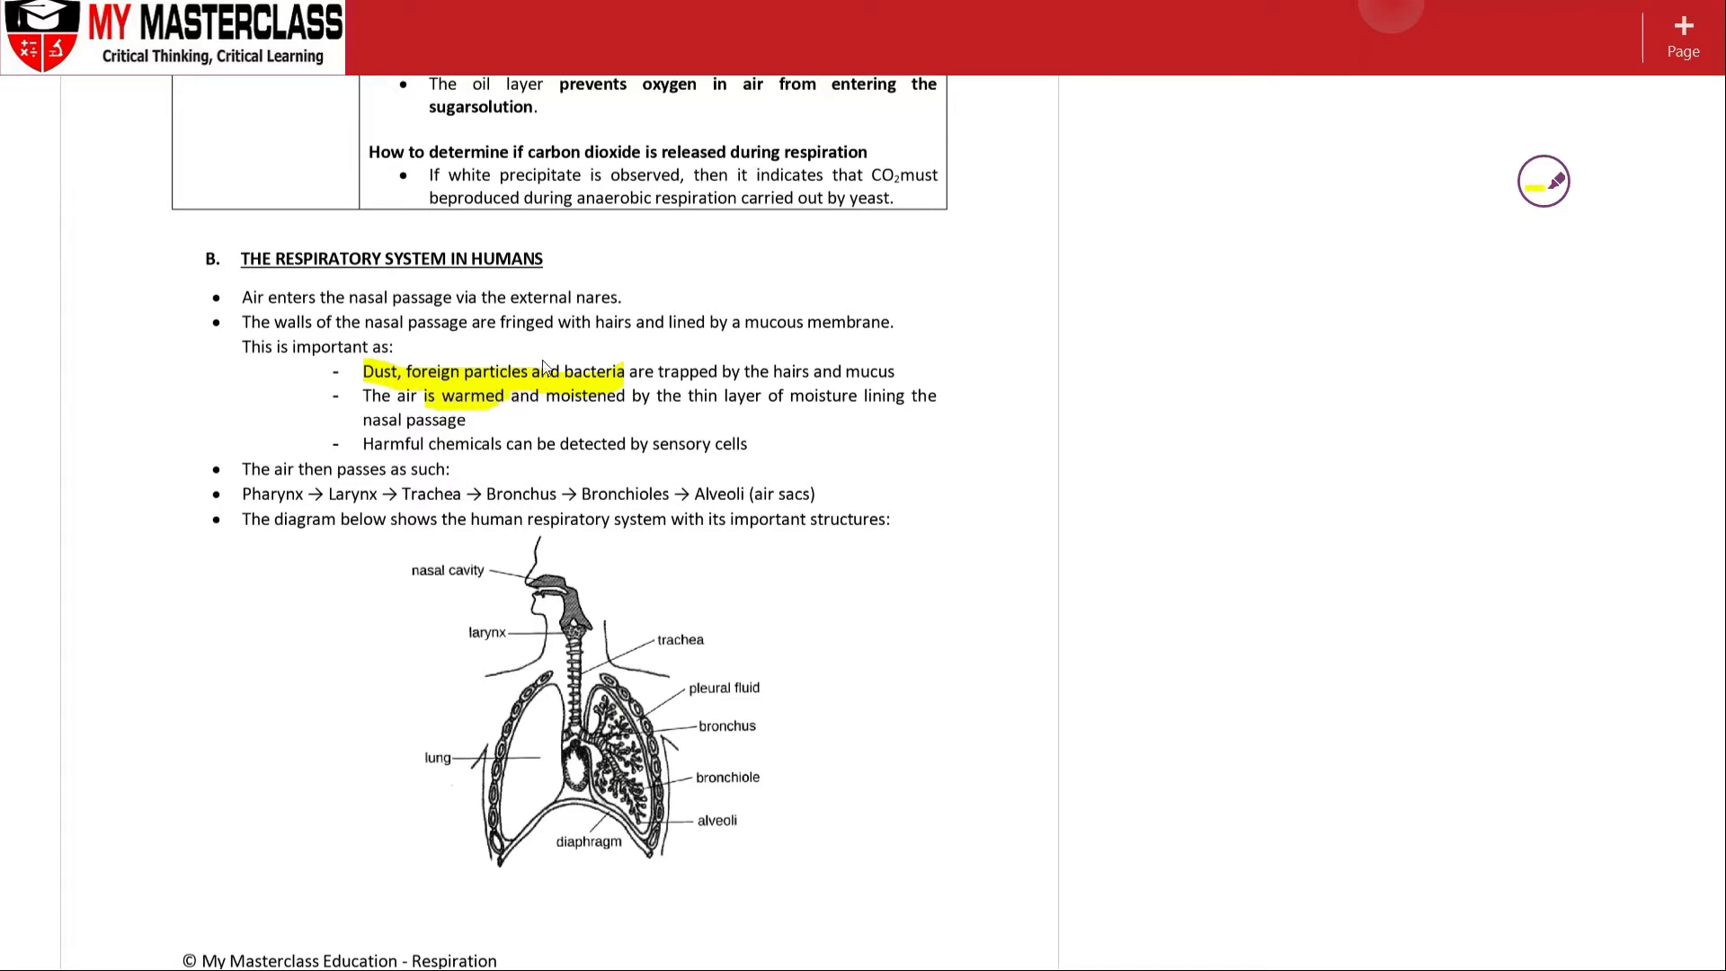
{"action": "mouse_move", "coordinate": [543, 380]}
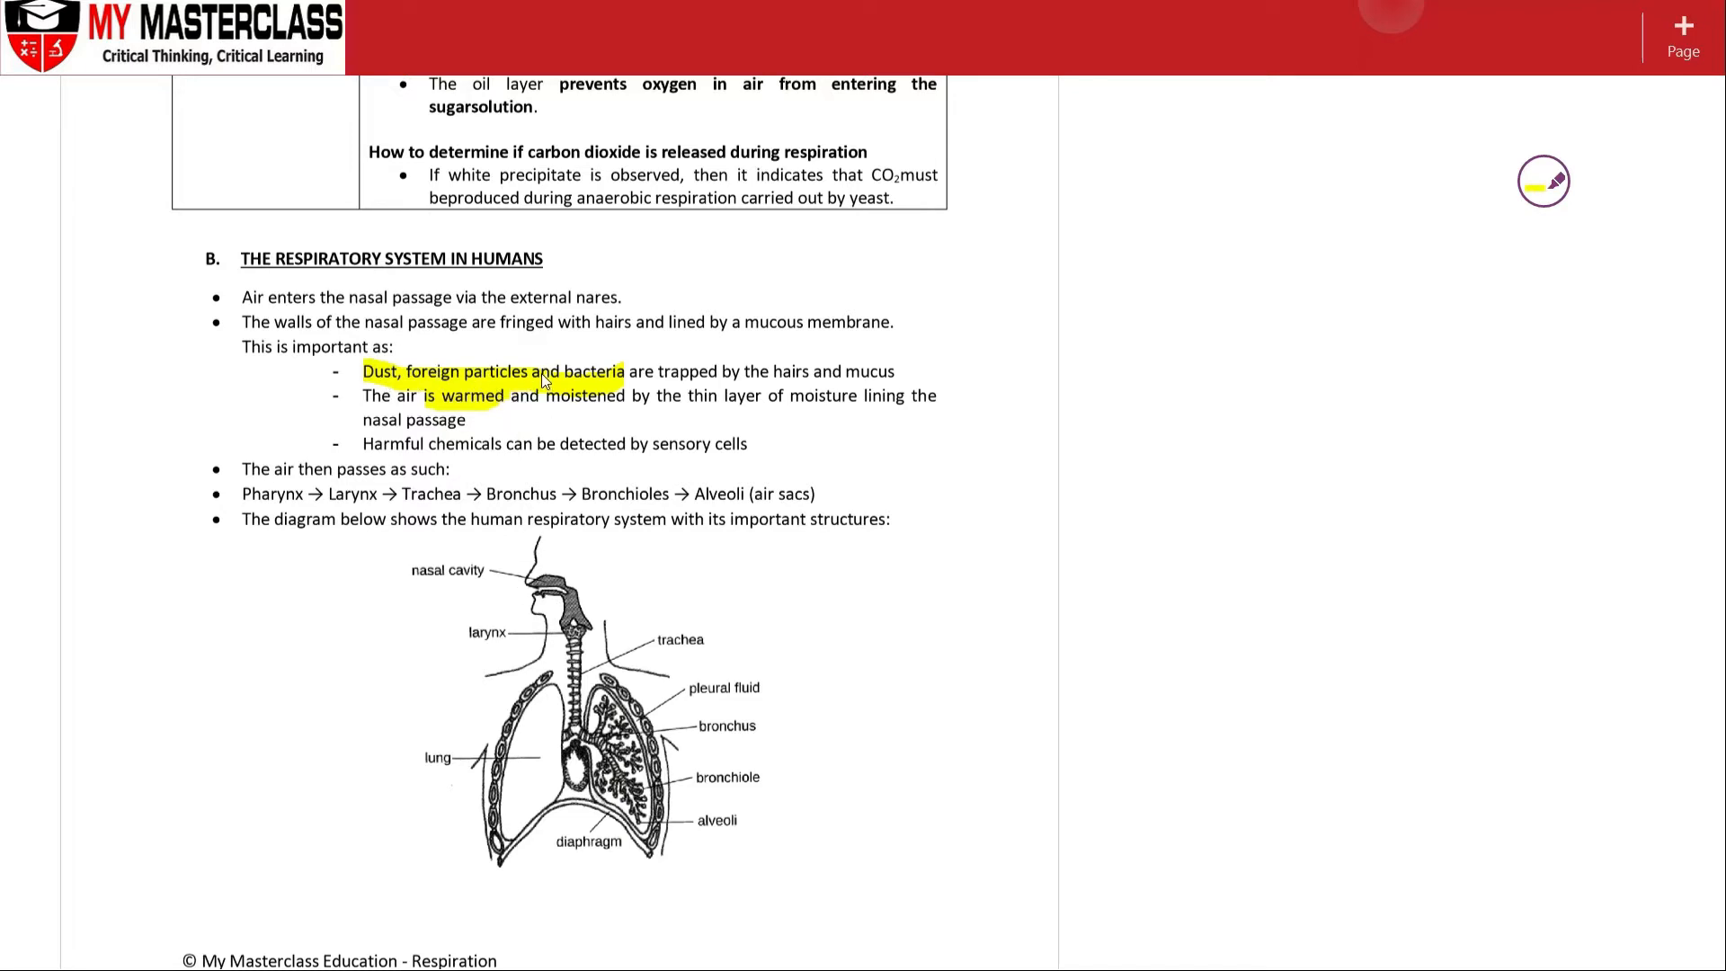
{"action": "left_click_drag", "start_coordinate": [653, 443], "coordinate": [747, 443]}
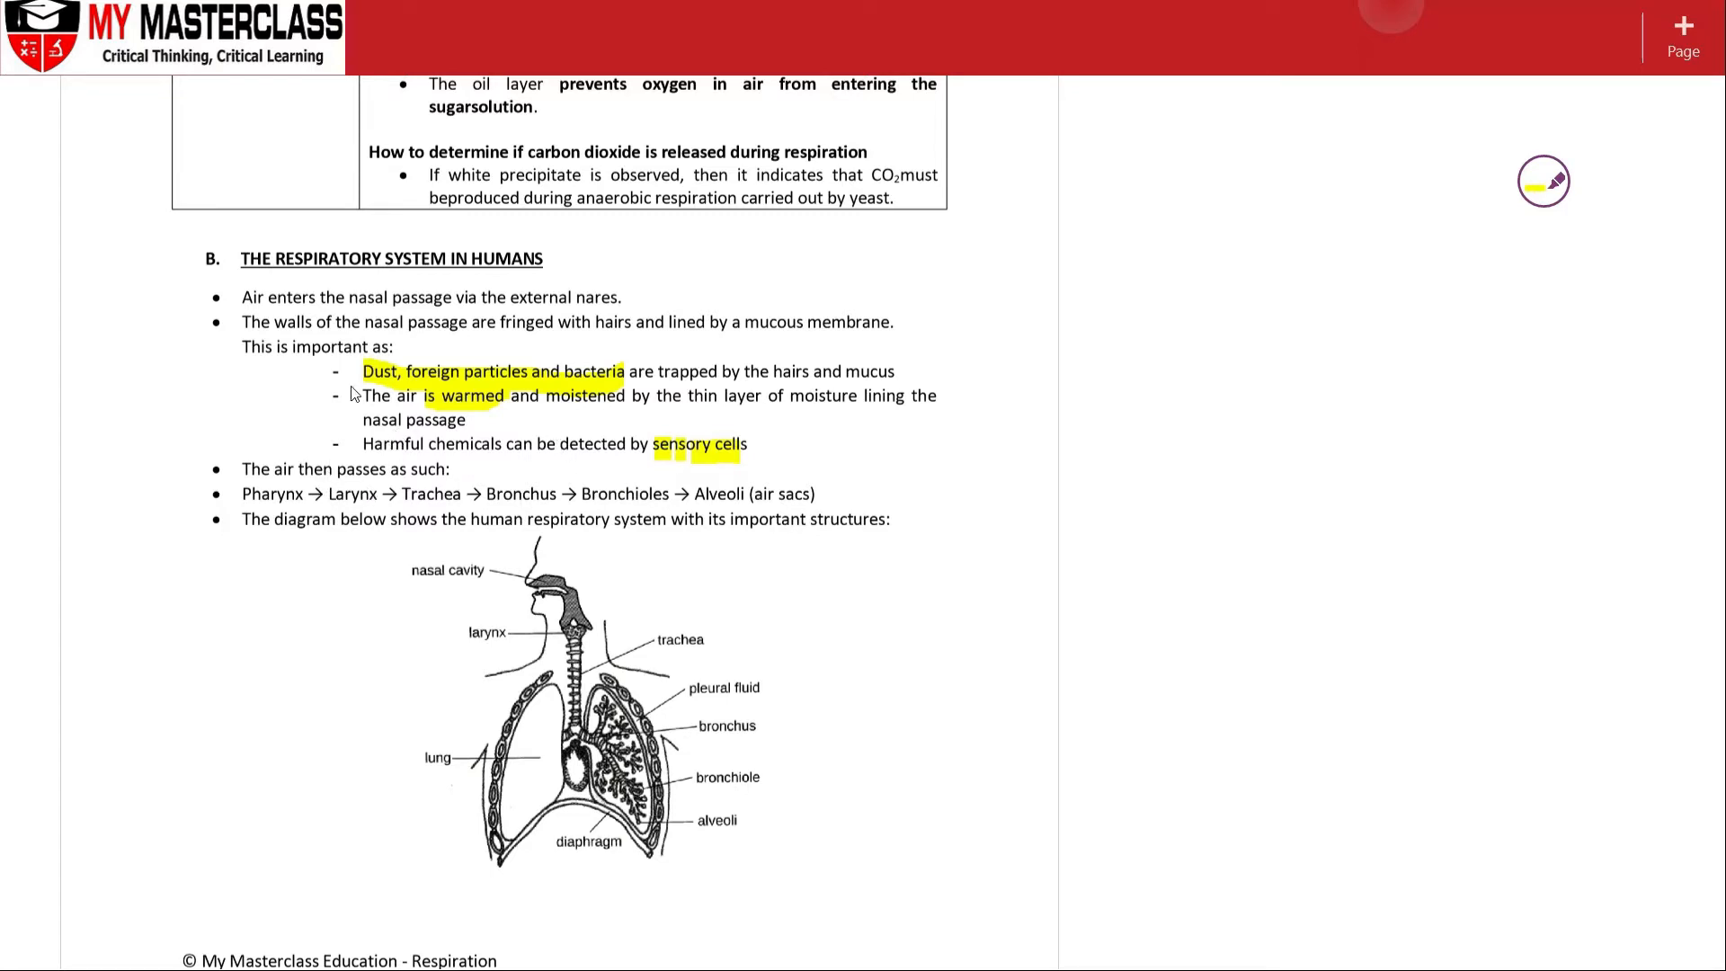
{"action": "mouse_move", "coordinate": [489, 479]}
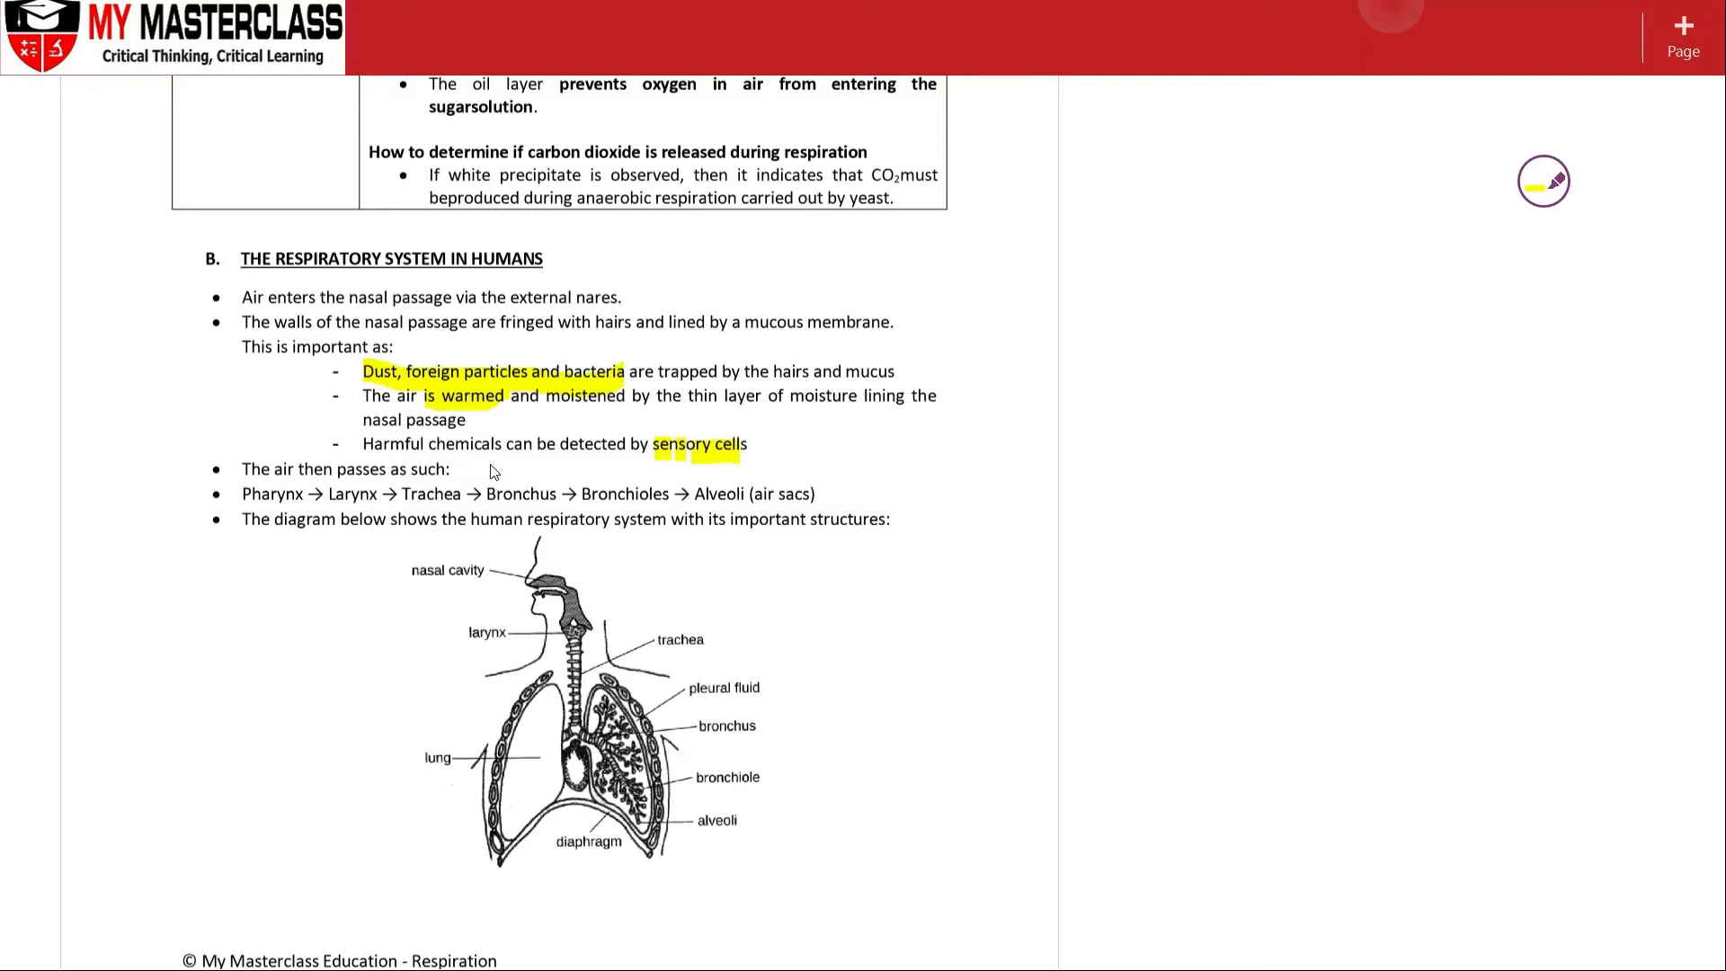
{"action": "mouse_move", "coordinate": [358, 441]}
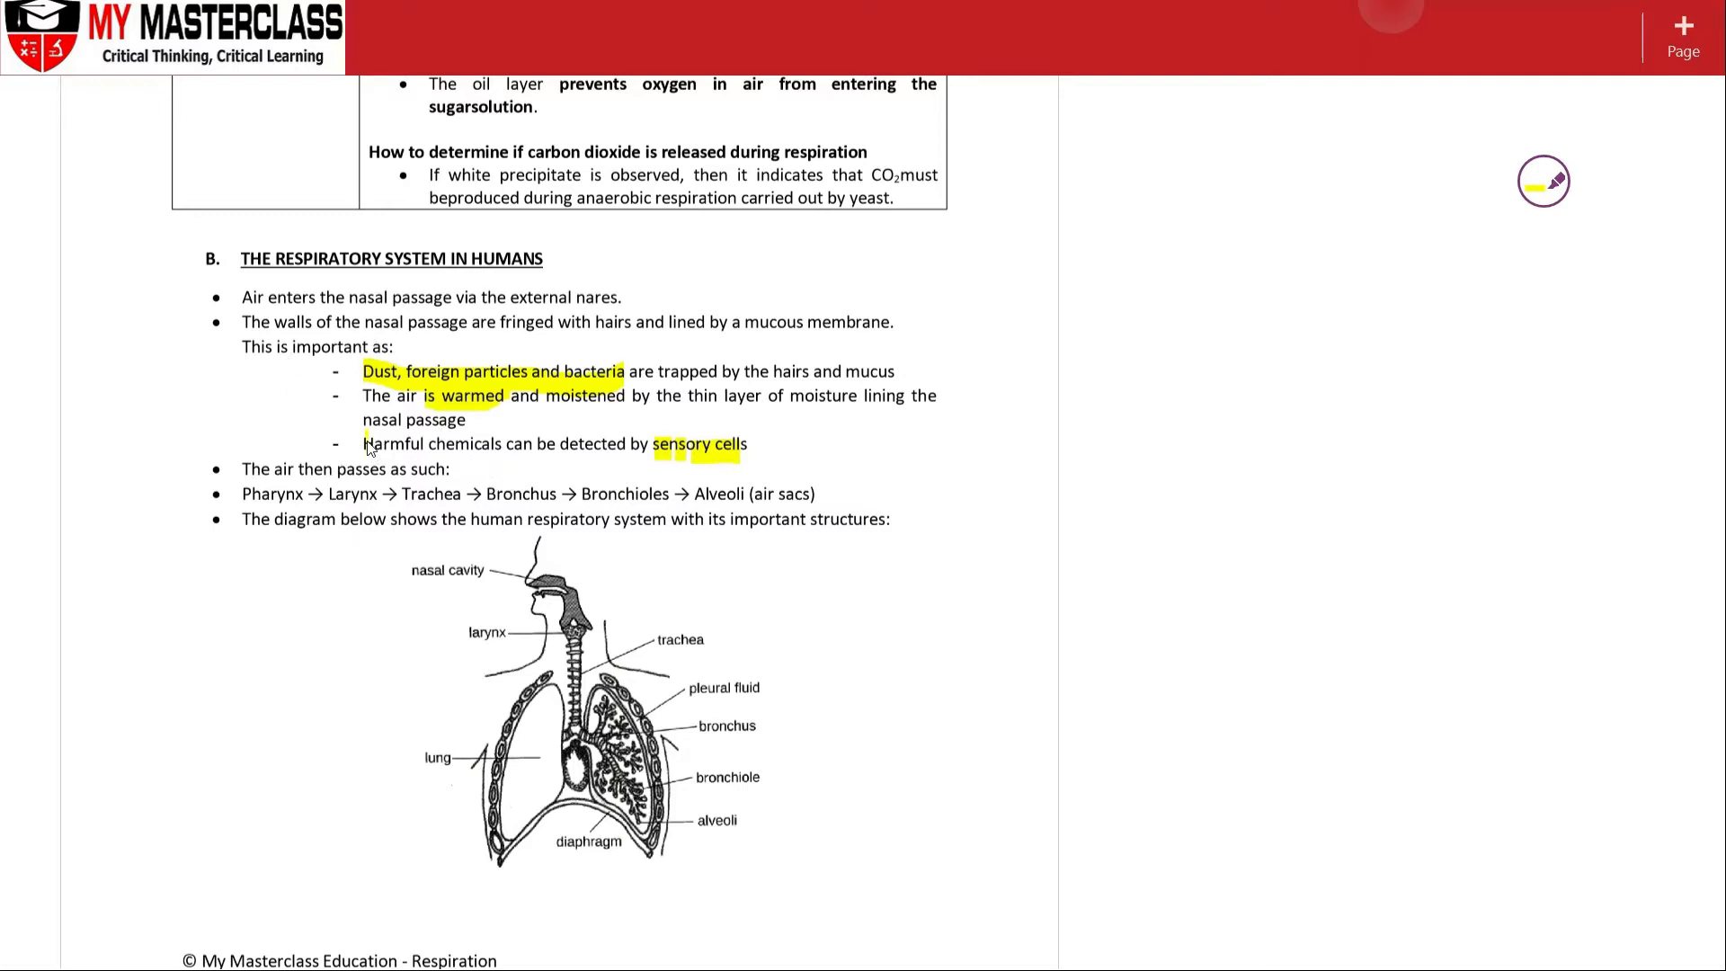
Step: Highlight 'Harmful chemicals' in yellow on the nasal passage notes
{"action": "left_click_drag", "start_coordinate": [364, 443], "coordinate": [497, 444]}
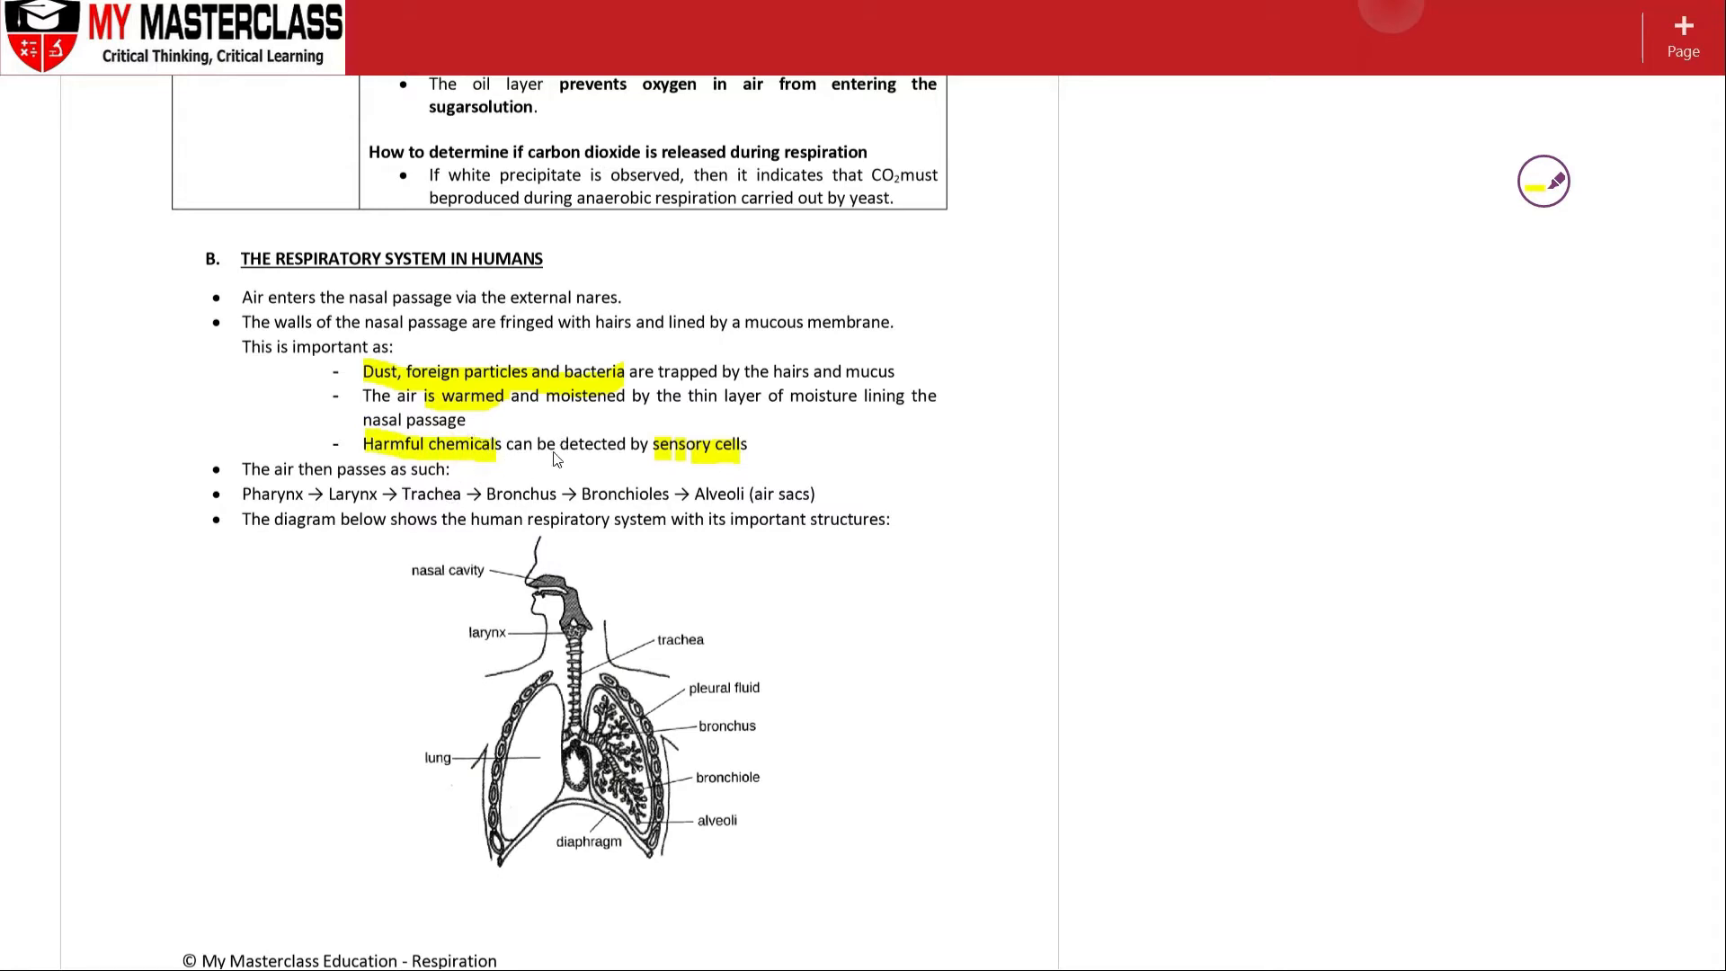
{"action": "mouse_move", "coordinate": [526, 592]}
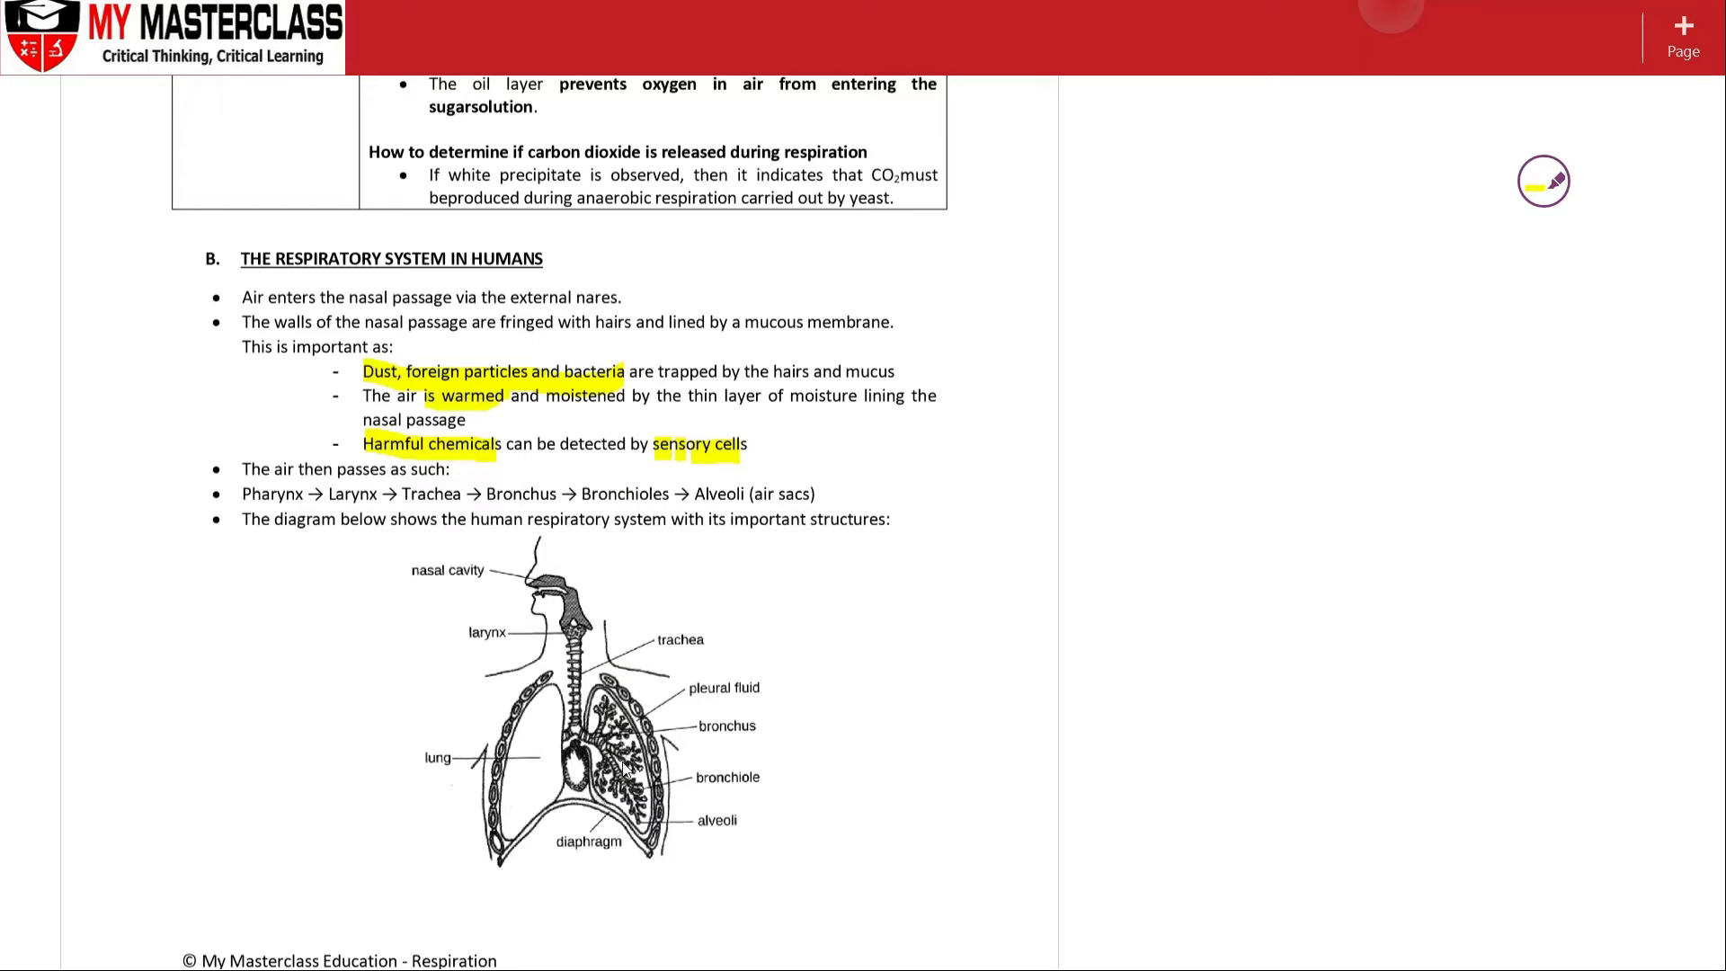
{"action": "mouse_move", "coordinate": [703, 501]}
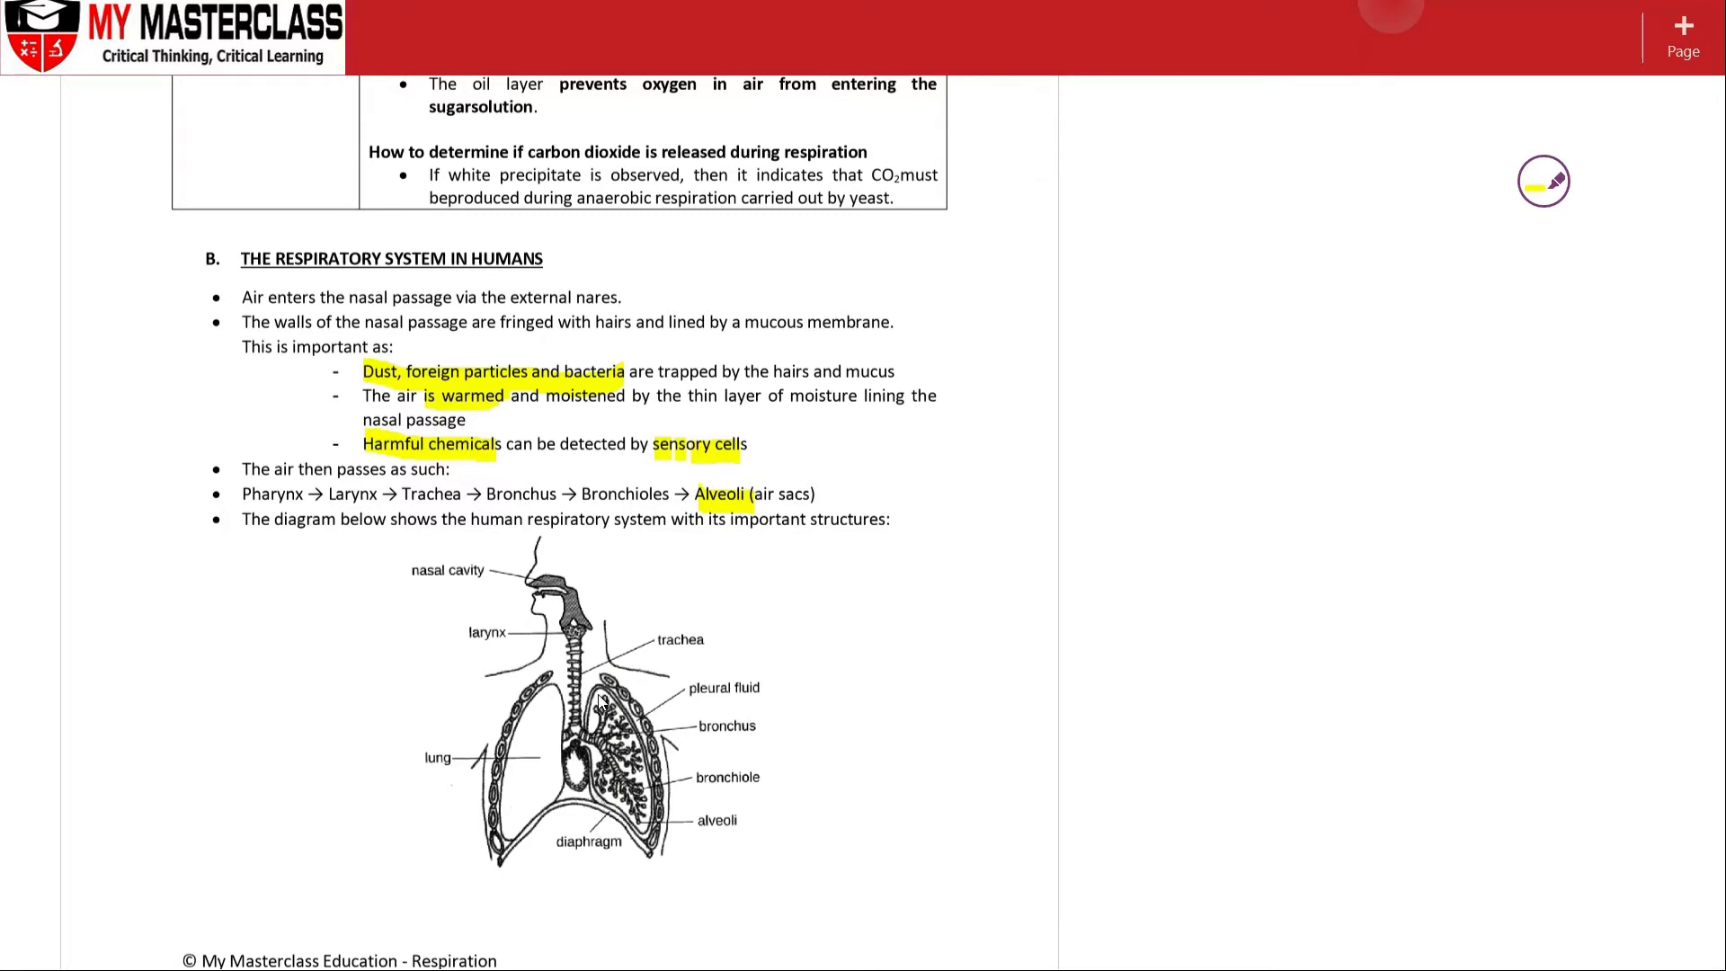
Step: Highlight the trachea label on the lung diagram in yellow
{"action": "left_click", "coordinate": [651, 639]}
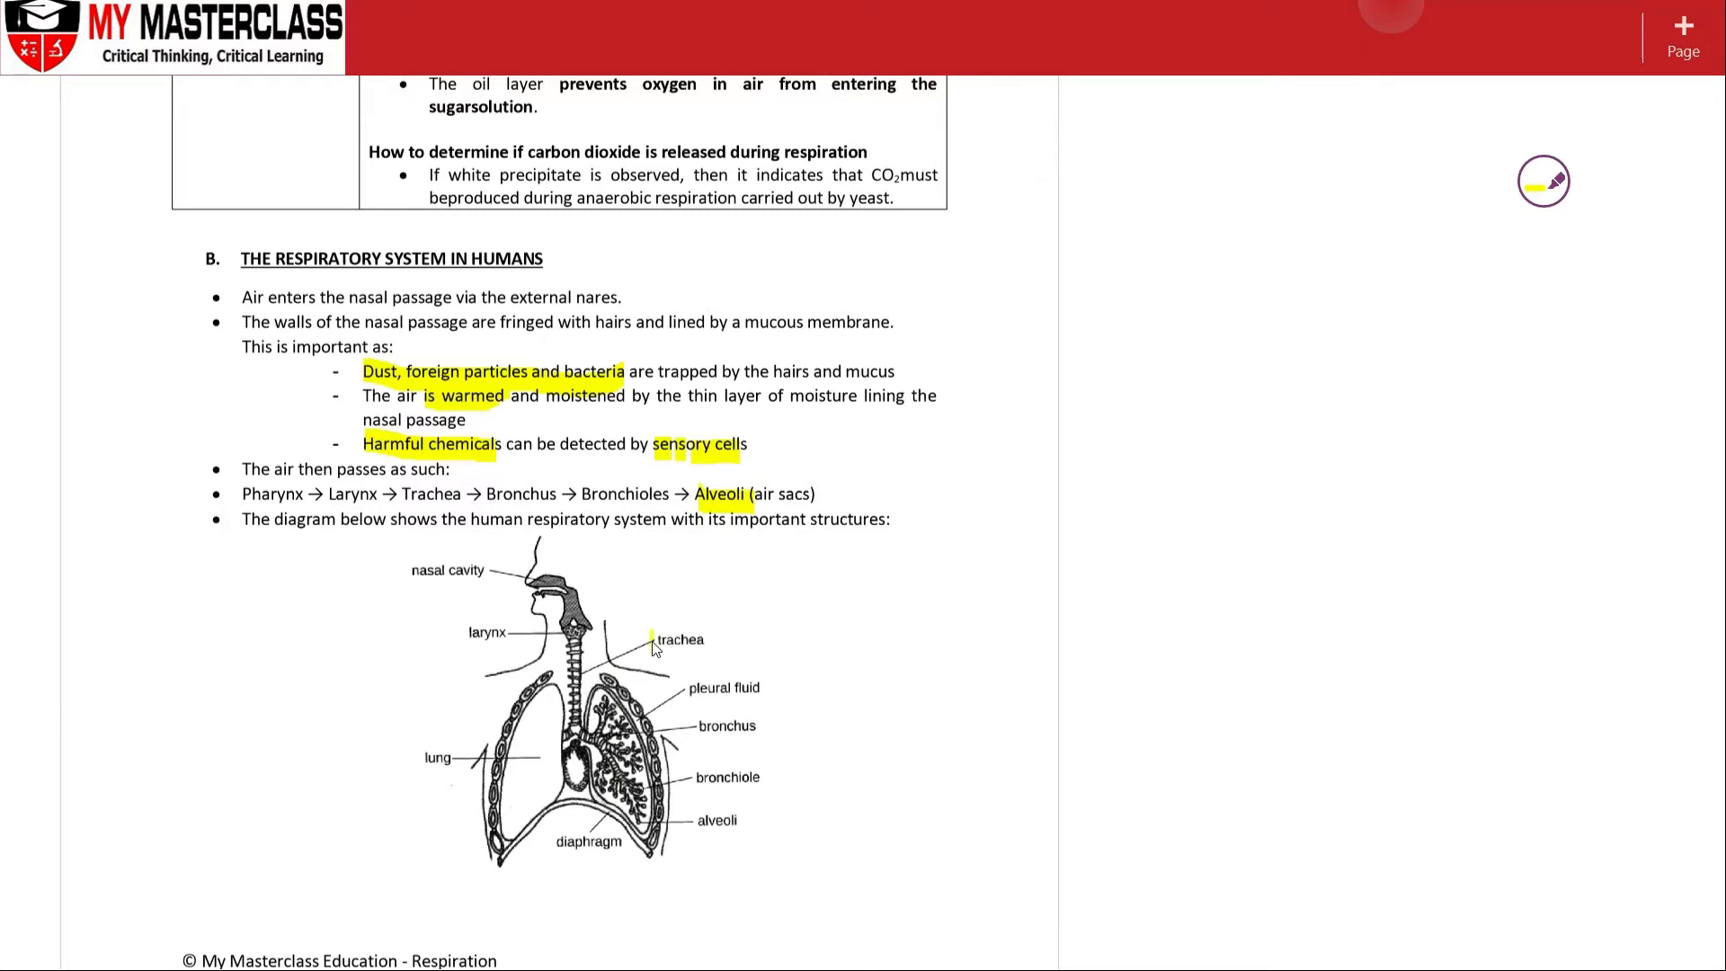
{"action": "left_click_drag", "start_coordinate": [651, 639], "coordinate": [710, 638]}
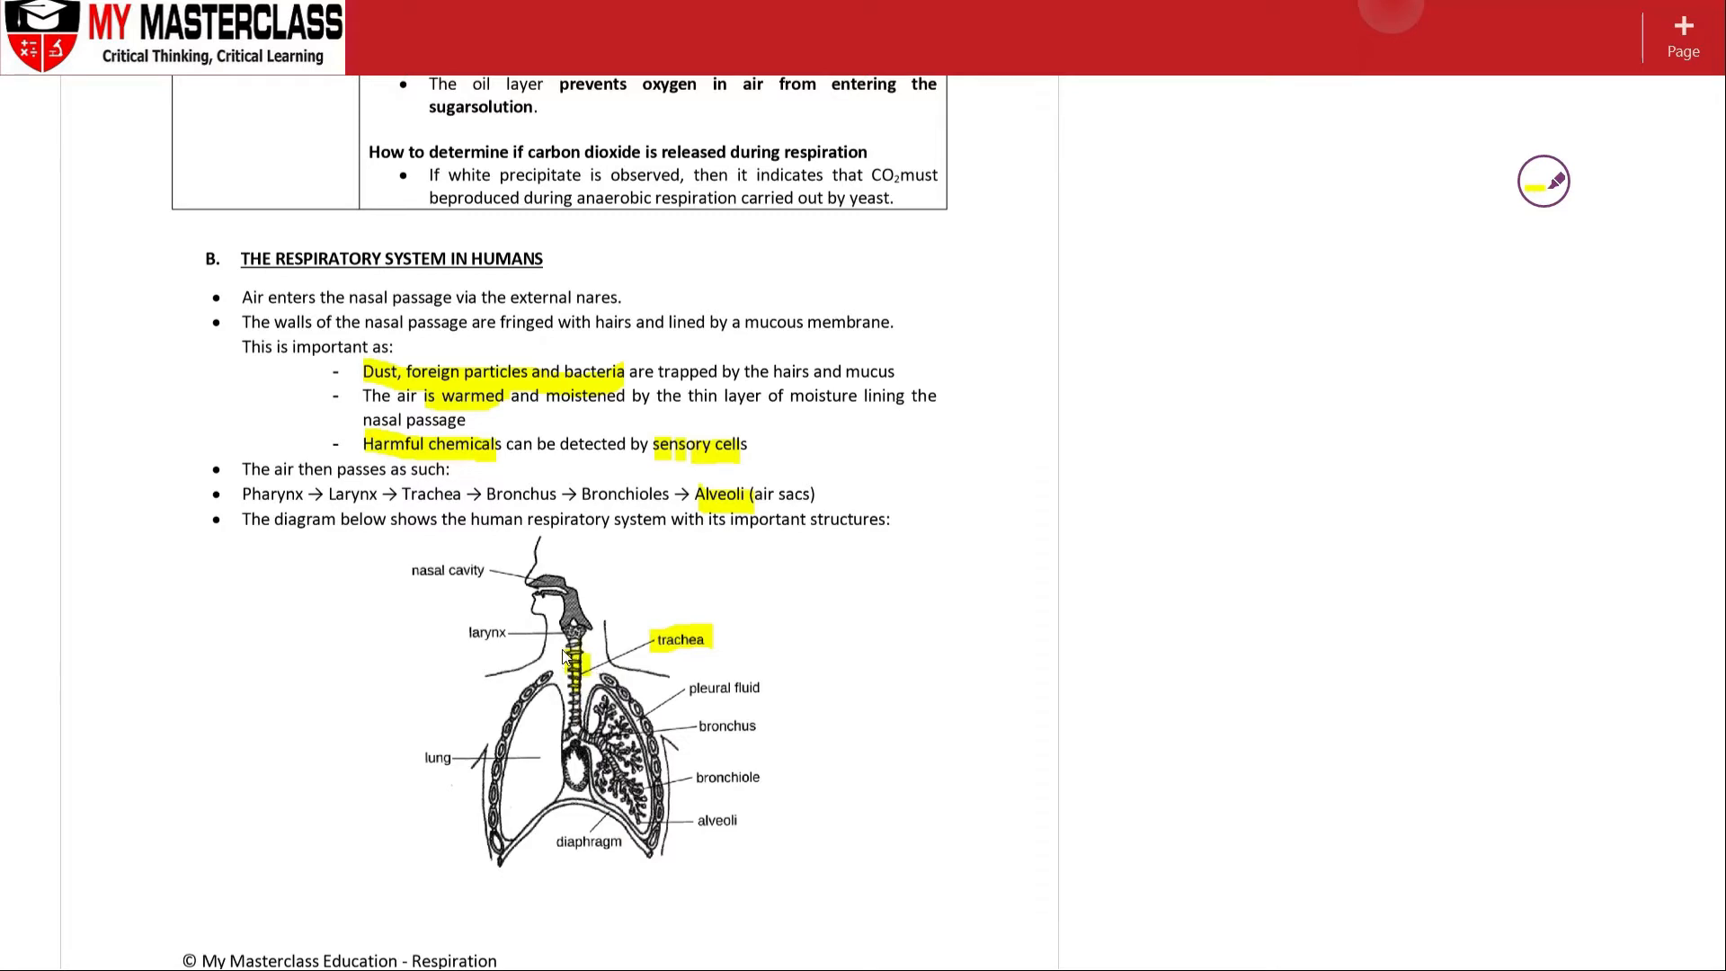
{"action": "mouse_move", "coordinate": [616, 642]}
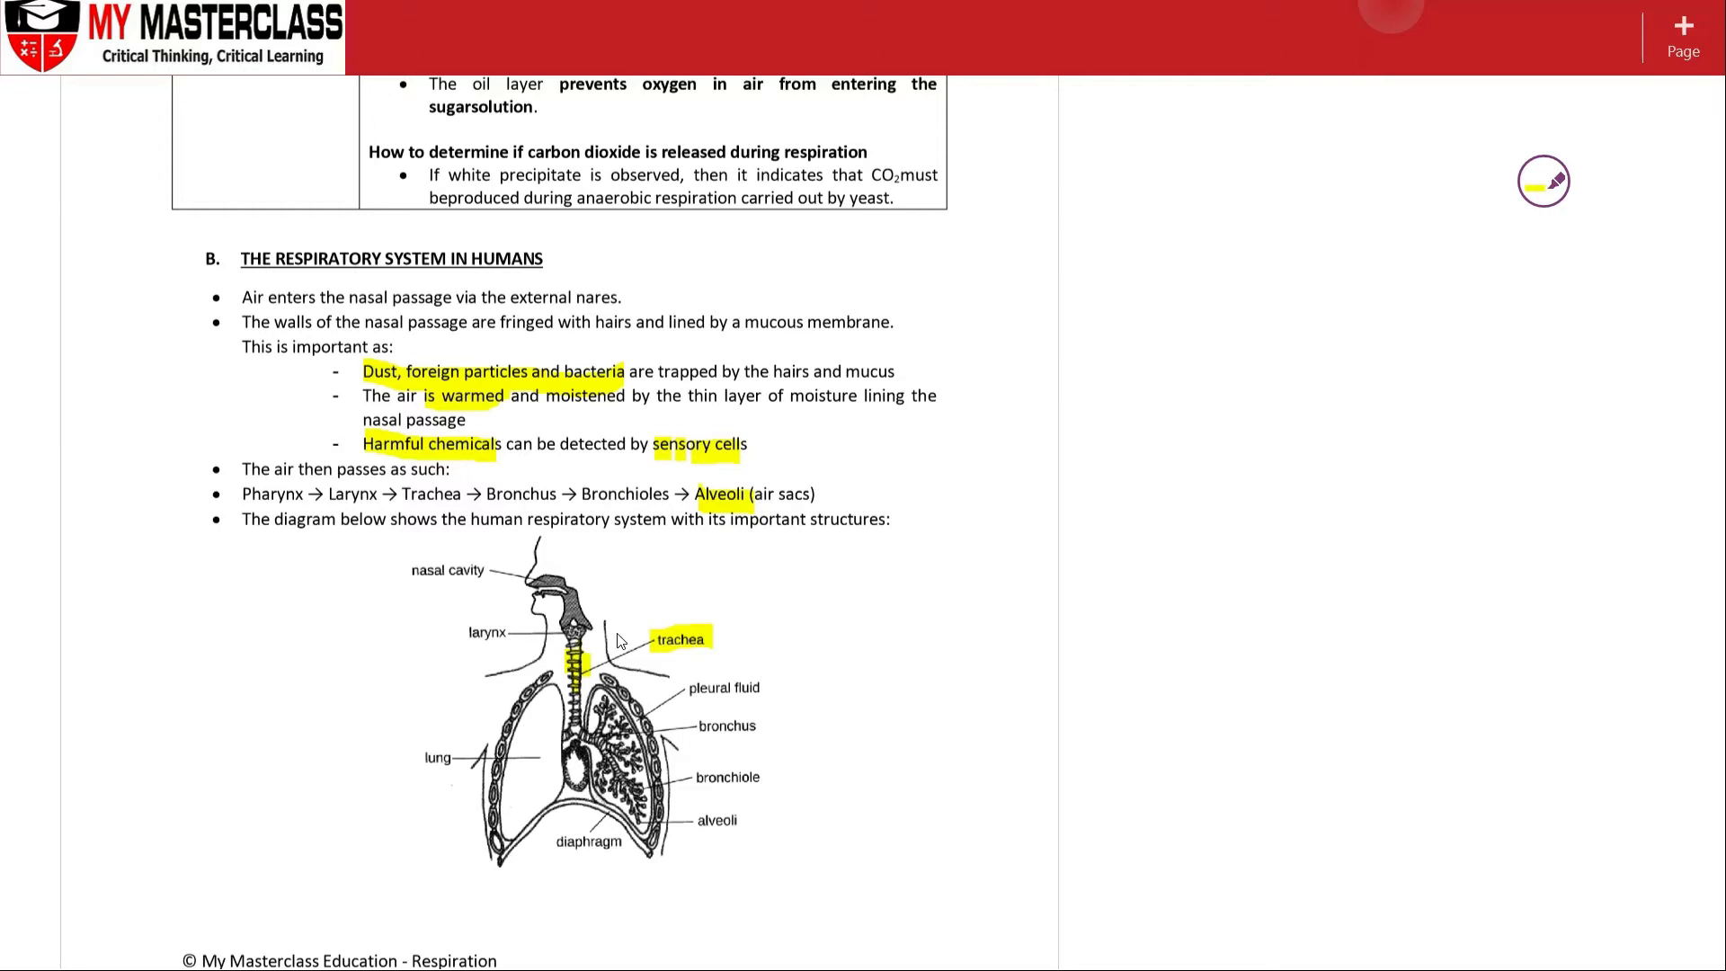
{"action": "mouse_move", "coordinate": [816, 692]}
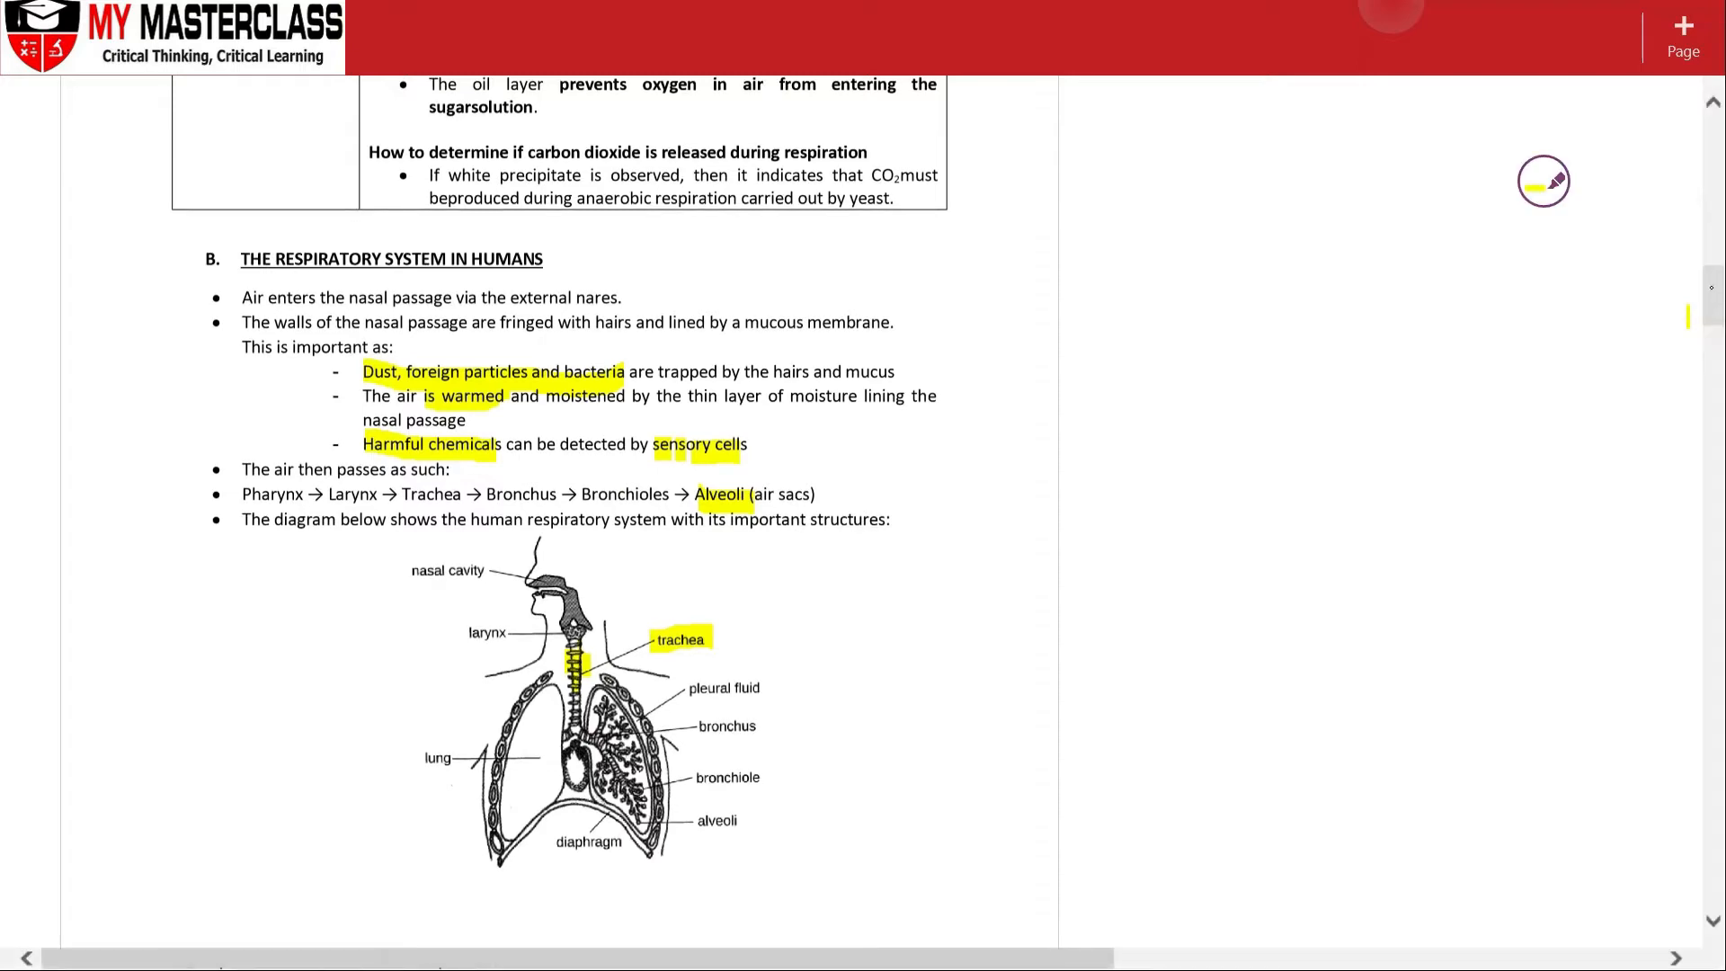
Step: Scroll down to the Structure and Description table with the Trachea, Bronchi and Alveoli rows
{"action": "scroll", "scroll_direction": "down", "scroll_amount": 3}
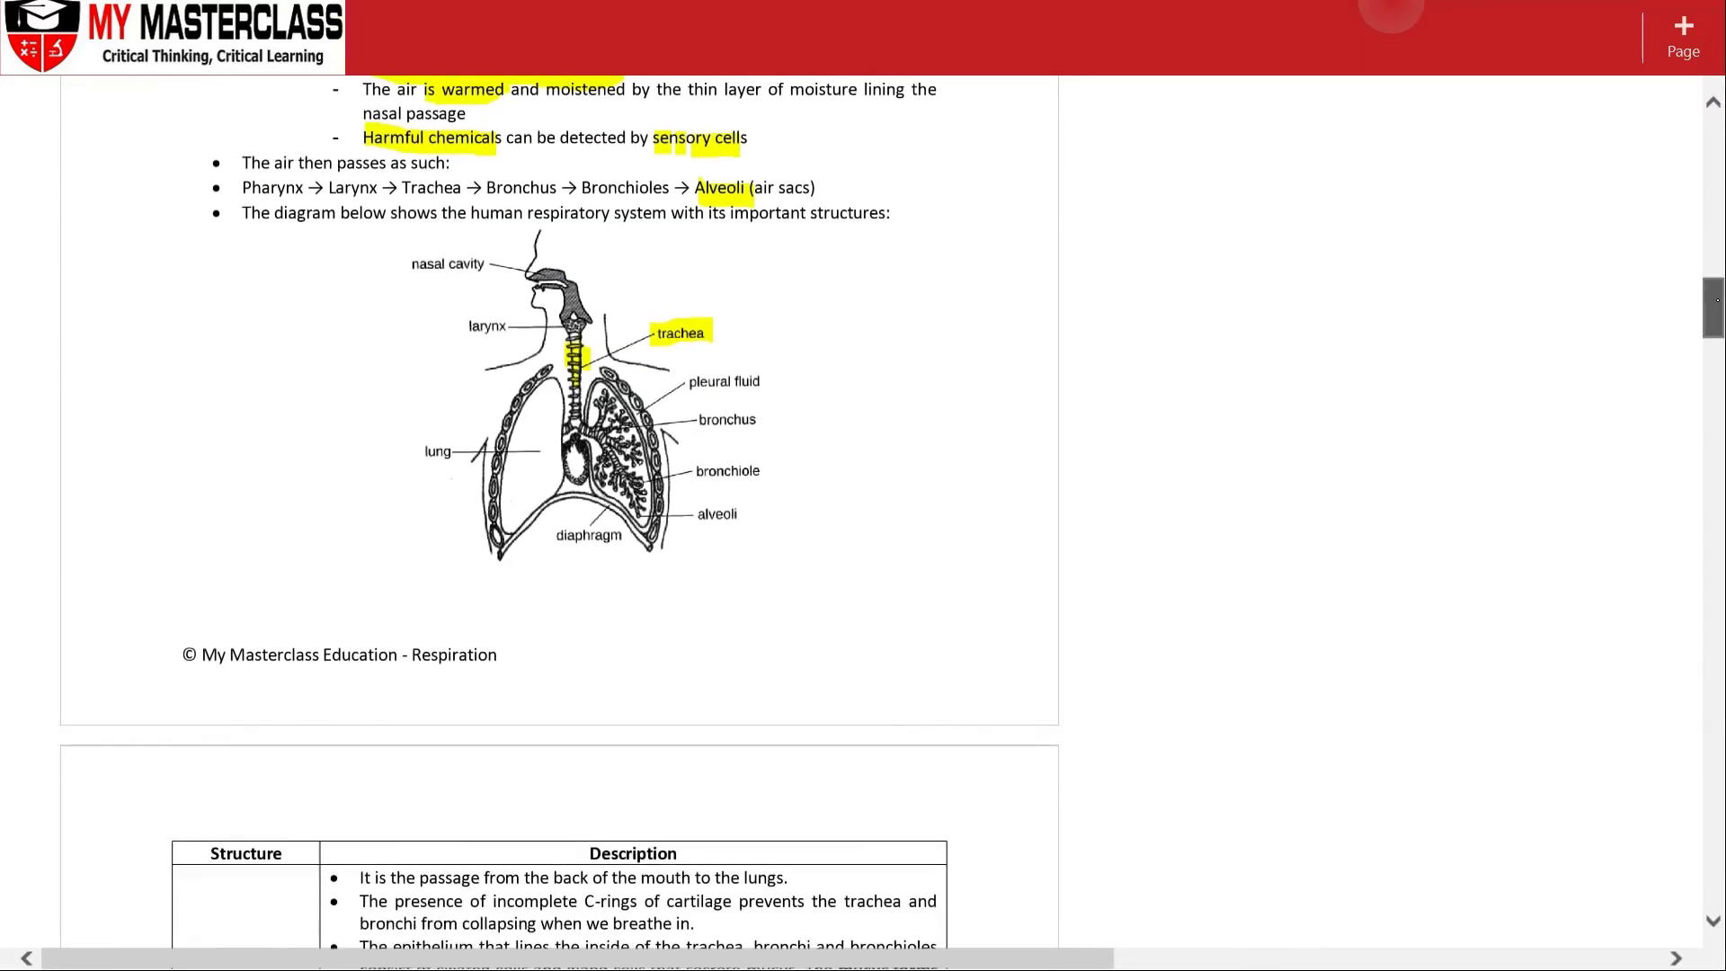
{"action": "scroll", "scroll_direction": "down", "scroll_amount": 3}
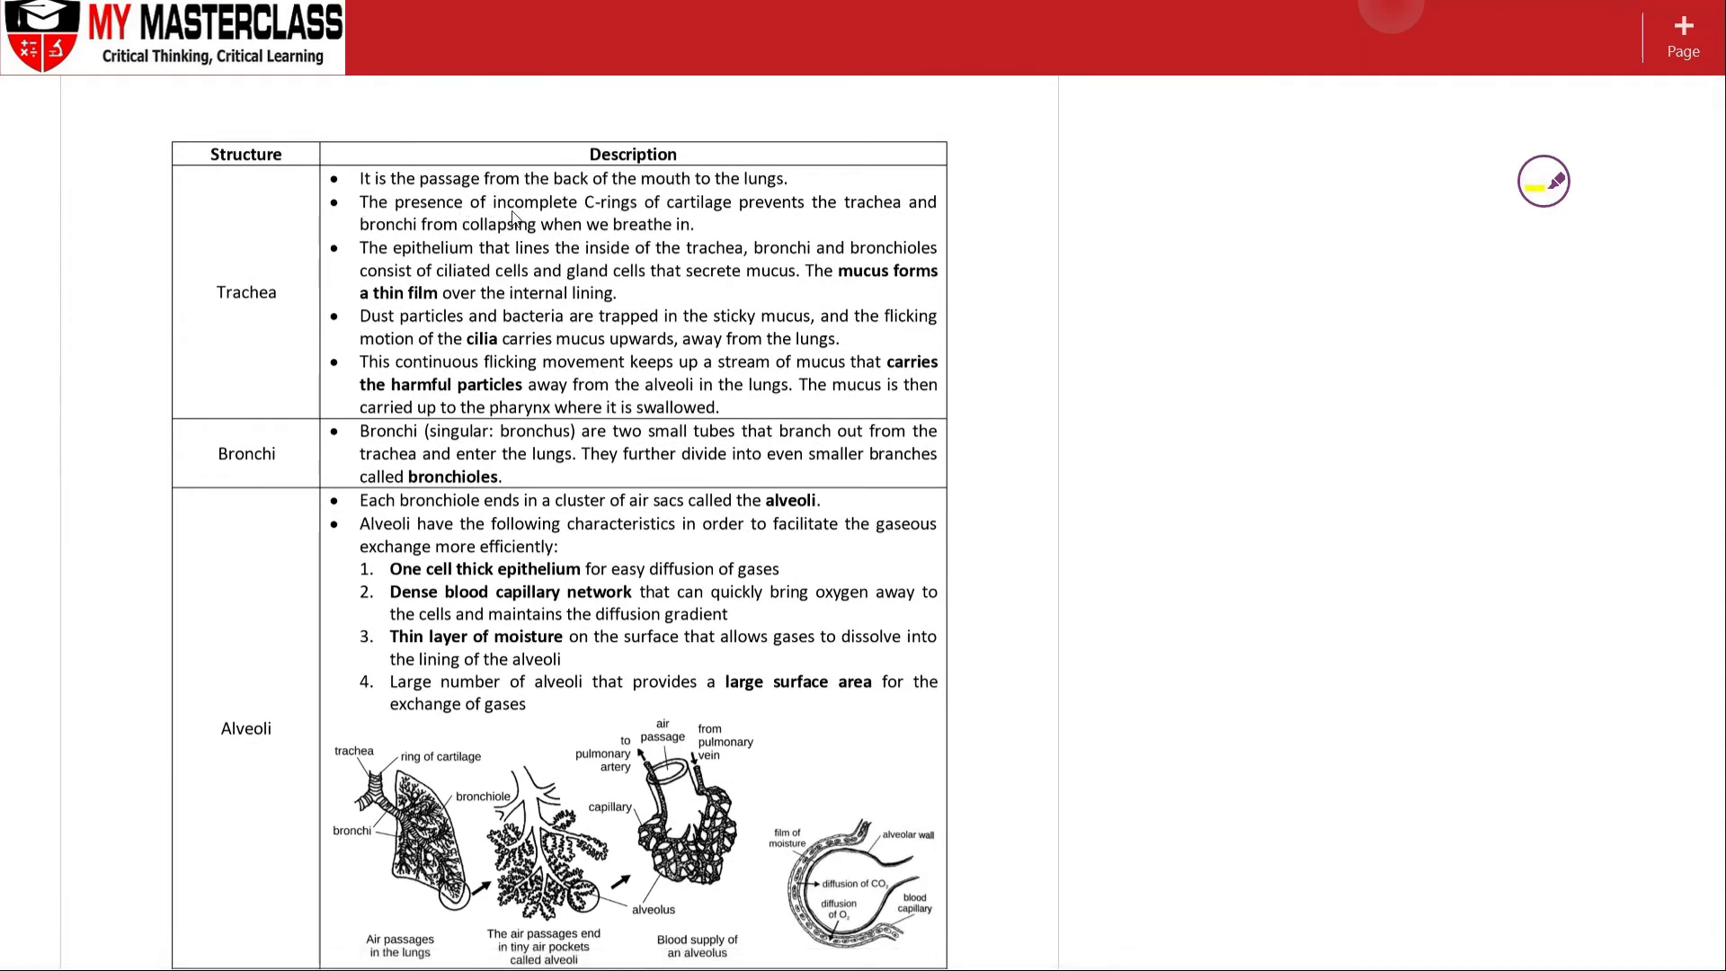
Step: Highlight 'incomplete C-rings', 'trachea, bronchi and bronchioles', 'ciliated cells' and 'gland cells' in the Trachea row
{"action": "left_click_drag", "start_coordinate": [495, 201], "coordinate": [661, 224]}
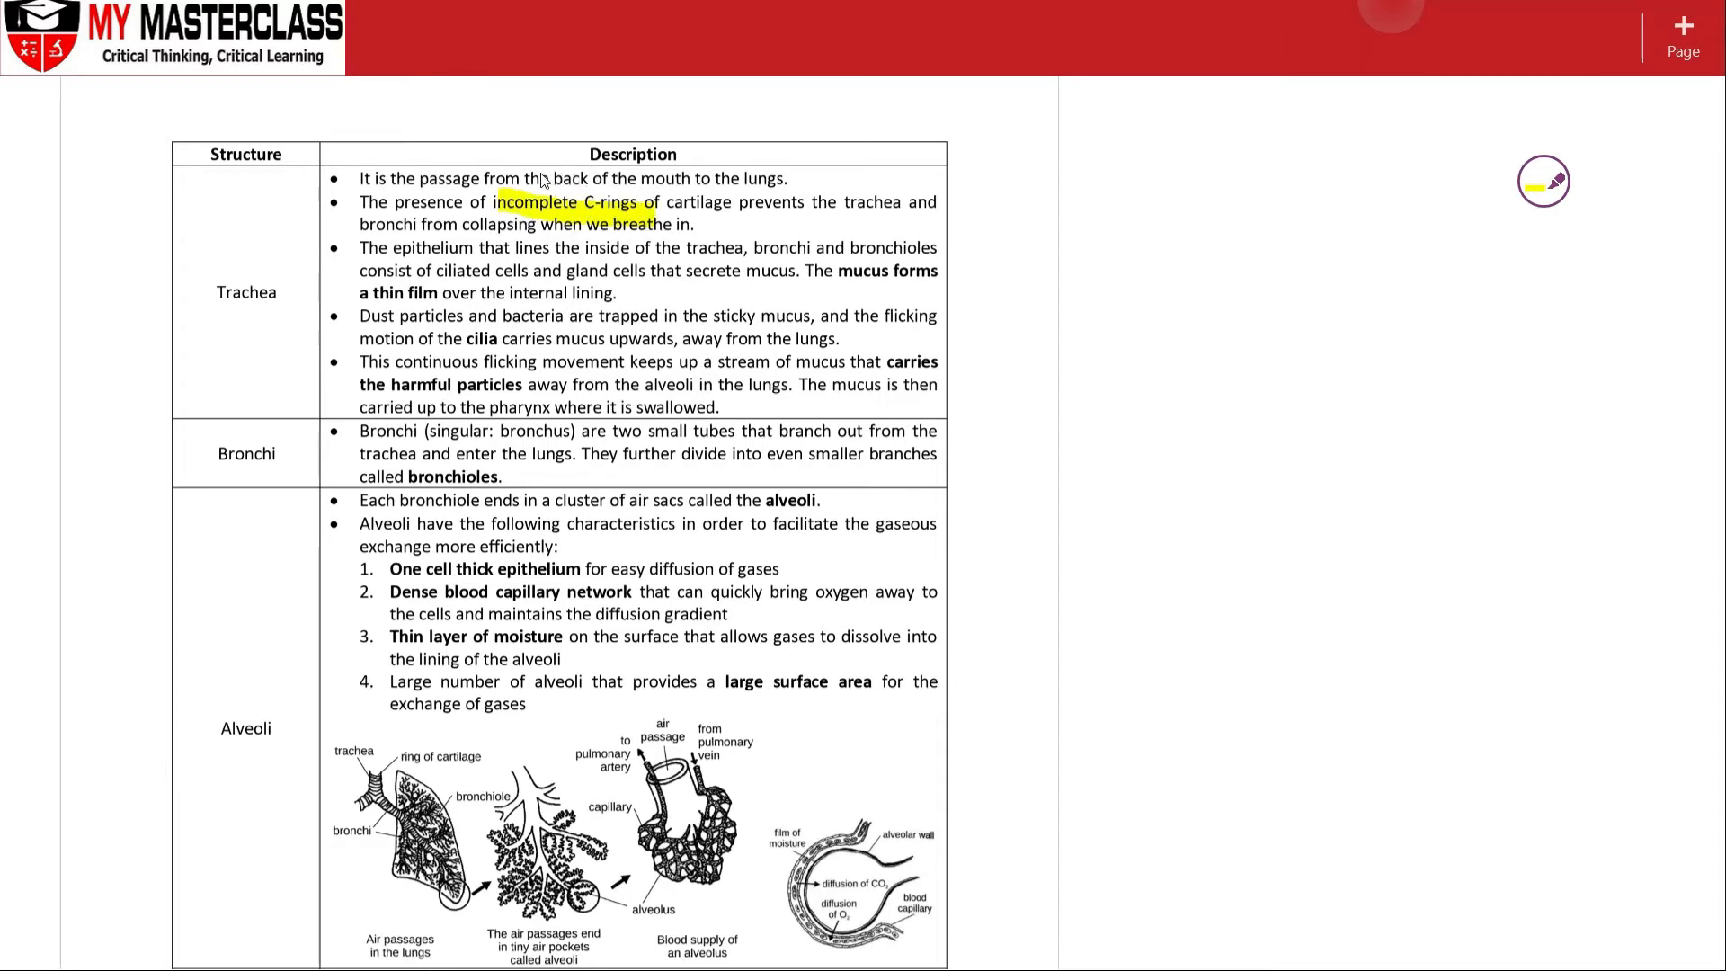
{"action": "mouse_move", "coordinate": [732, 245]}
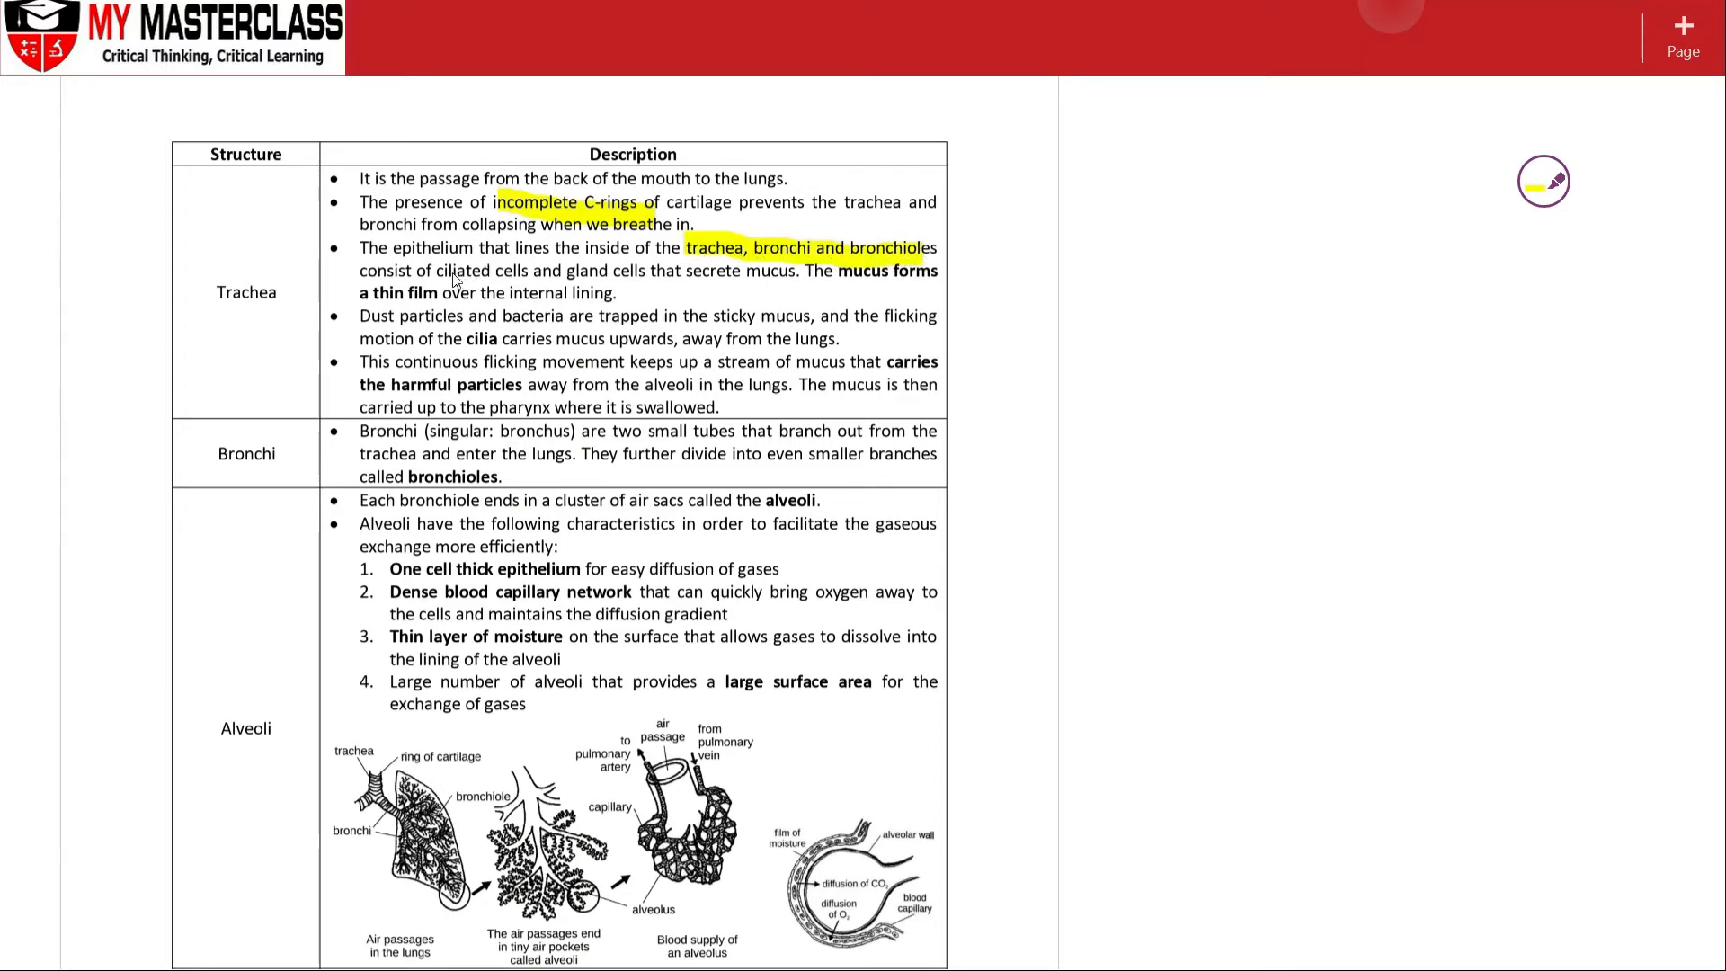
{"action": "left_click_drag", "start_coordinate": [437, 271], "coordinate": [541, 271]}
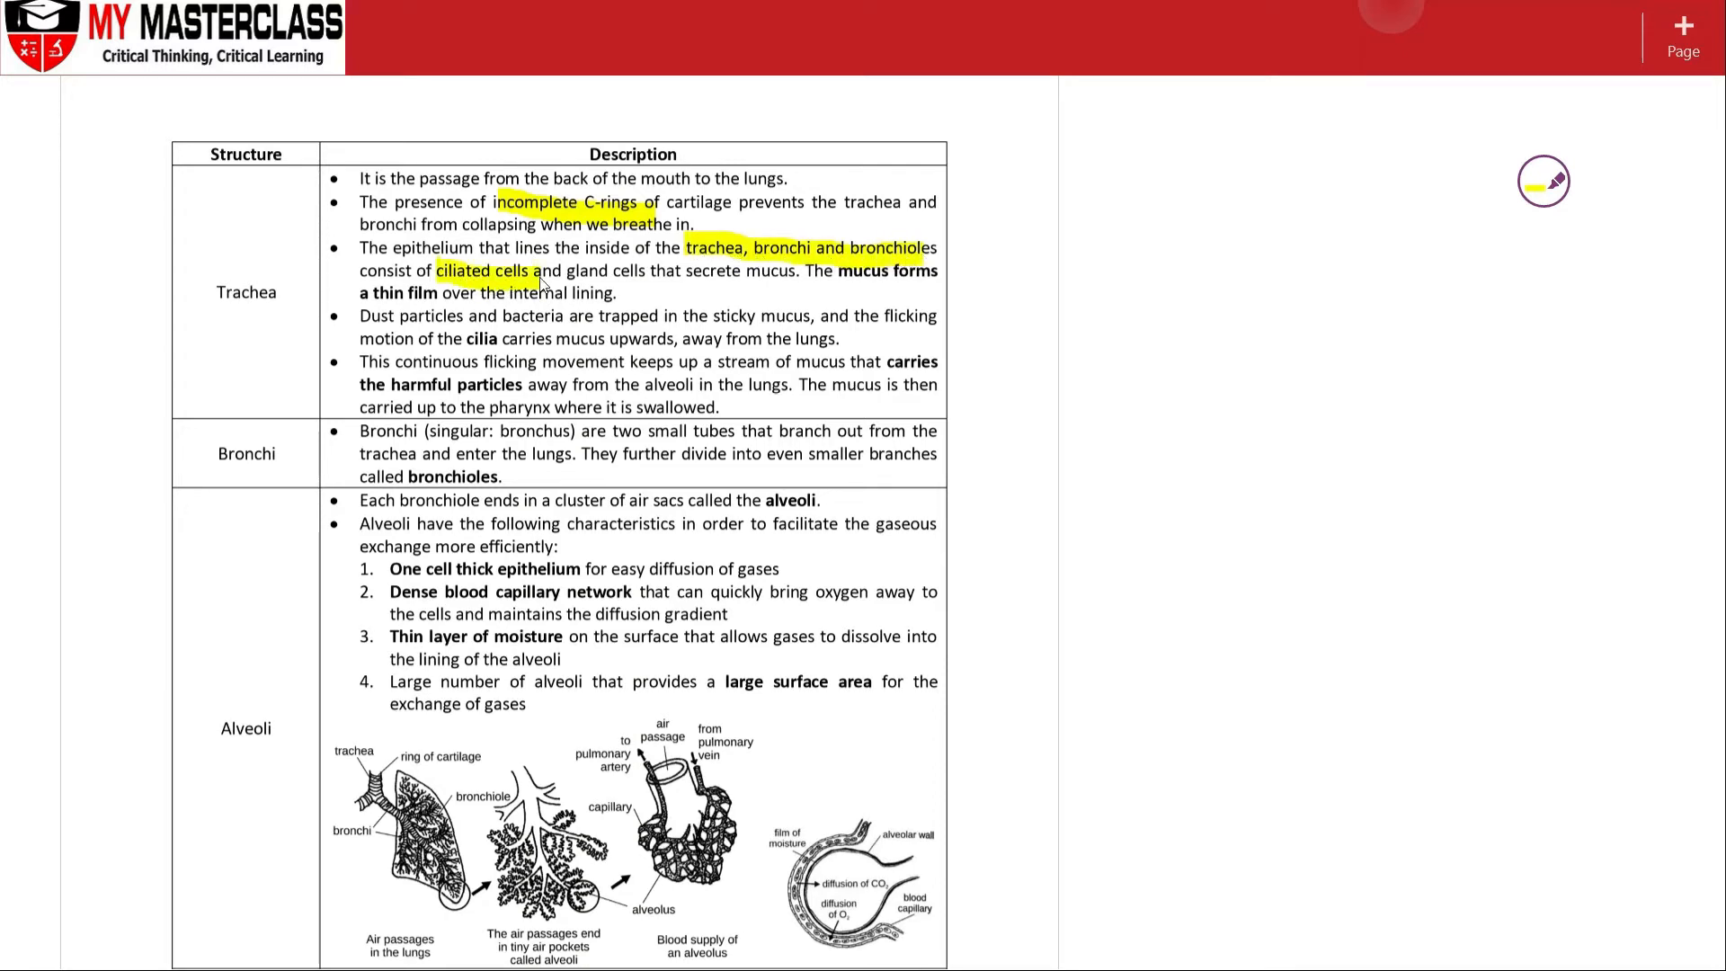
{"action": "mouse_move", "coordinate": [510, 295]}
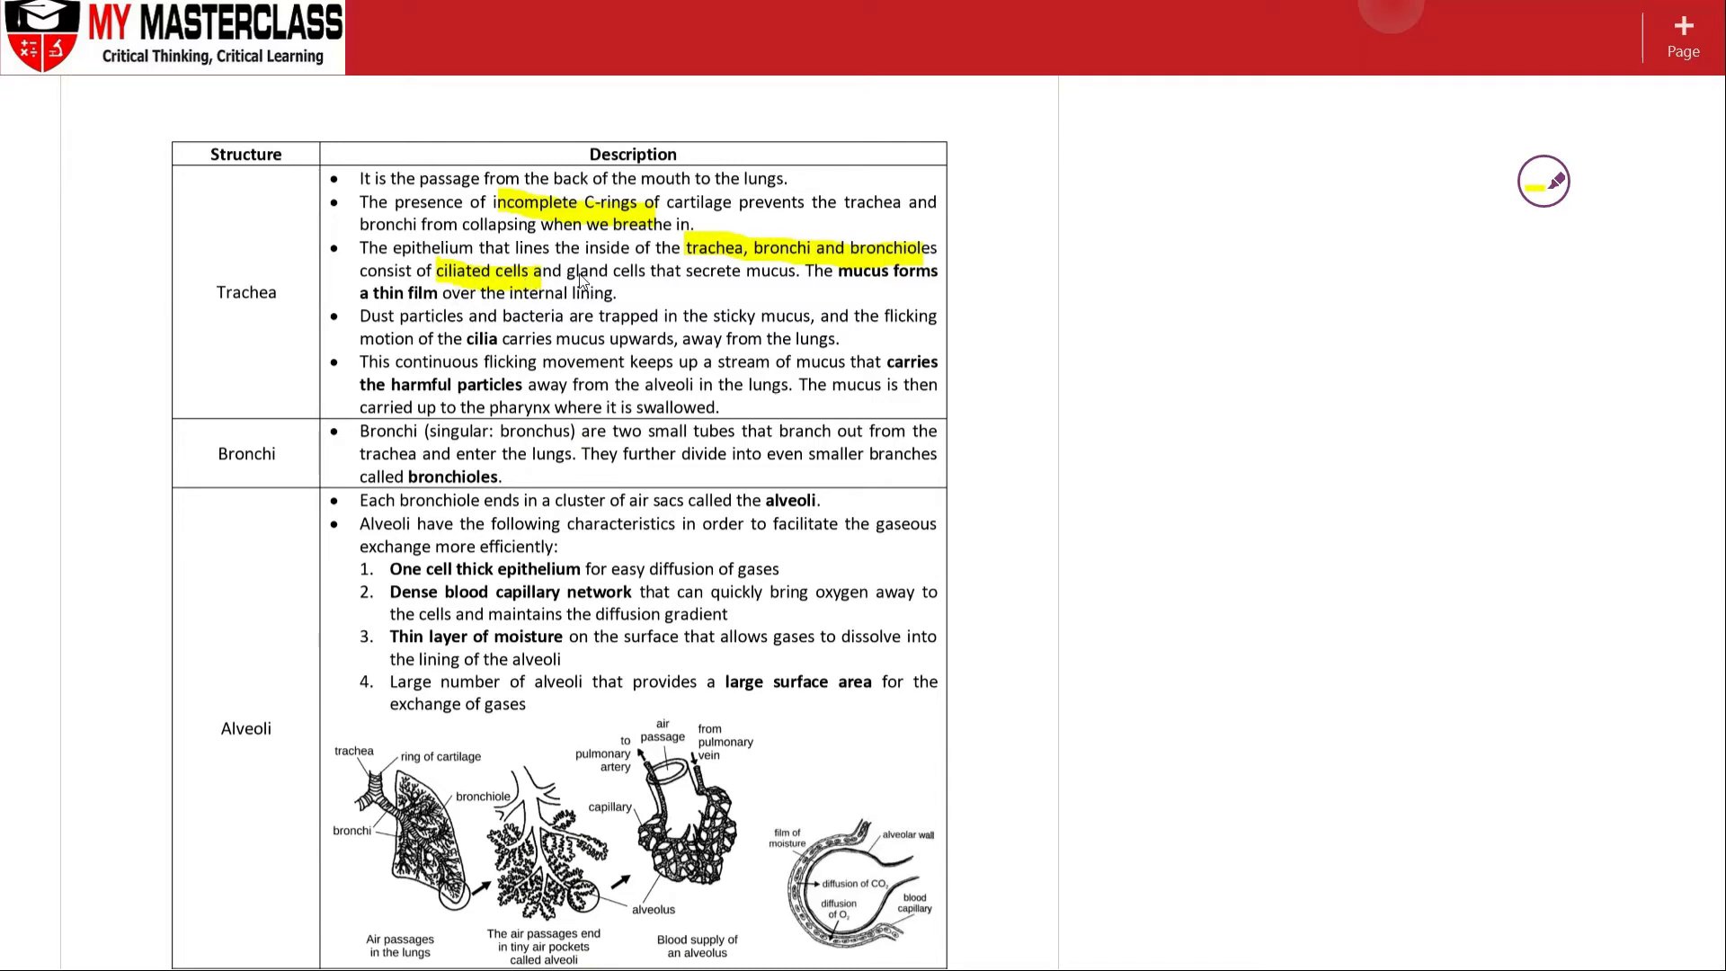
{"action": "left_click_drag", "start_coordinate": [544, 270], "coordinate": [647, 271]}
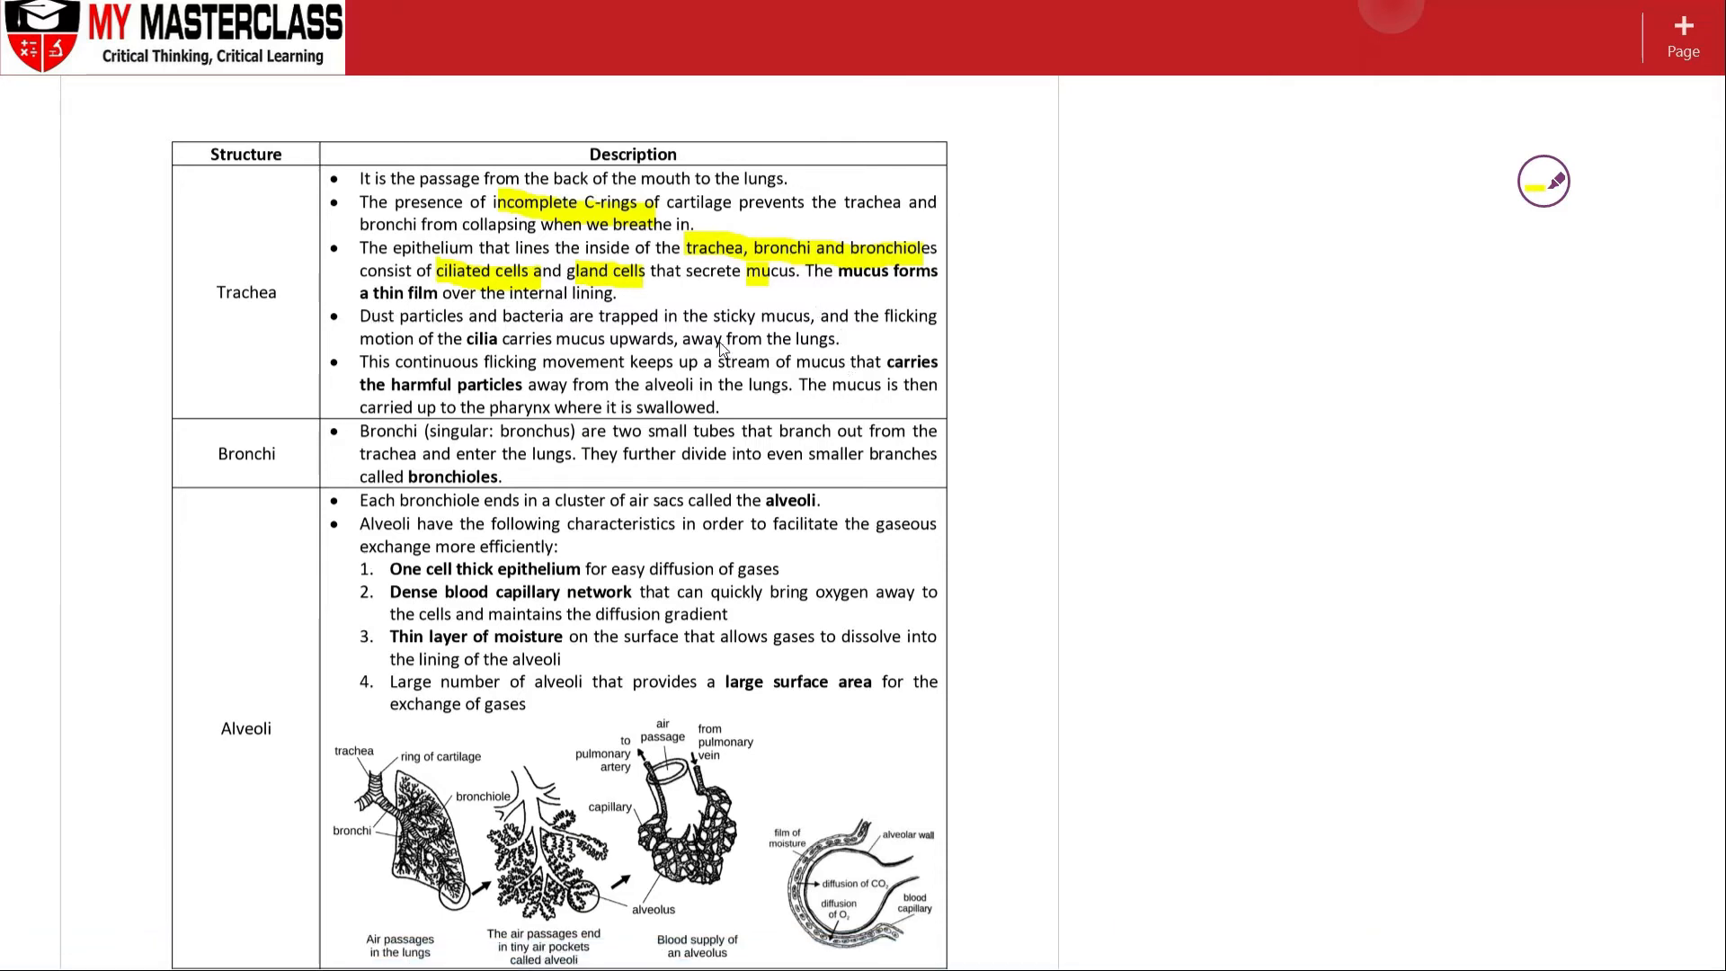
{"action": "mouse_move", "coordinate": [509, 356]}
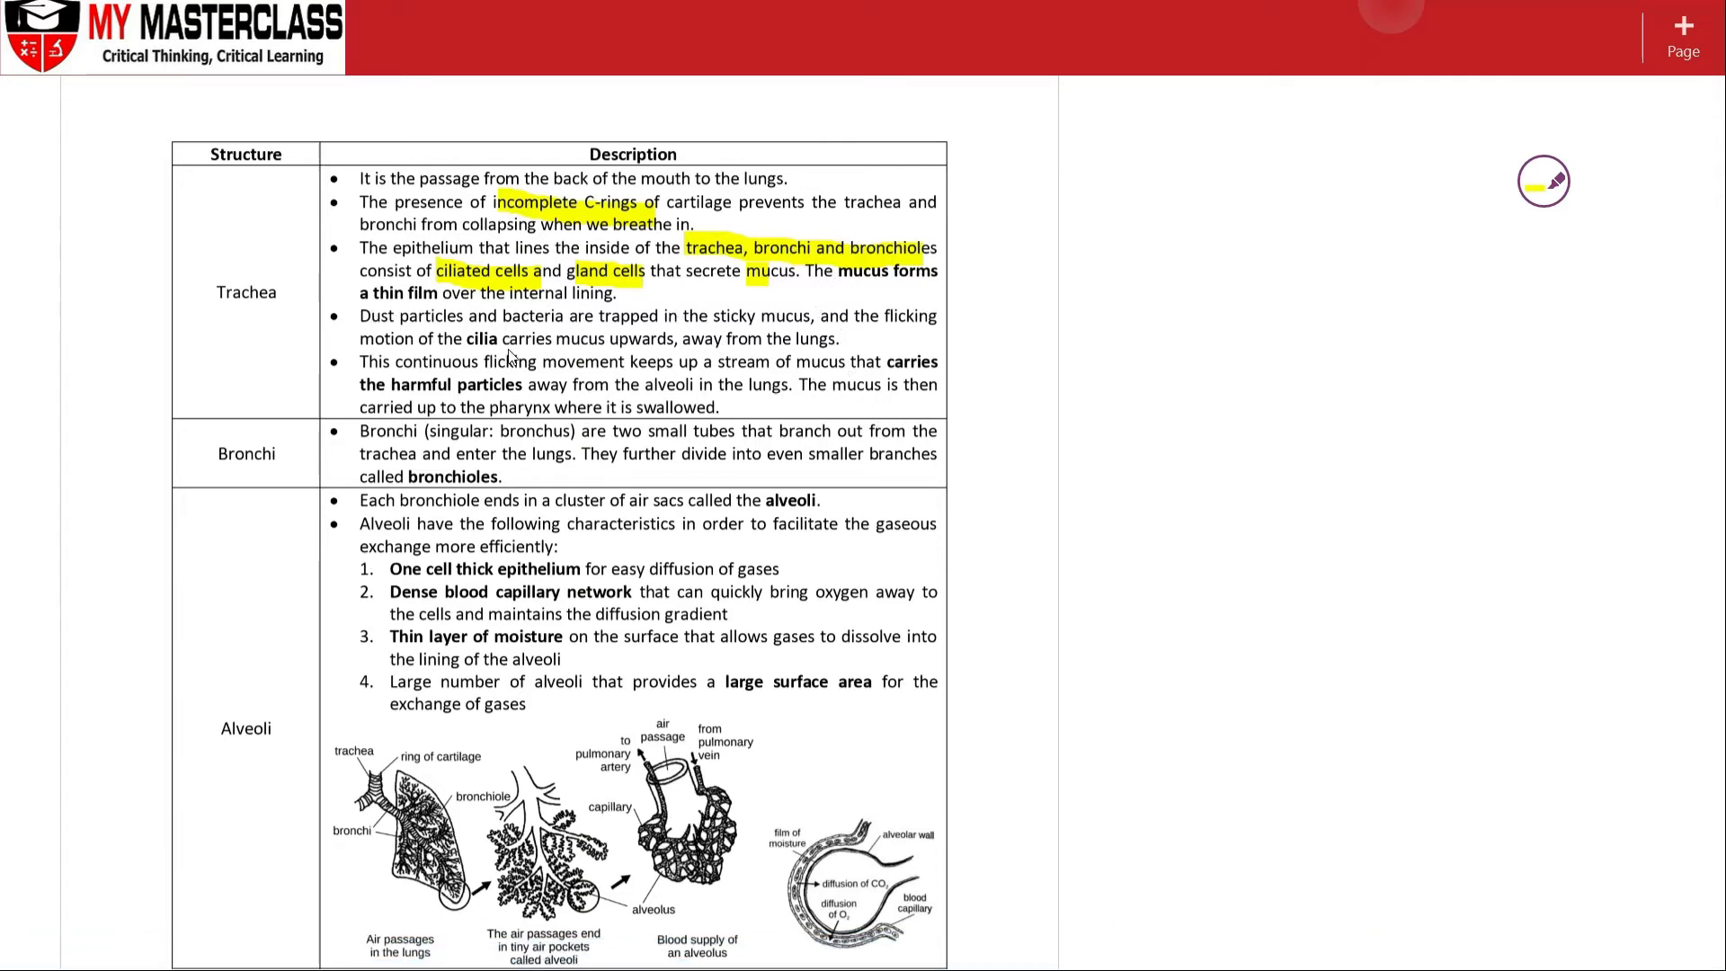
{"action": "mouse_move", "coordinate": [663, 436]}
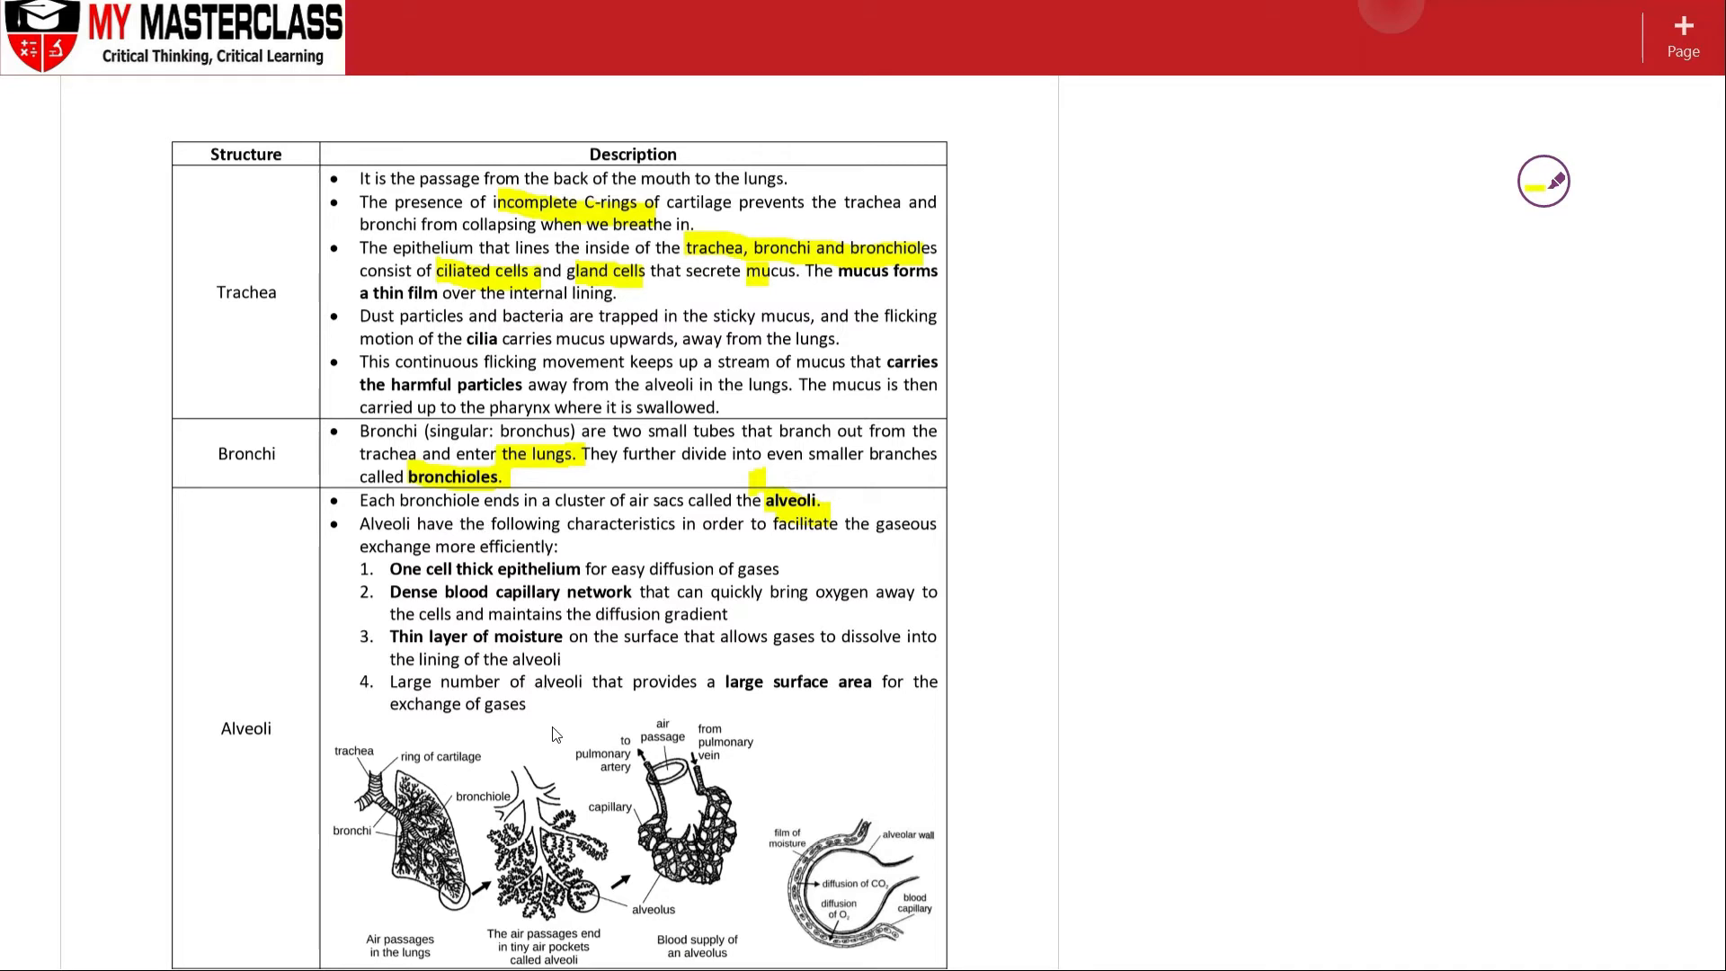
{"action": "mouse_move", "coordinate": [649, 878]}
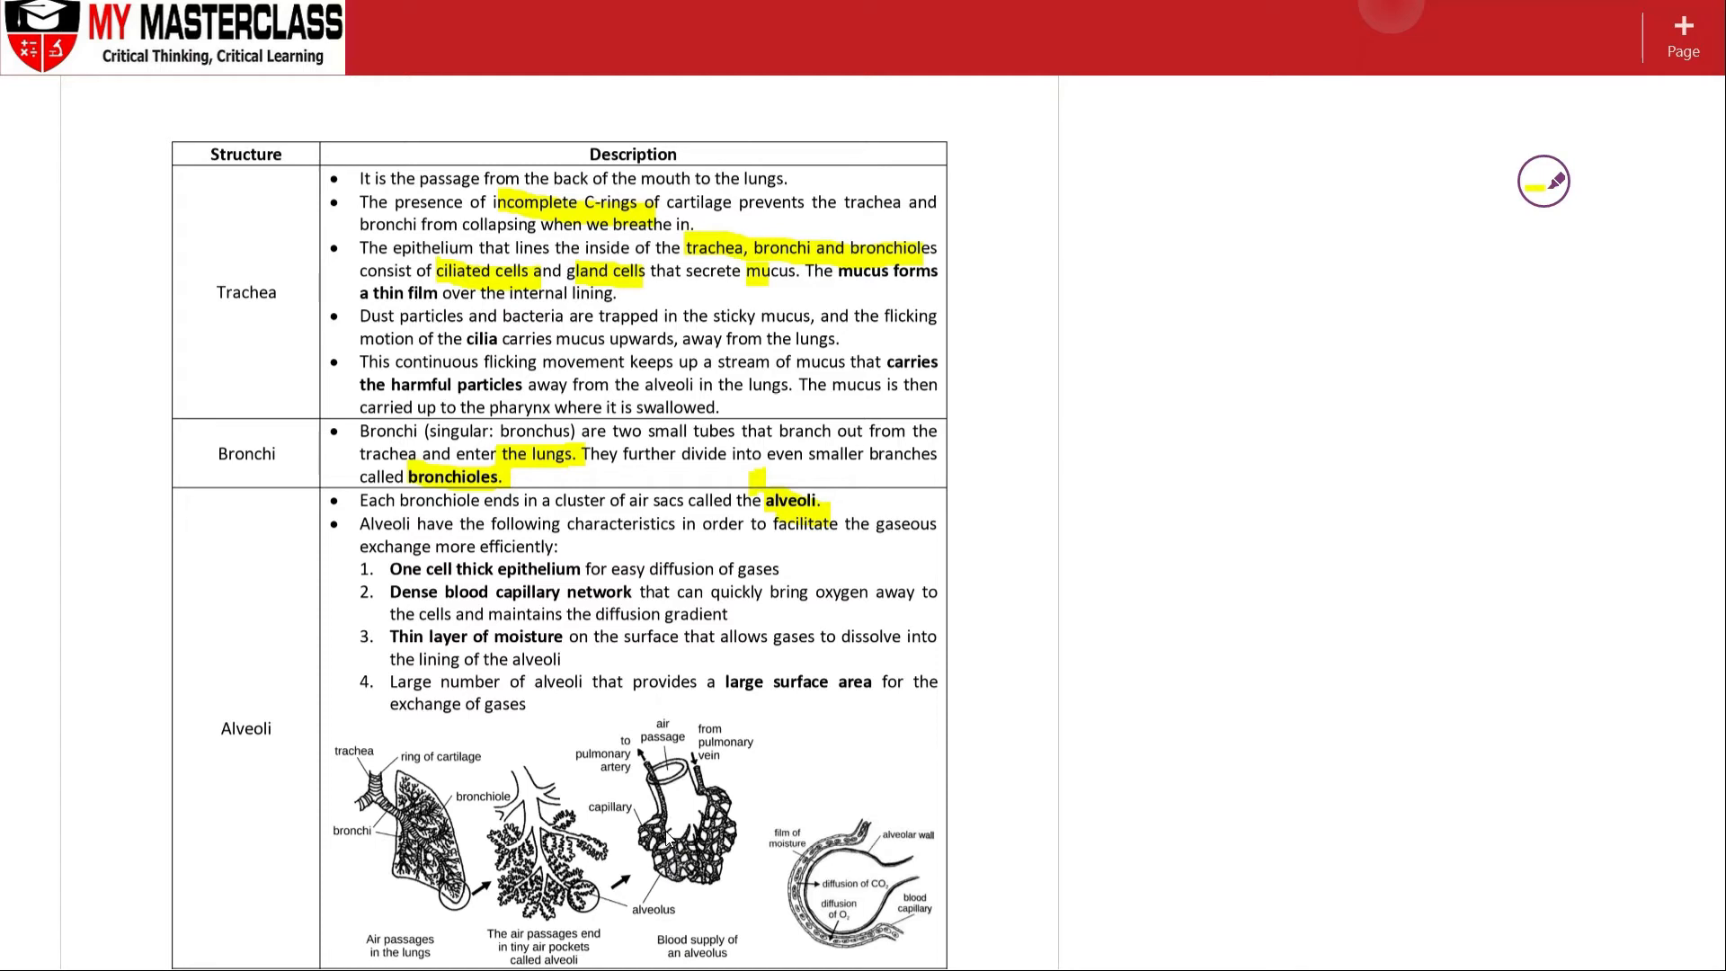
{"action": "mouse_move", "coordinate": [710, 887]}
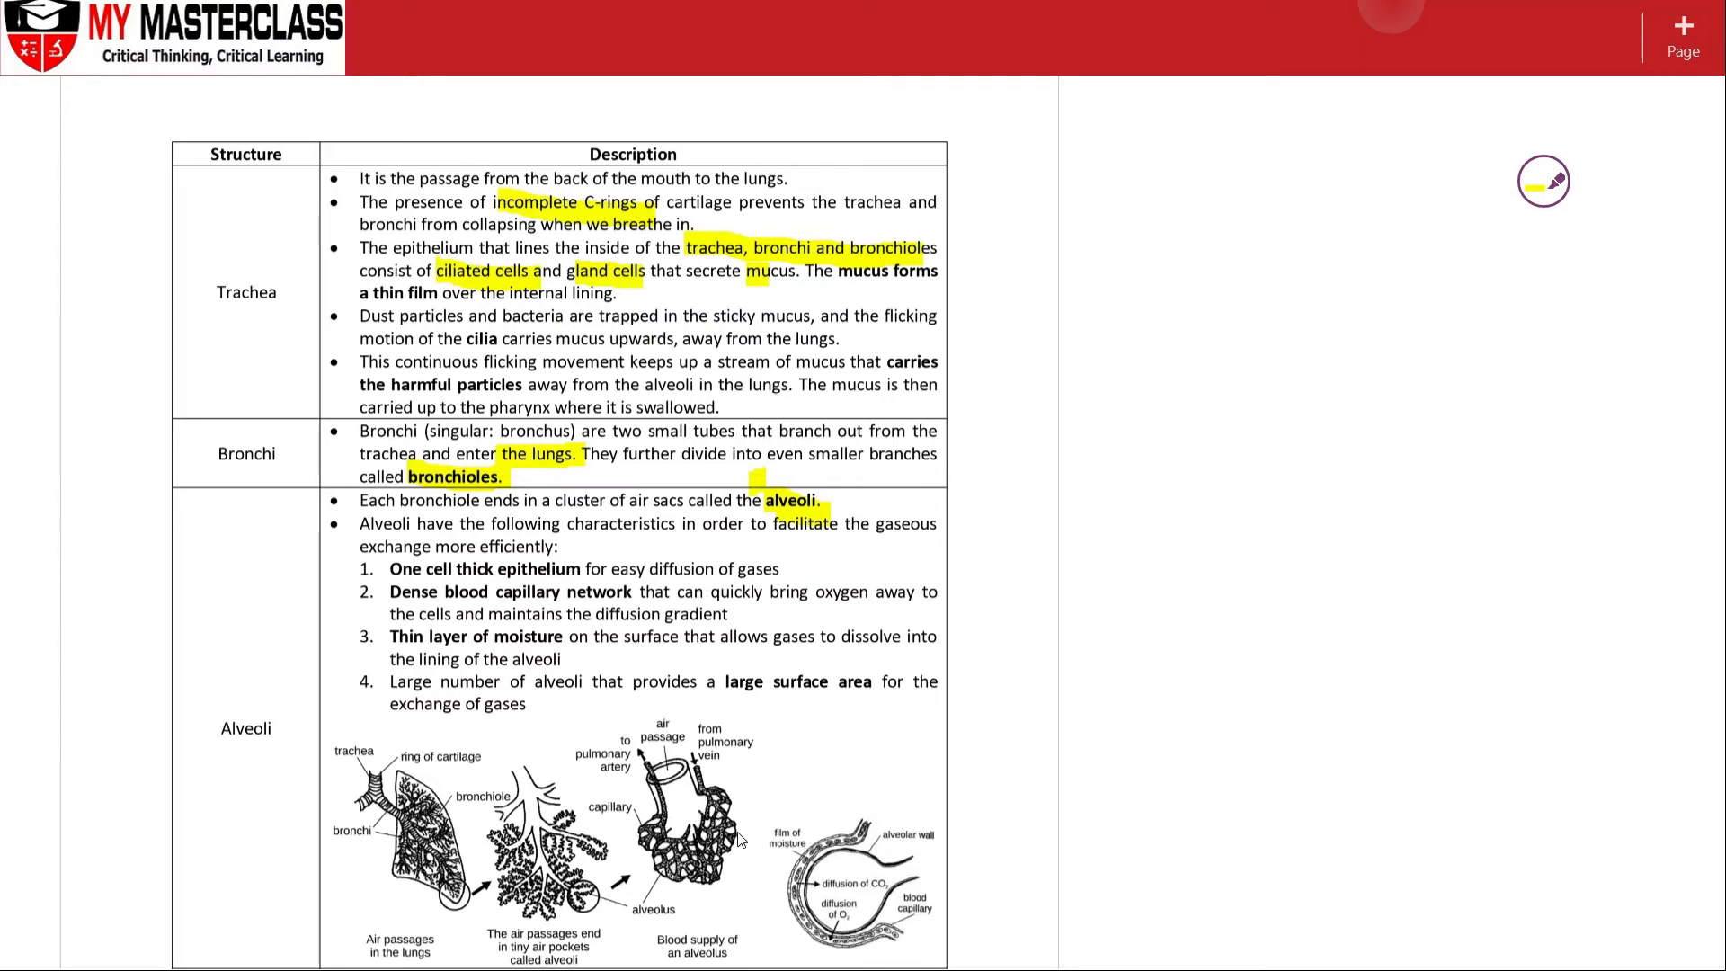
{"action": "mouse_move", "coordinate": [840, 477]}
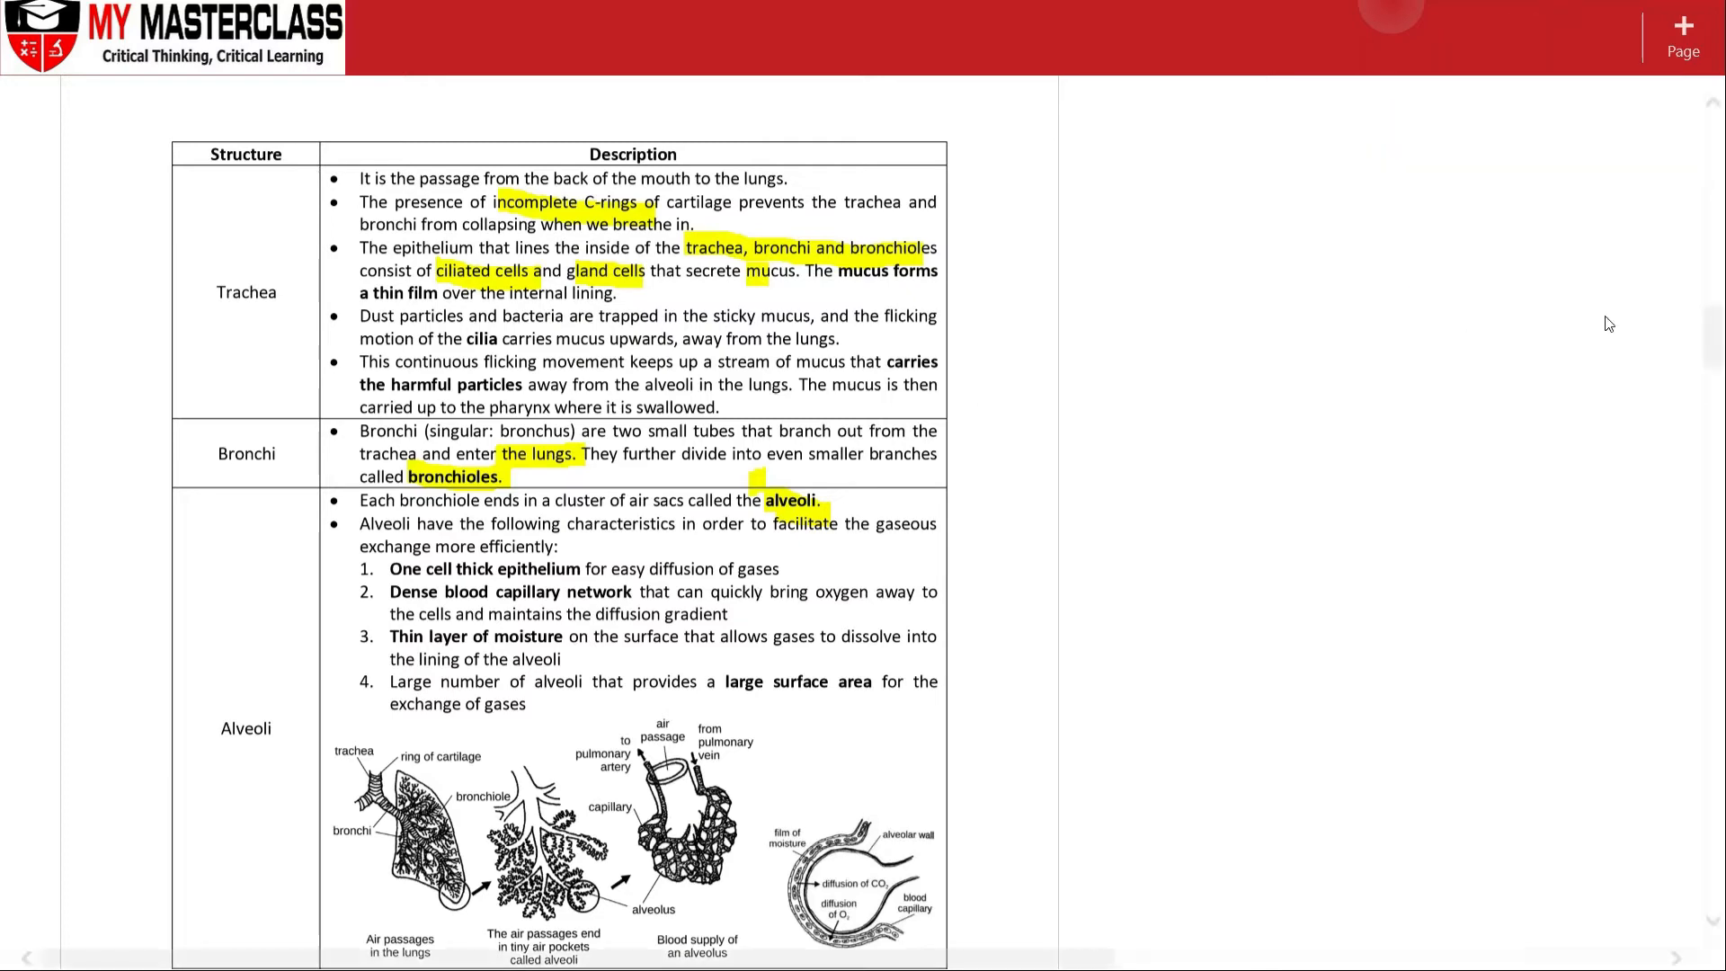
Step: Scroll down to show the Pleural cavity, Ribs and Intercostal rows below Alveoli
{"action": "scroll", "scroll_direction": "down", "scroll_amount": 3}
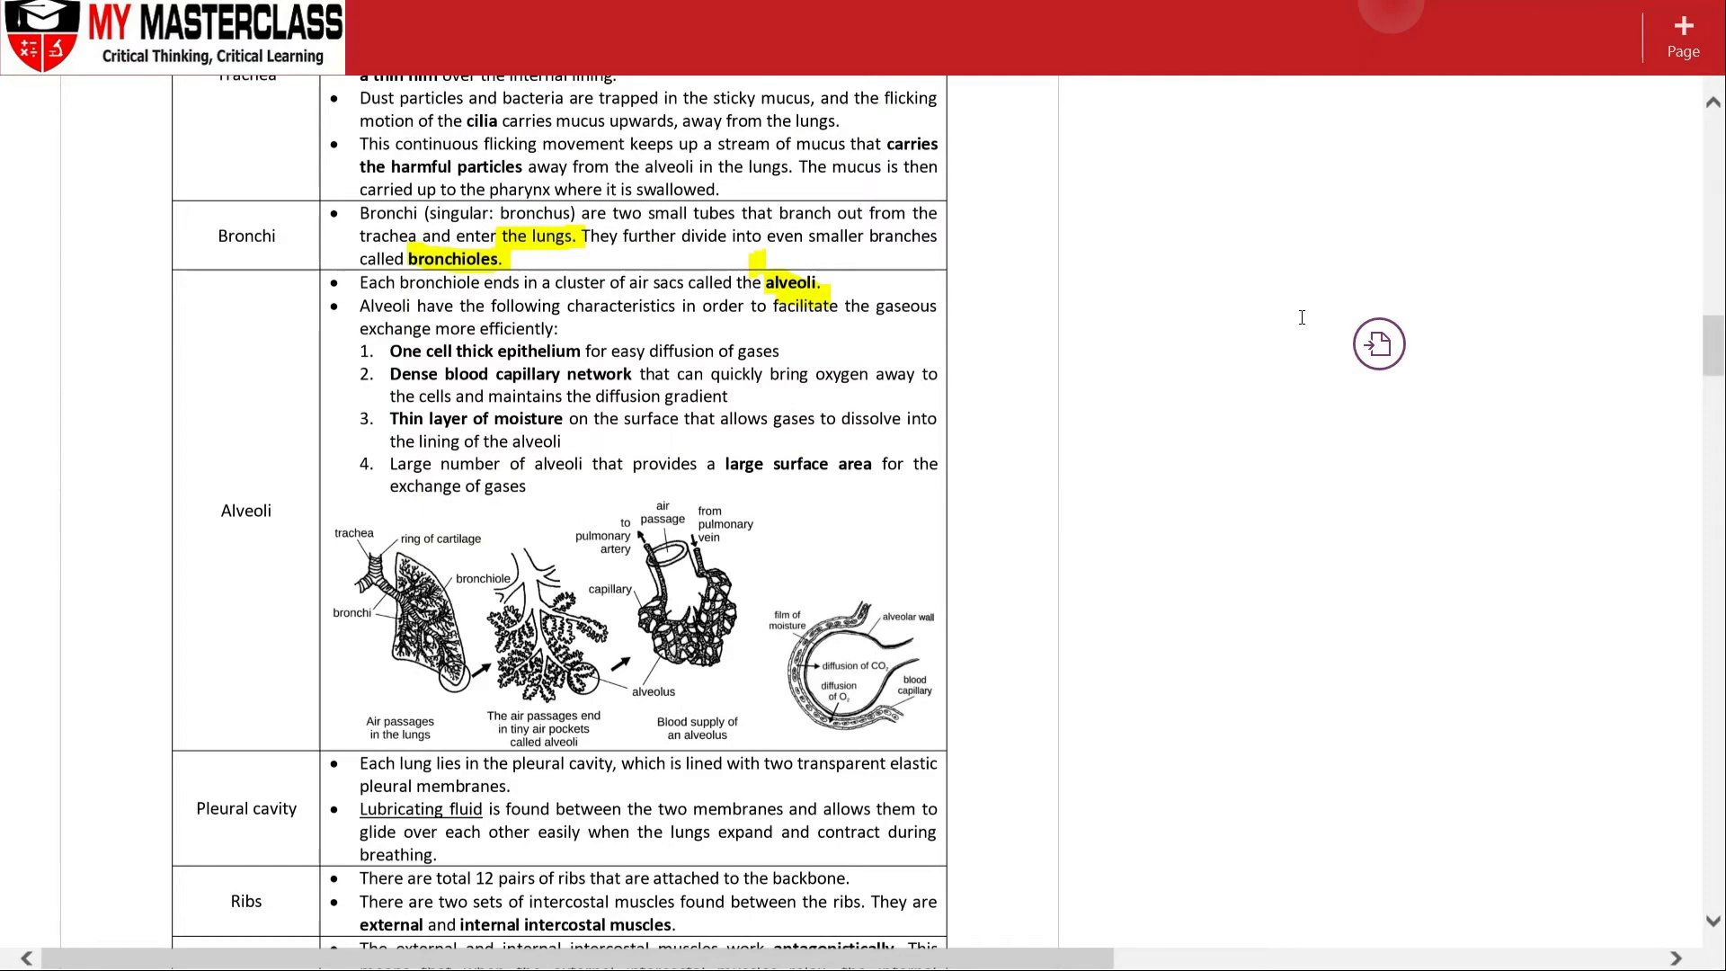
{"action": "scroll", "scroll_direction": "down", "scroll_amount": 3}
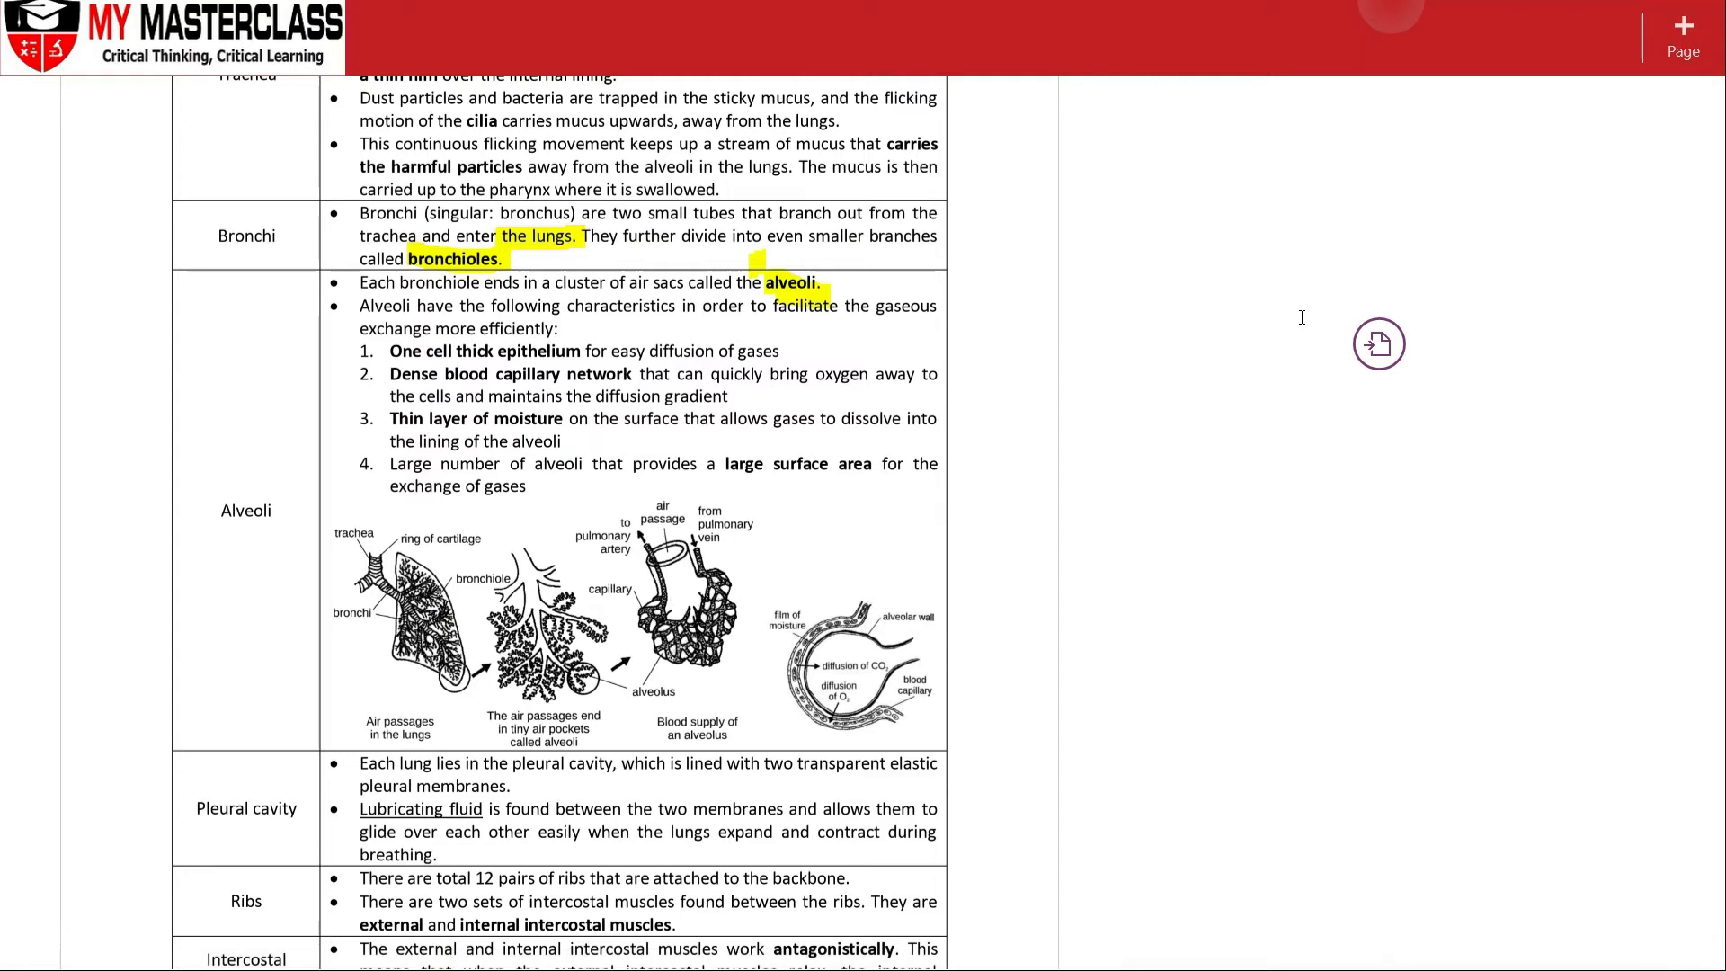
Step: Type 'pulmonary (deoxygenated blood) --> alveoli --> gaseous exchange -->' beside the Alveoli row
{"action": "type", "text": "pulmonary artery"}
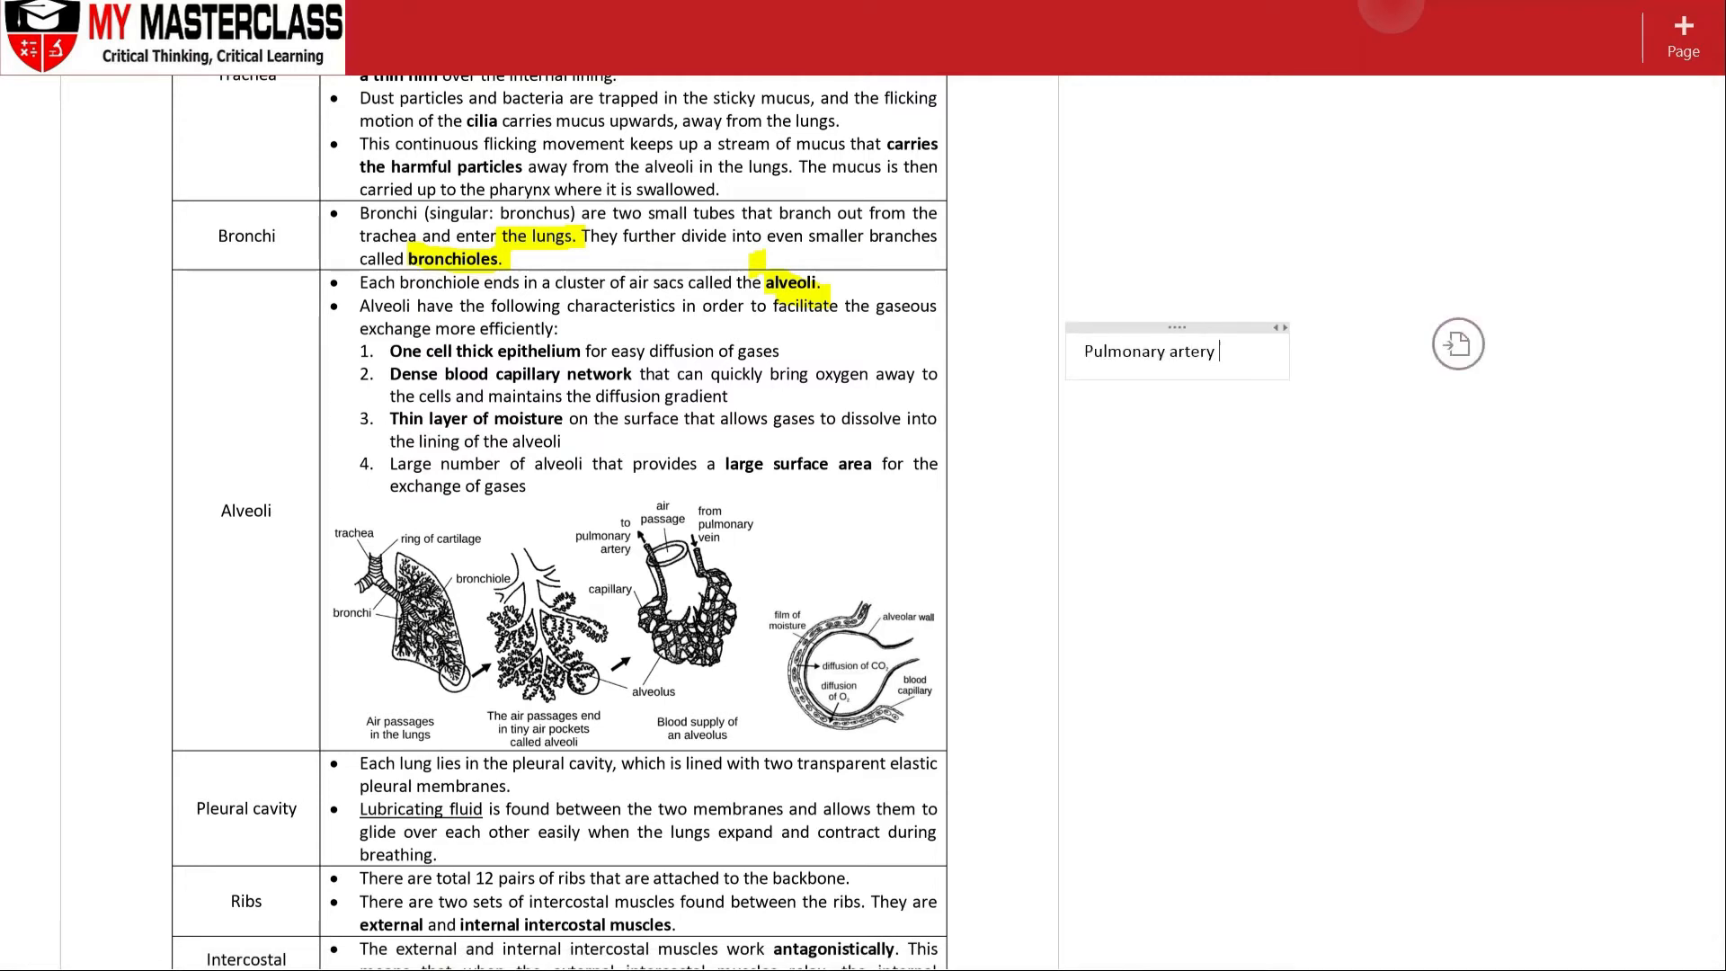
{"action": "type", "text": "(deoxygenated bl"}
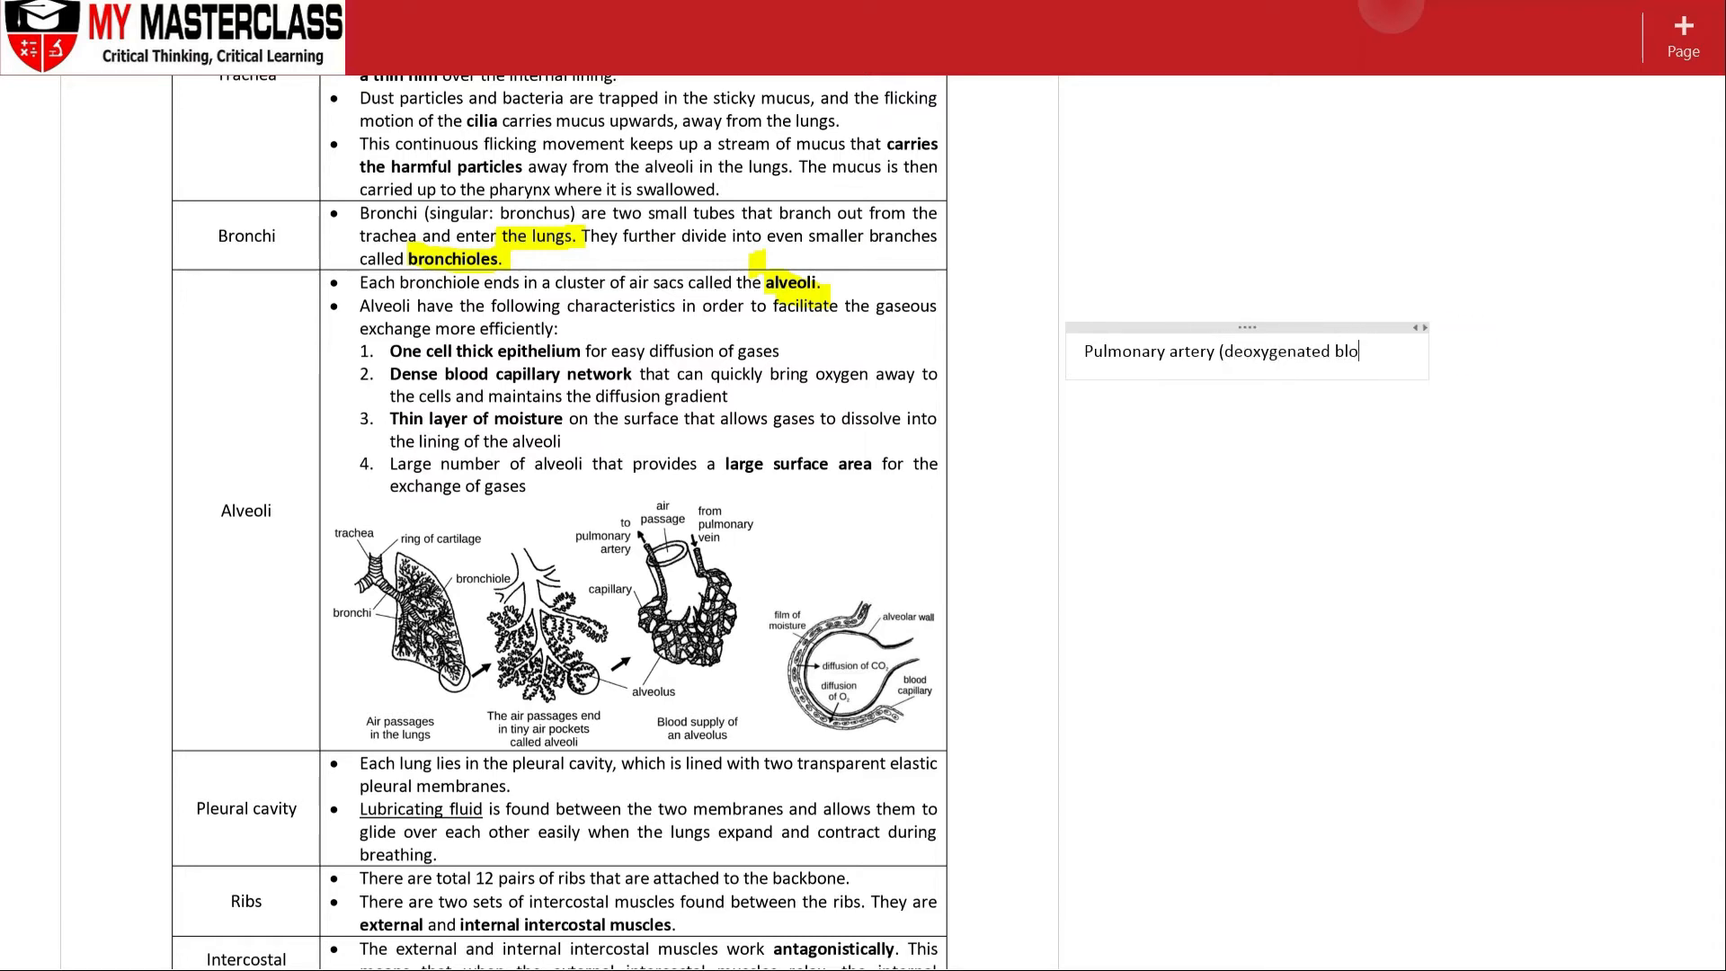
{"action": "type", "text": "od) --> capillaries ("}
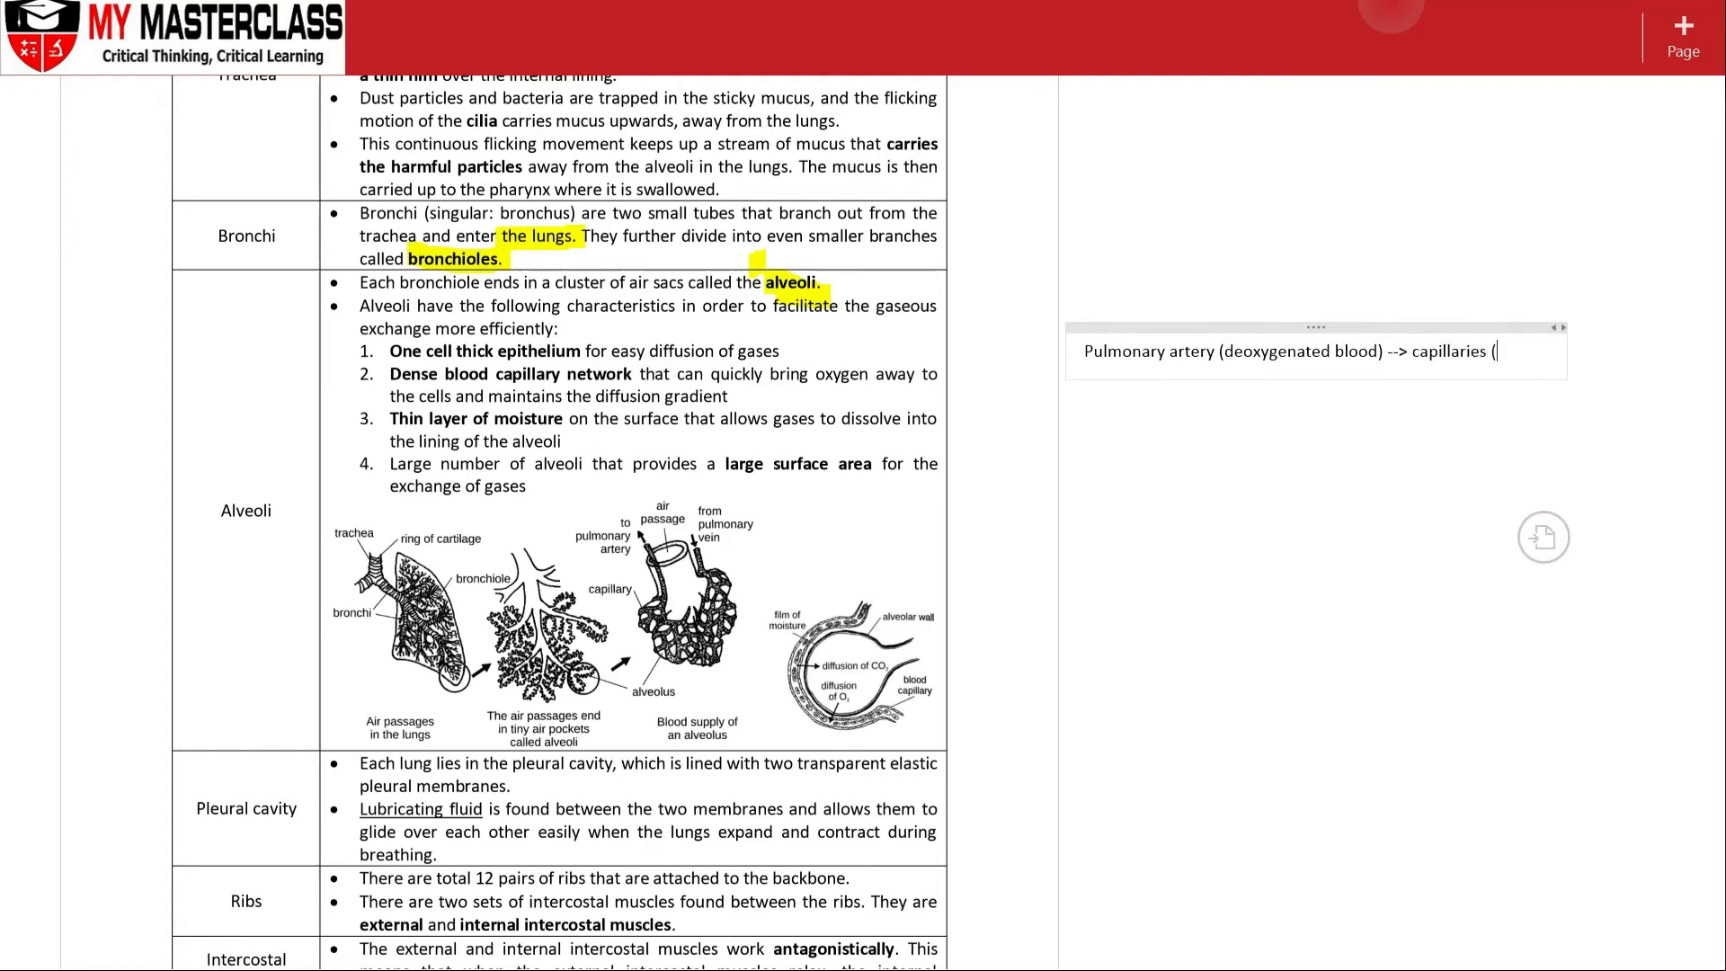
{"action": "type", "text": "alveo"}
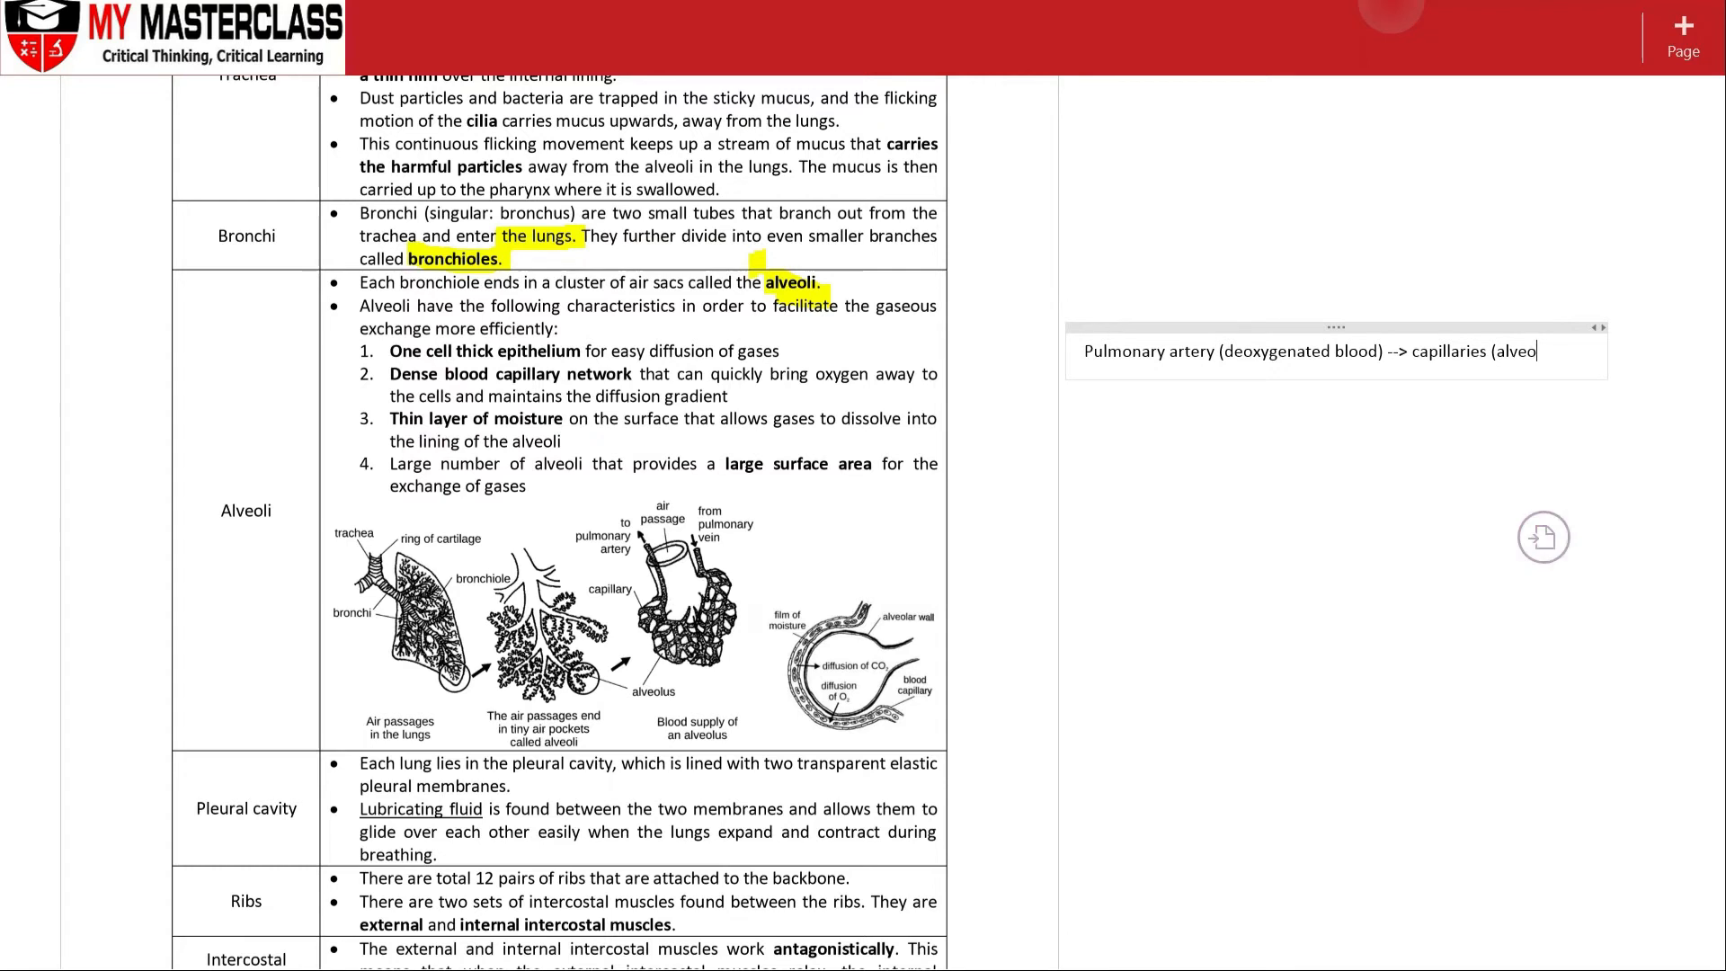
{"action": "type", "text": "li"}
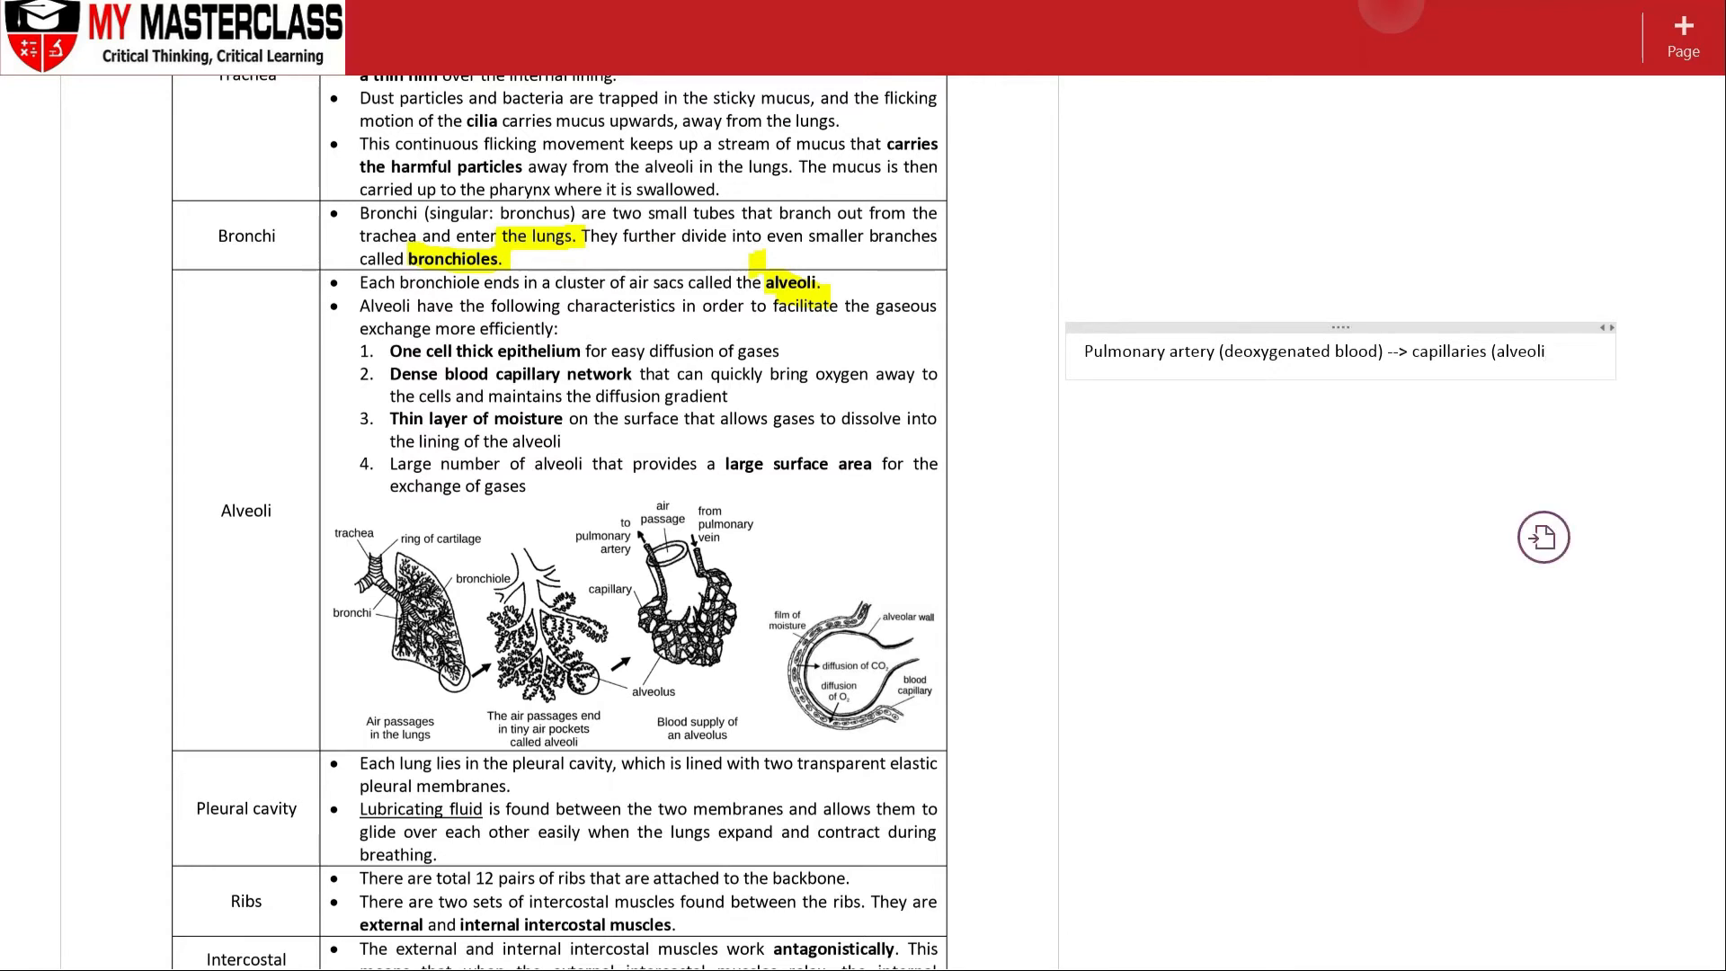
{"action": "type", "text": "-->"}
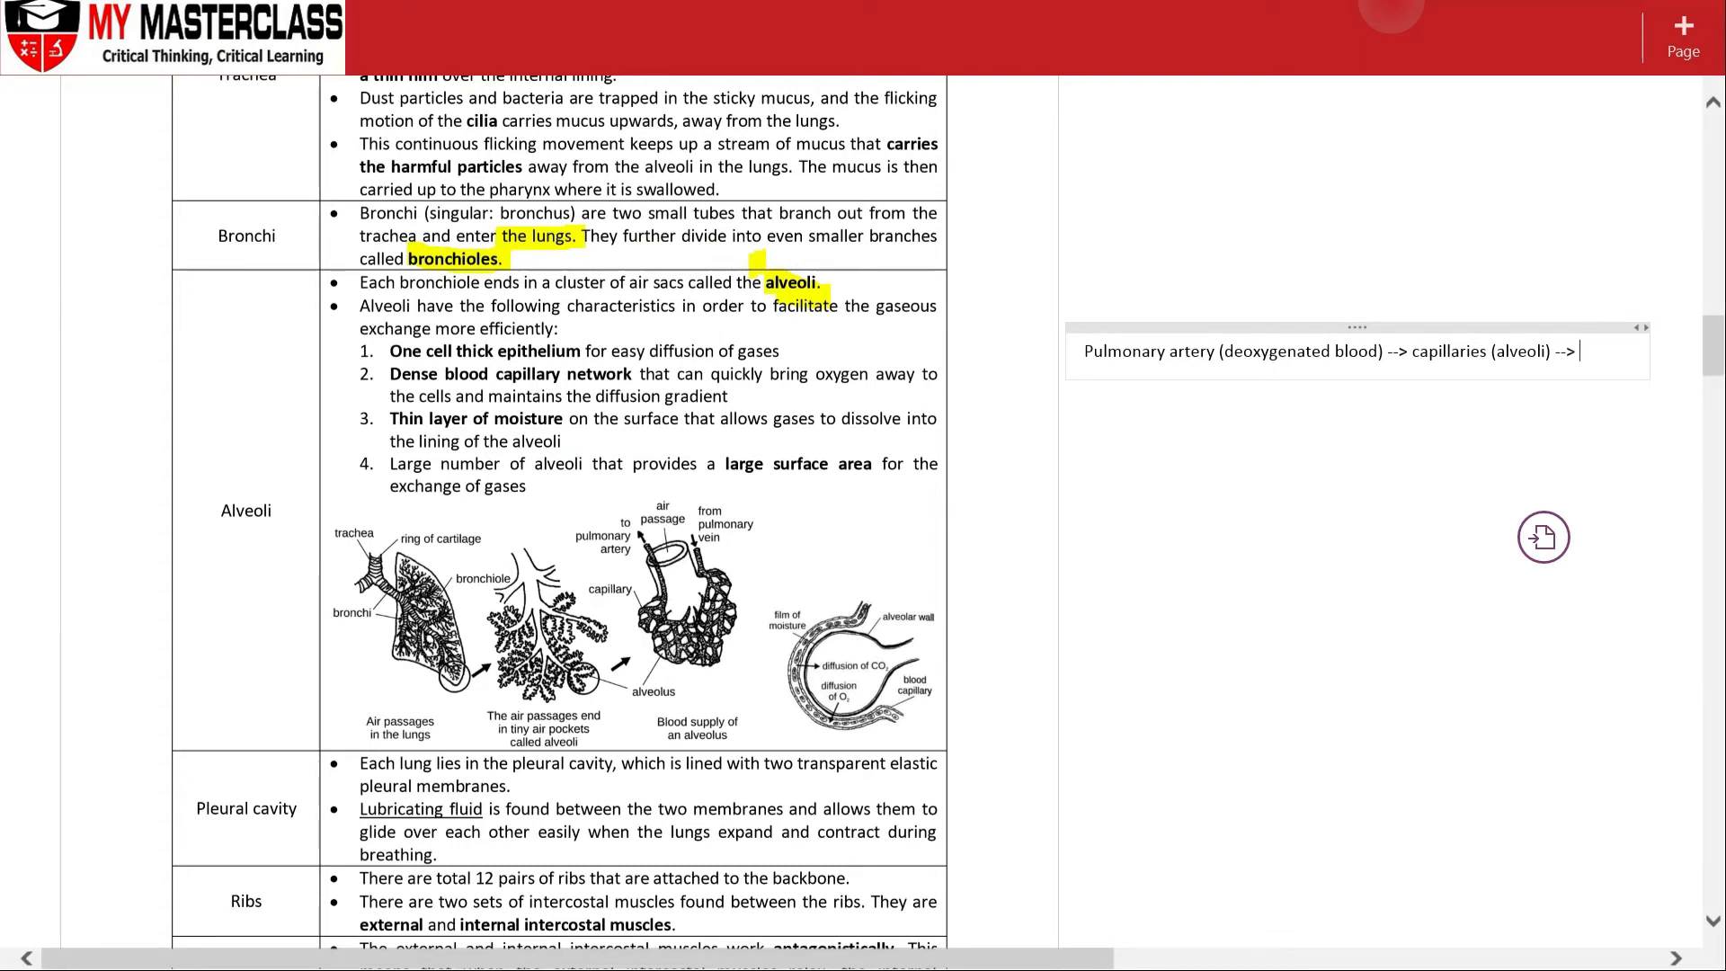
{"action": "type", "text": "gaseous ex"}
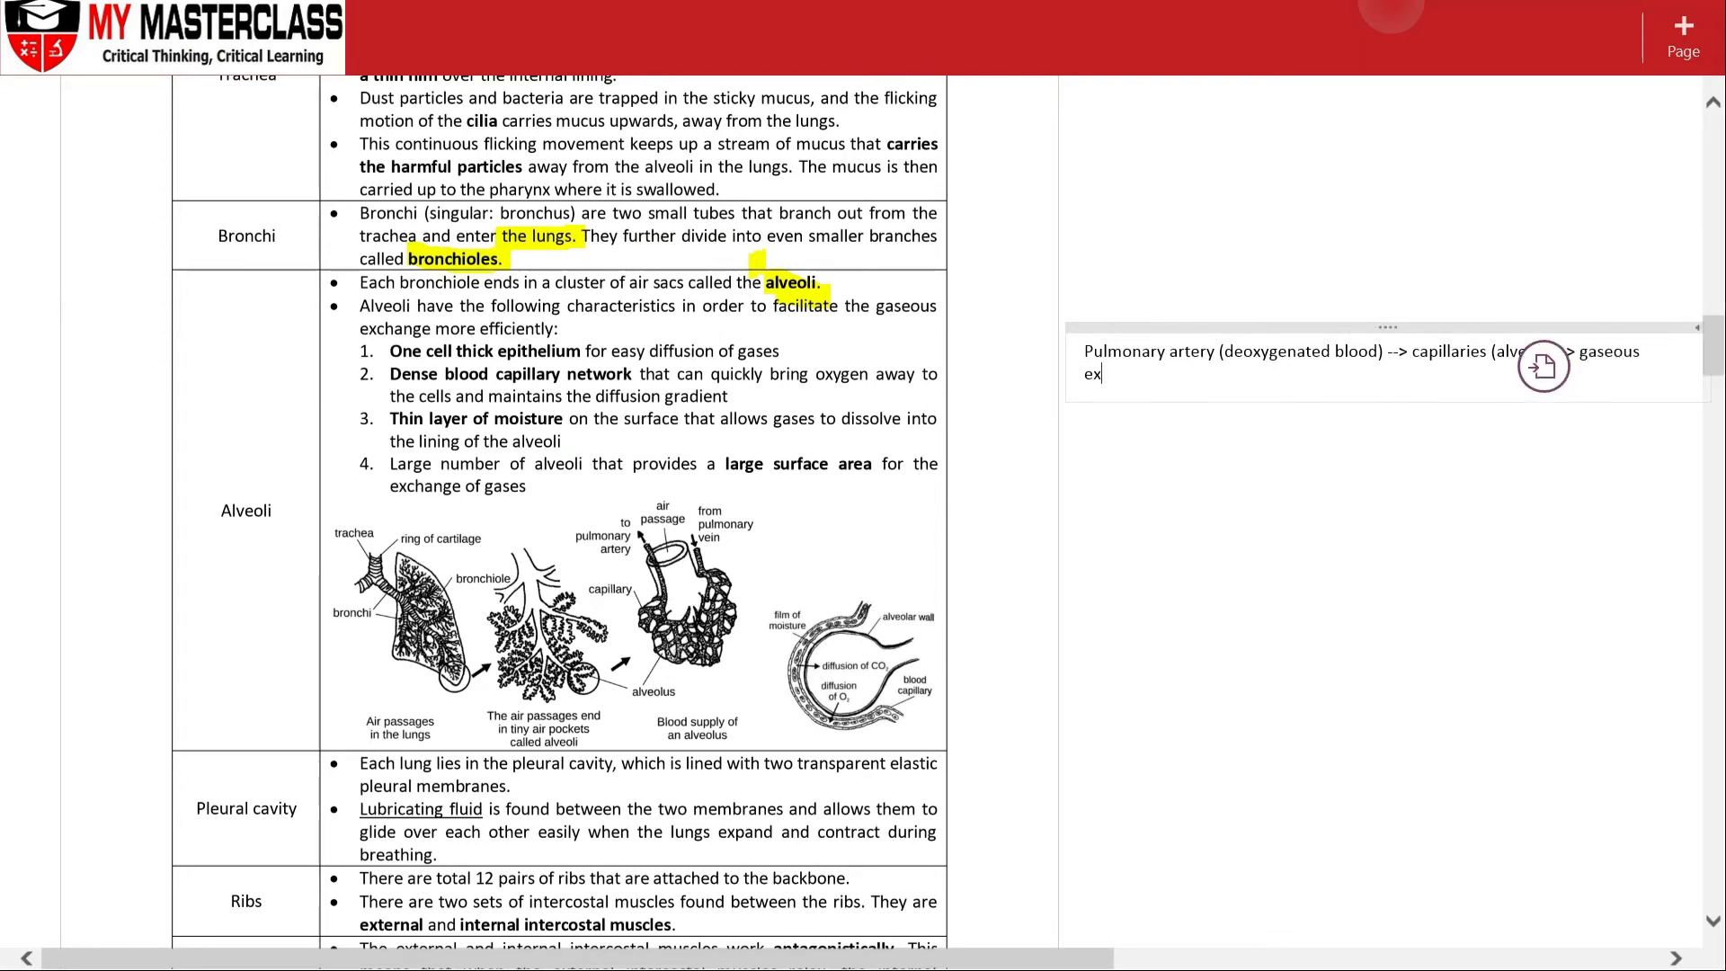
{"action": "type", "text": "xchange"}
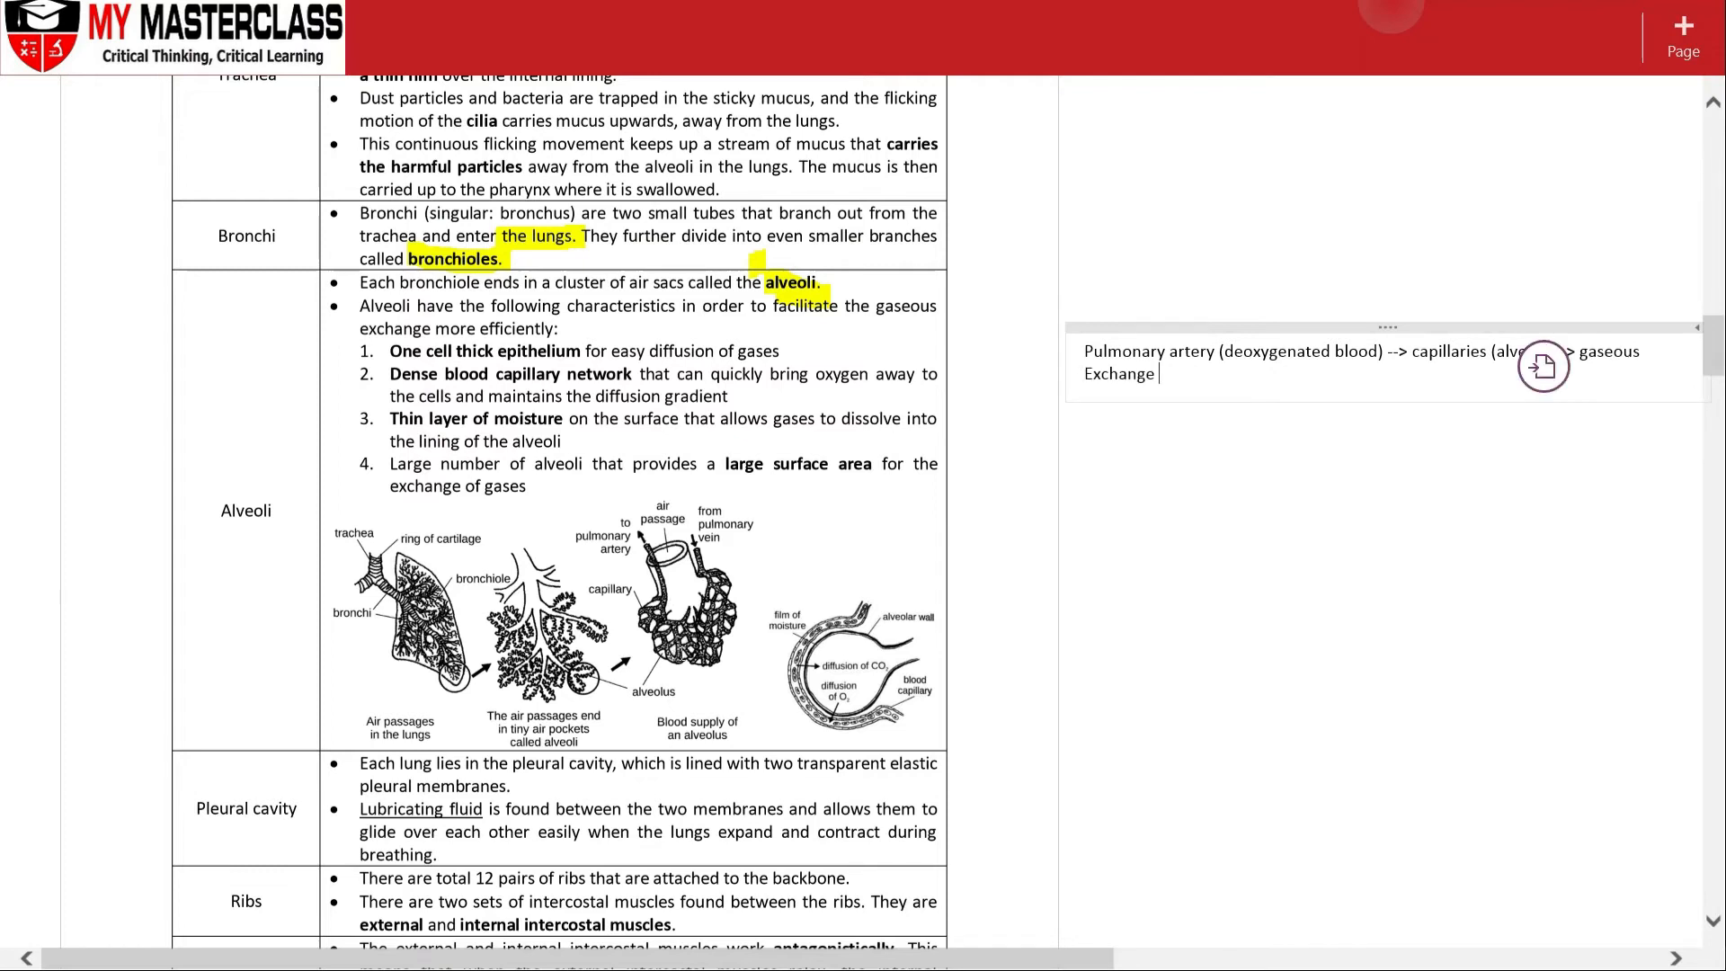
{"action": "type", "text": "-->"}
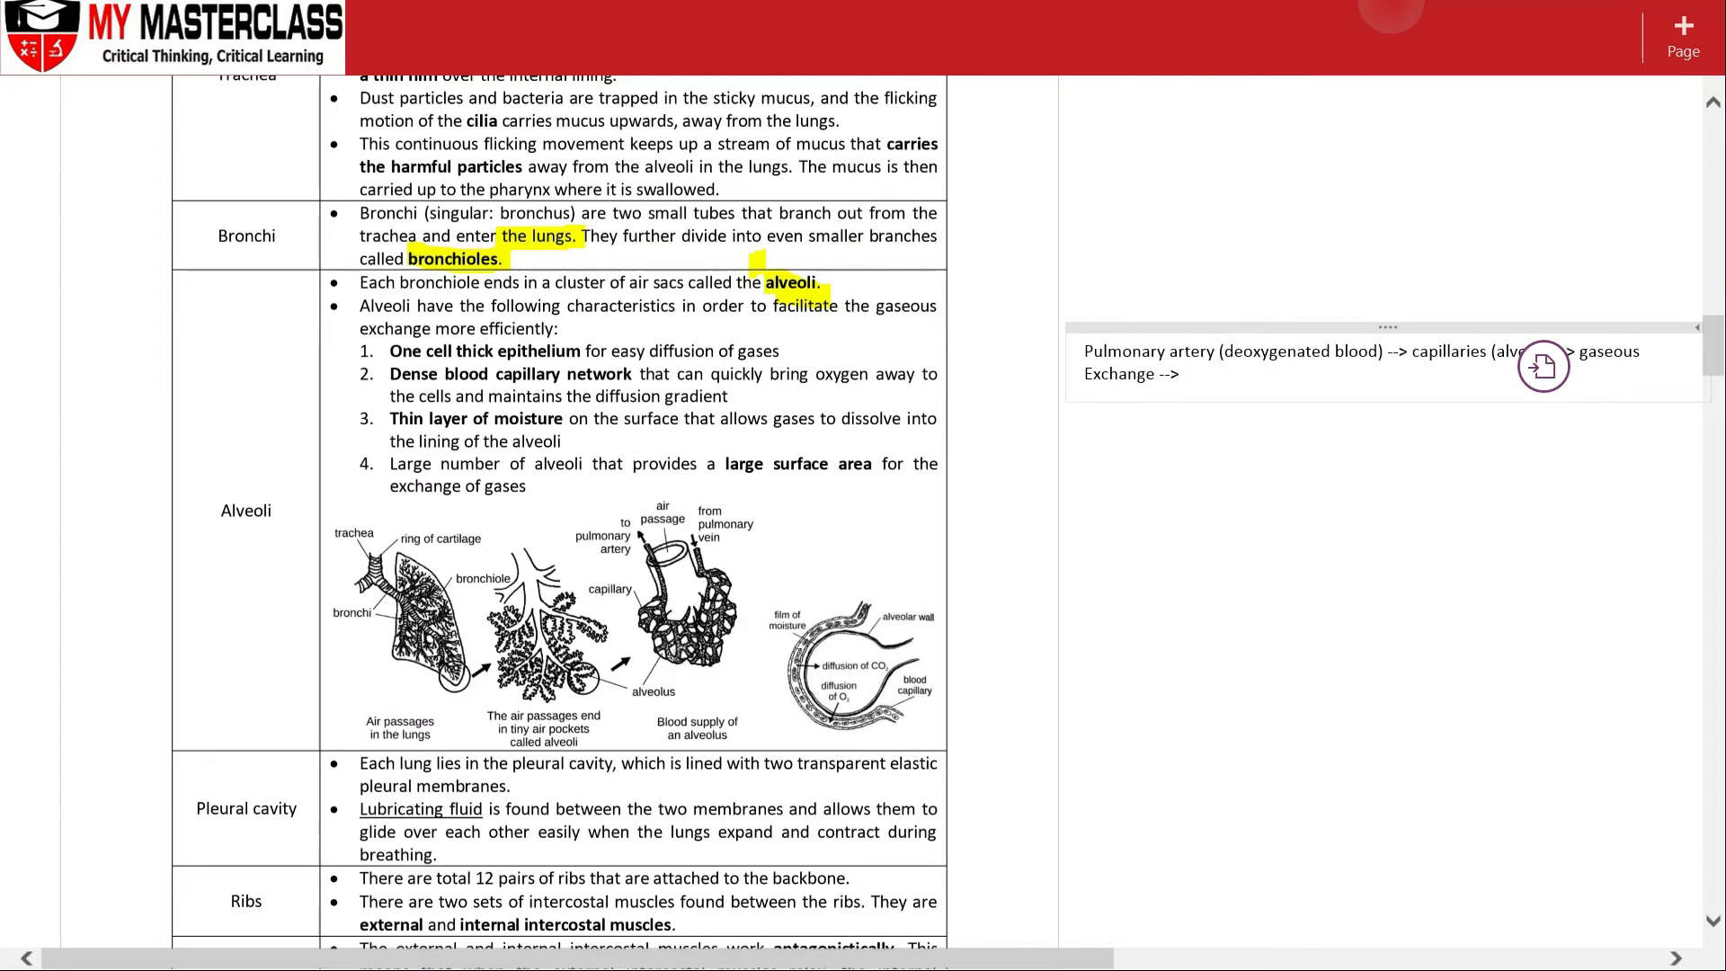
Step: Continue the note with 'pulmonary vein (oxygenated blood) -->' toward the left atrium, fixing a typo
{"action": "type", "text": "pulmonary vein ("}
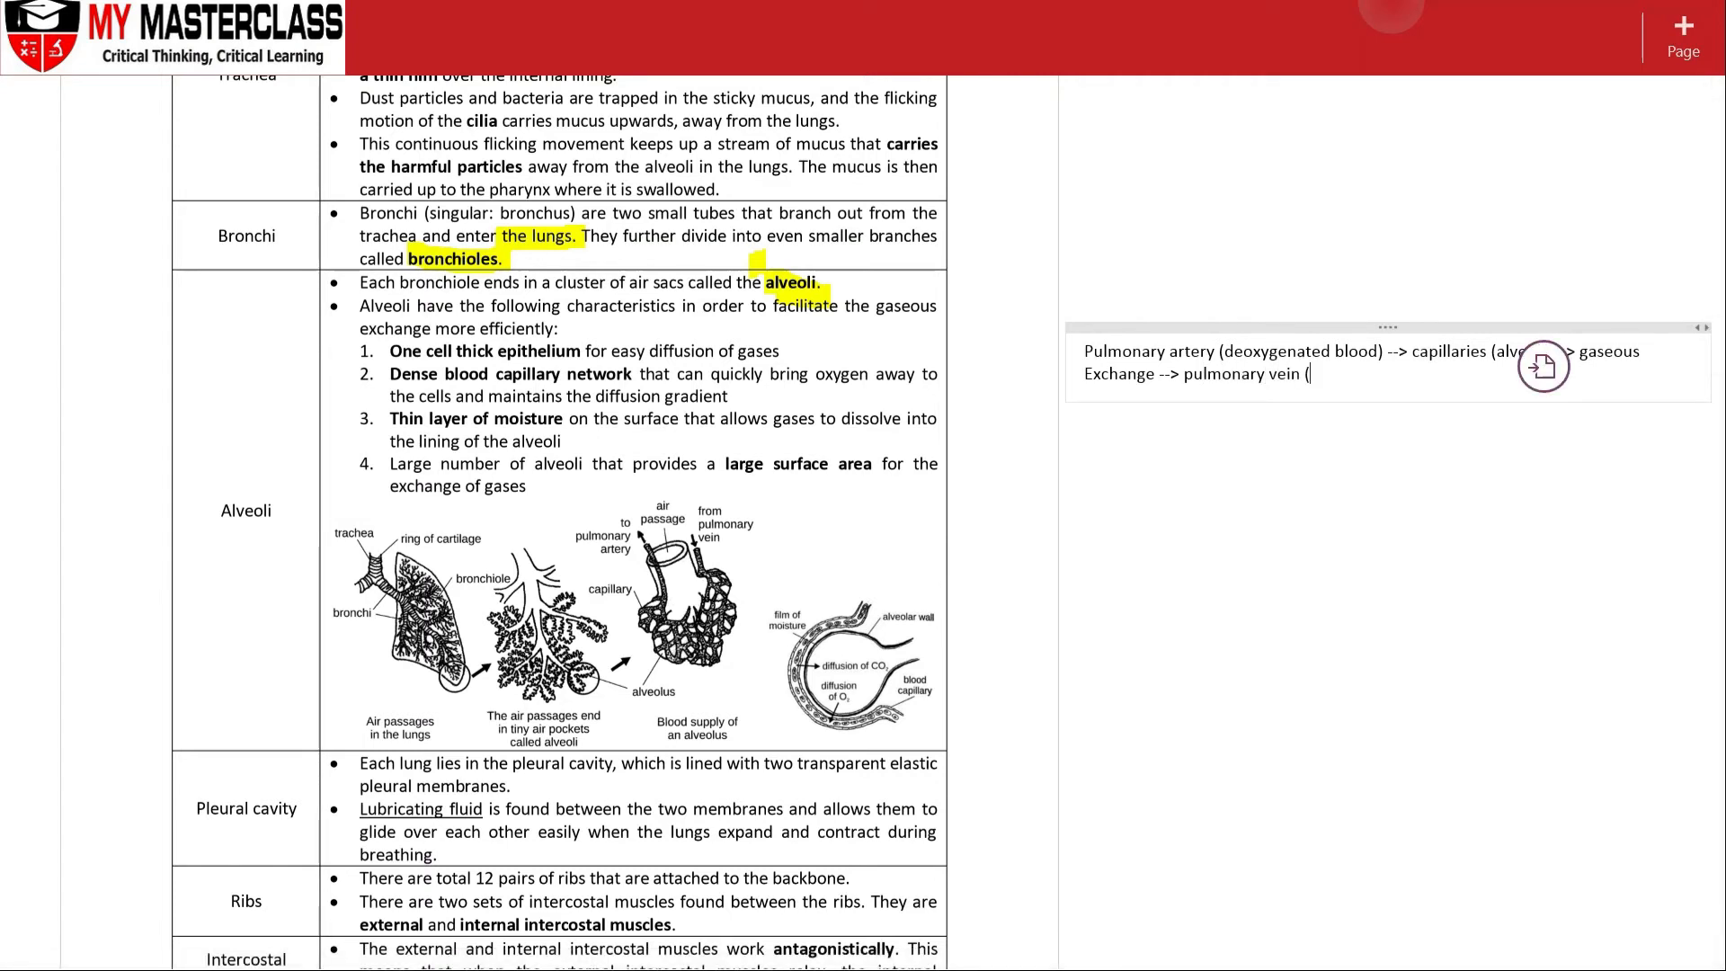
{"action": "type", "text": "oxygenated blo"}
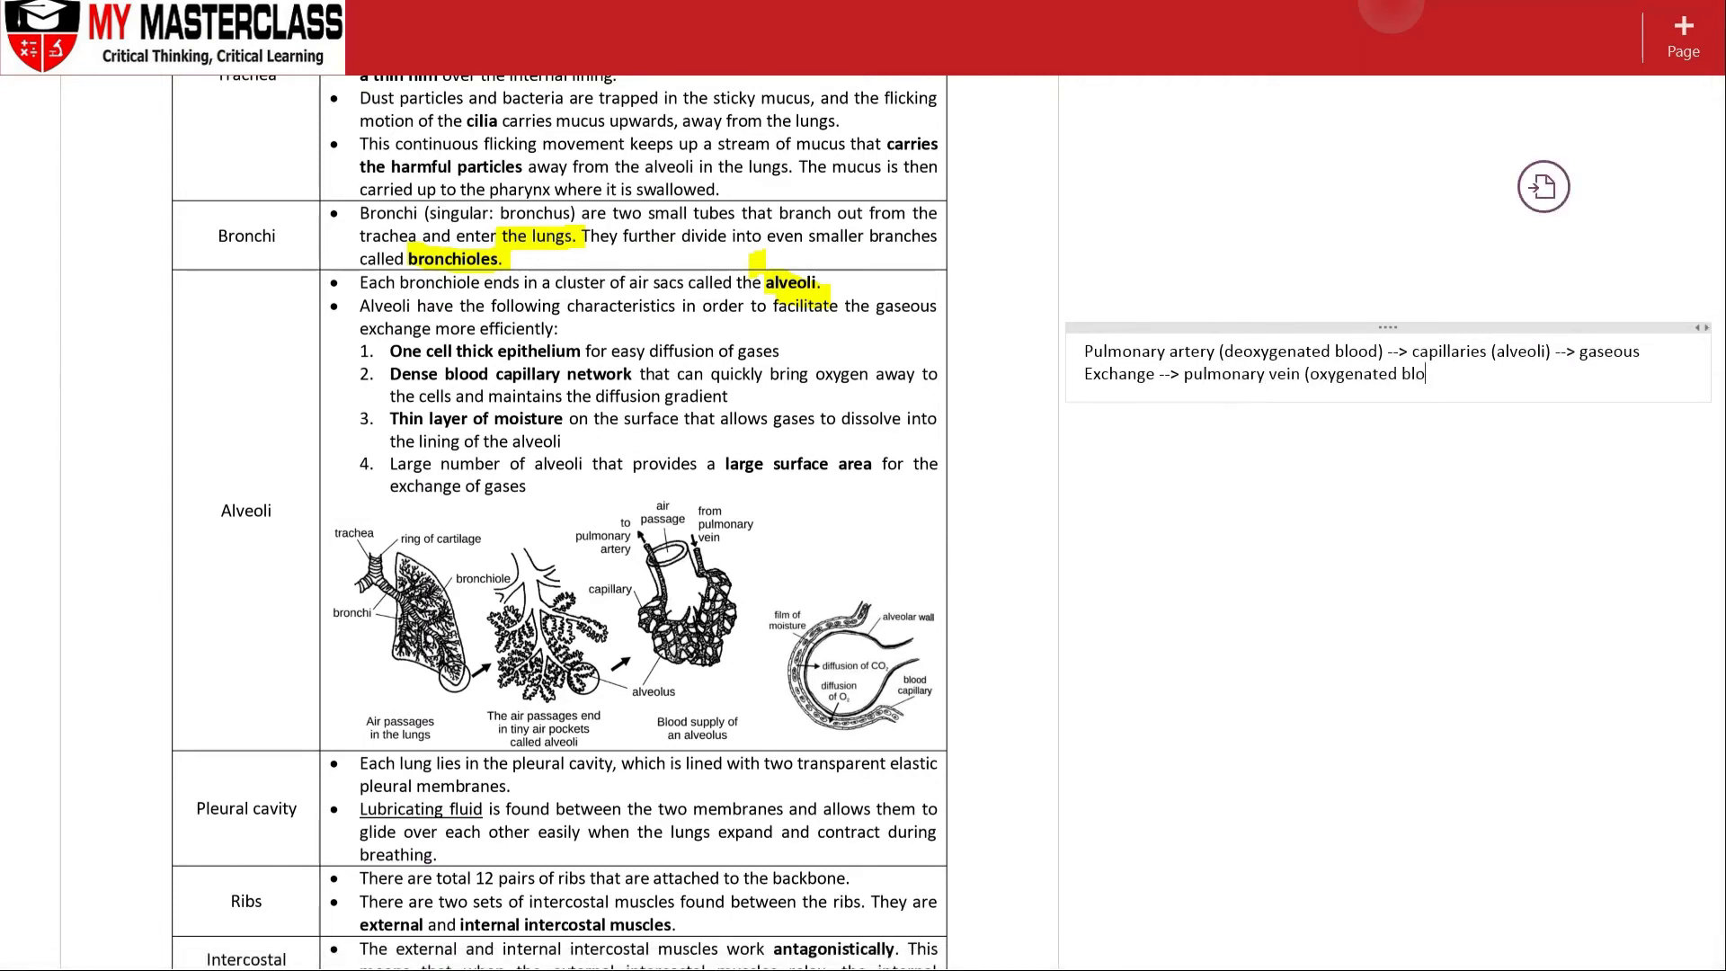
{"action": "type", "text": "od)"}
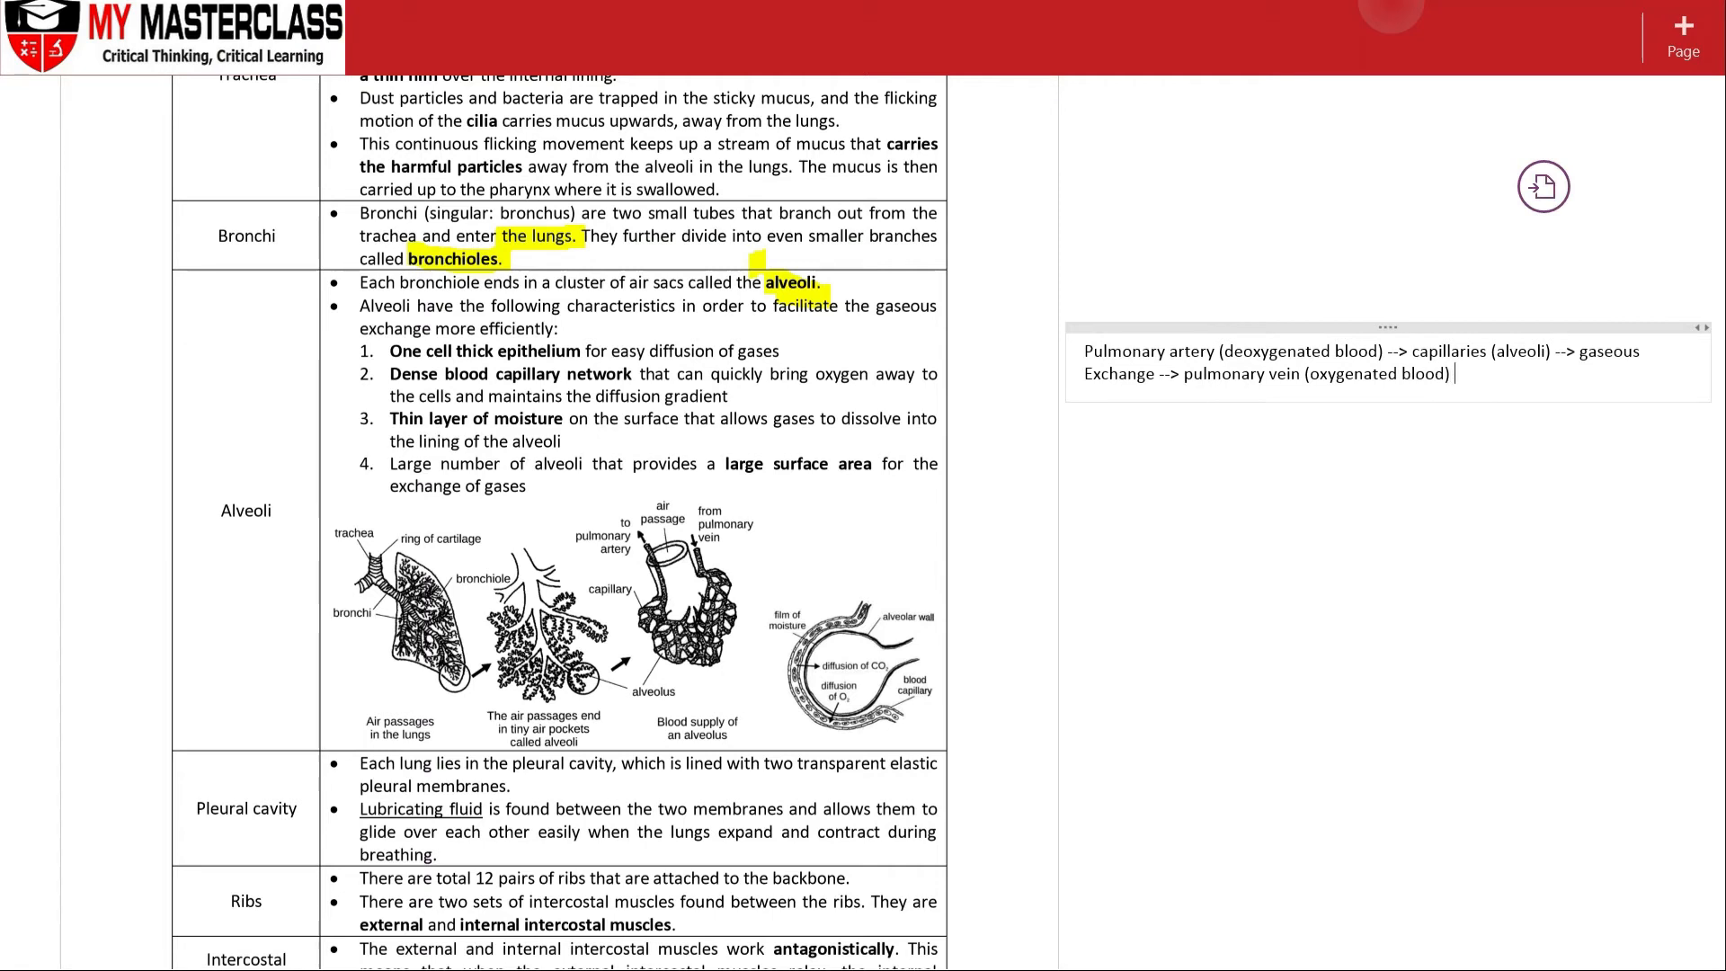
{"action": "type", "text": "hear"}
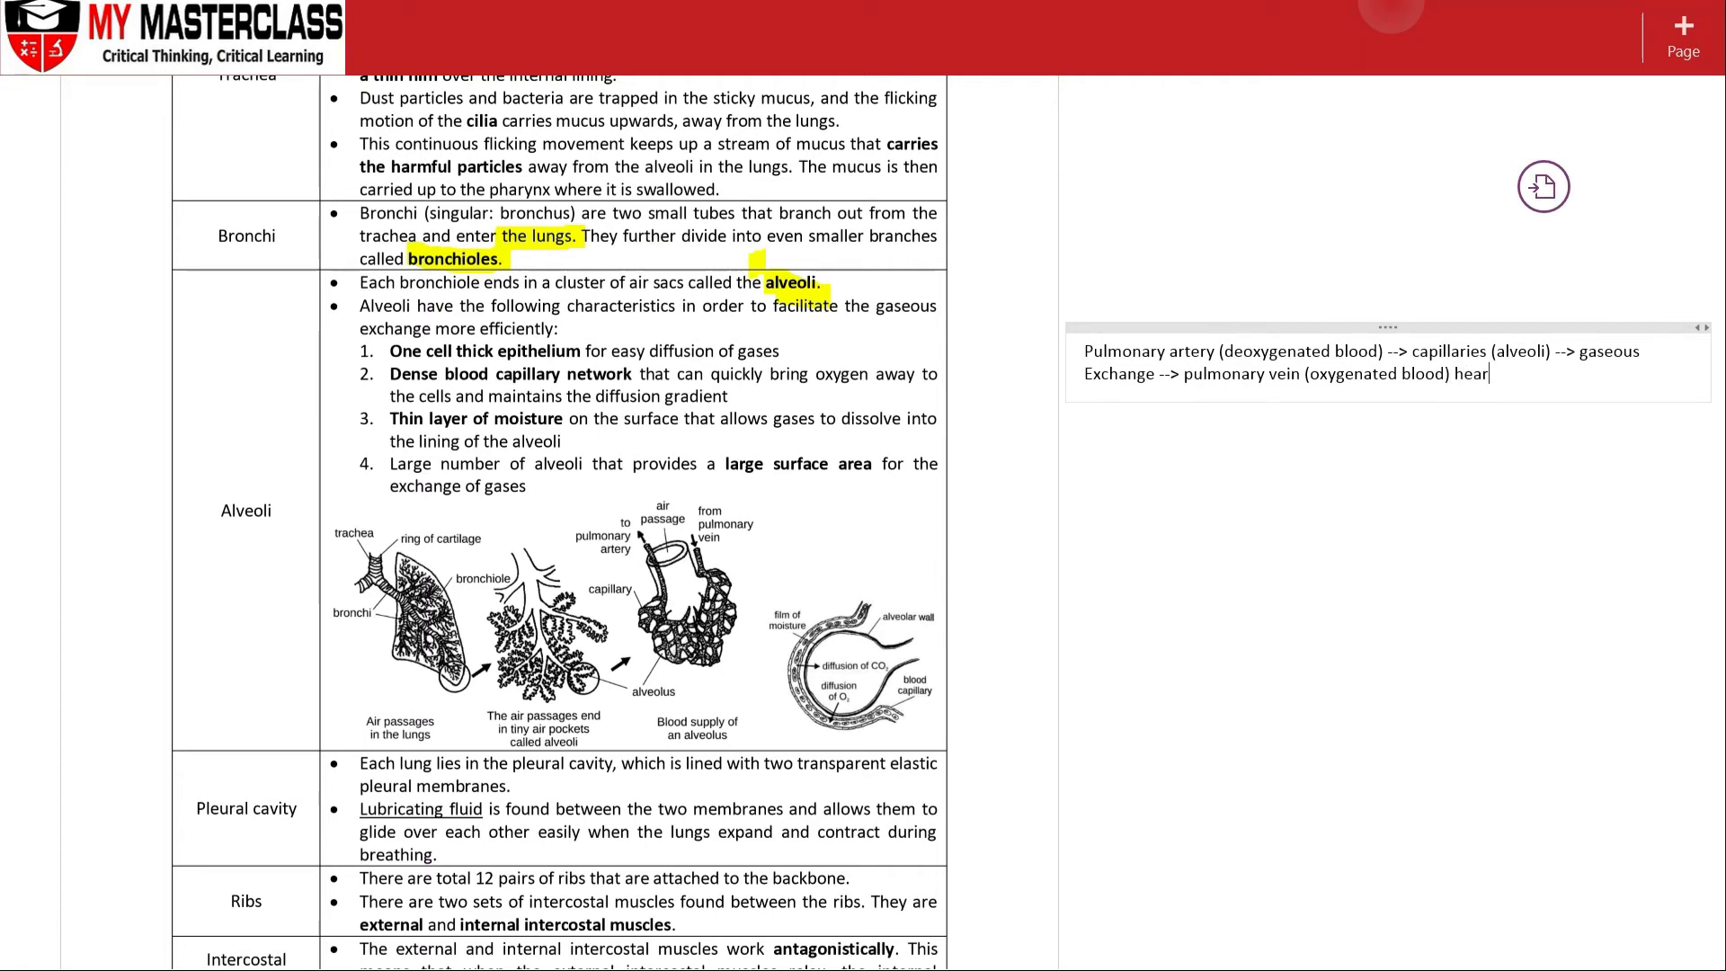
{"action": "key", "text": "Backspace"}
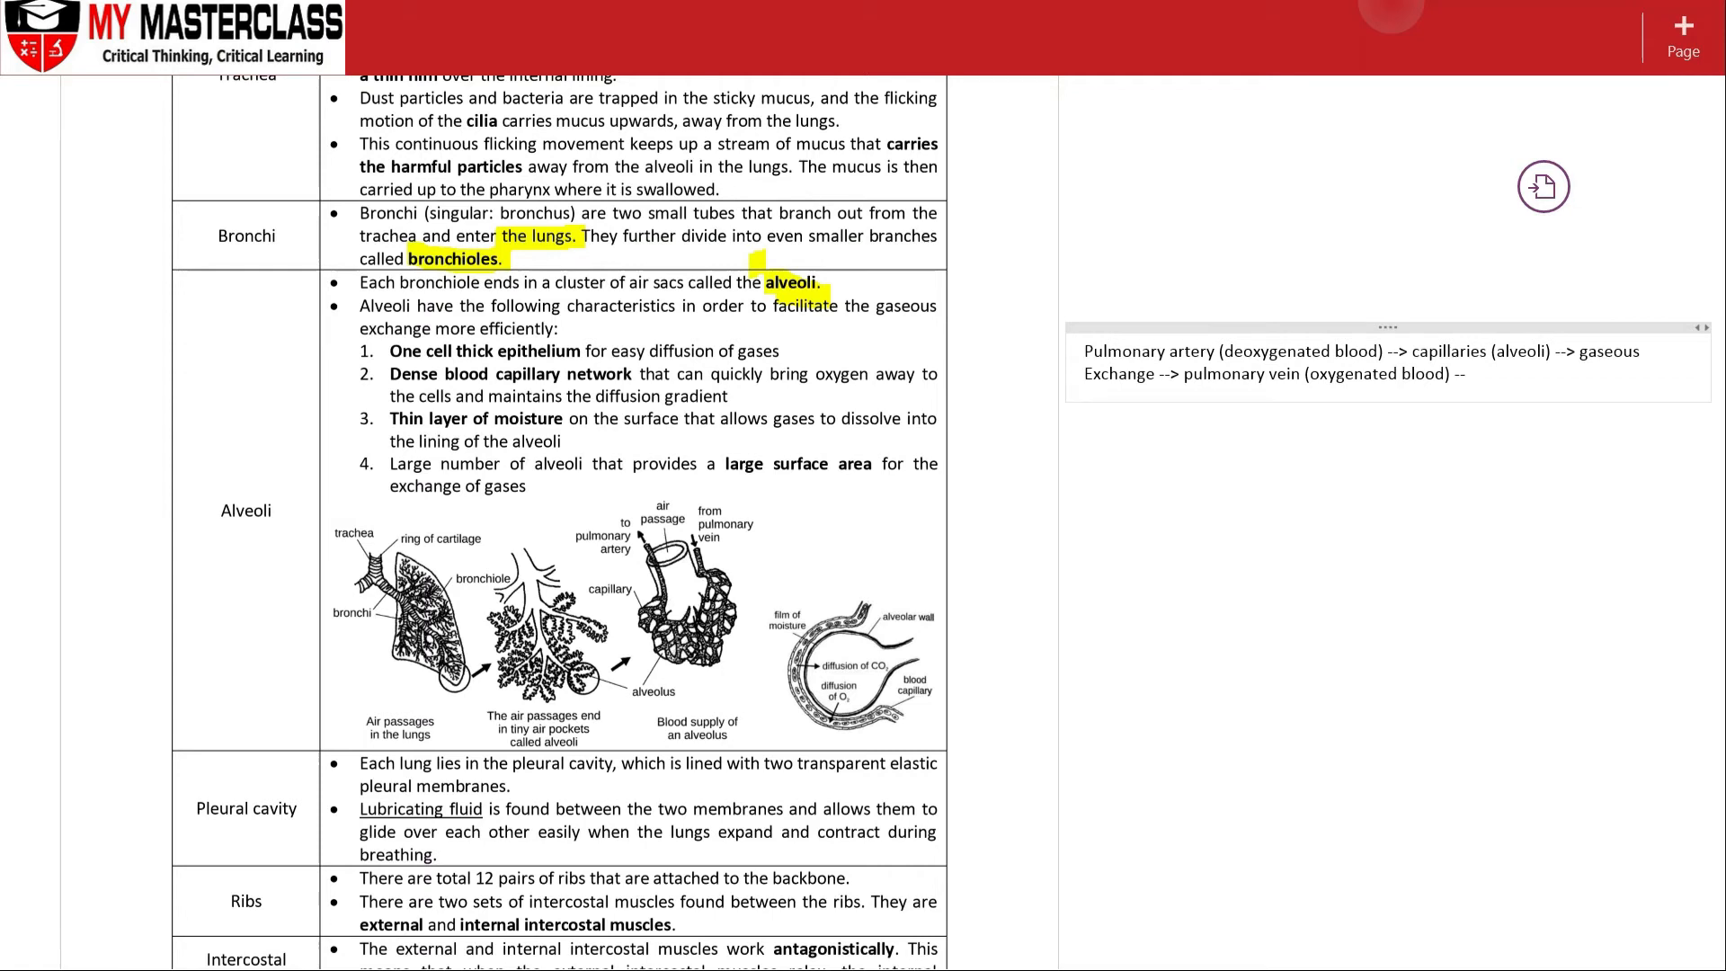
{"action": "type", "text": "lef atrium"}
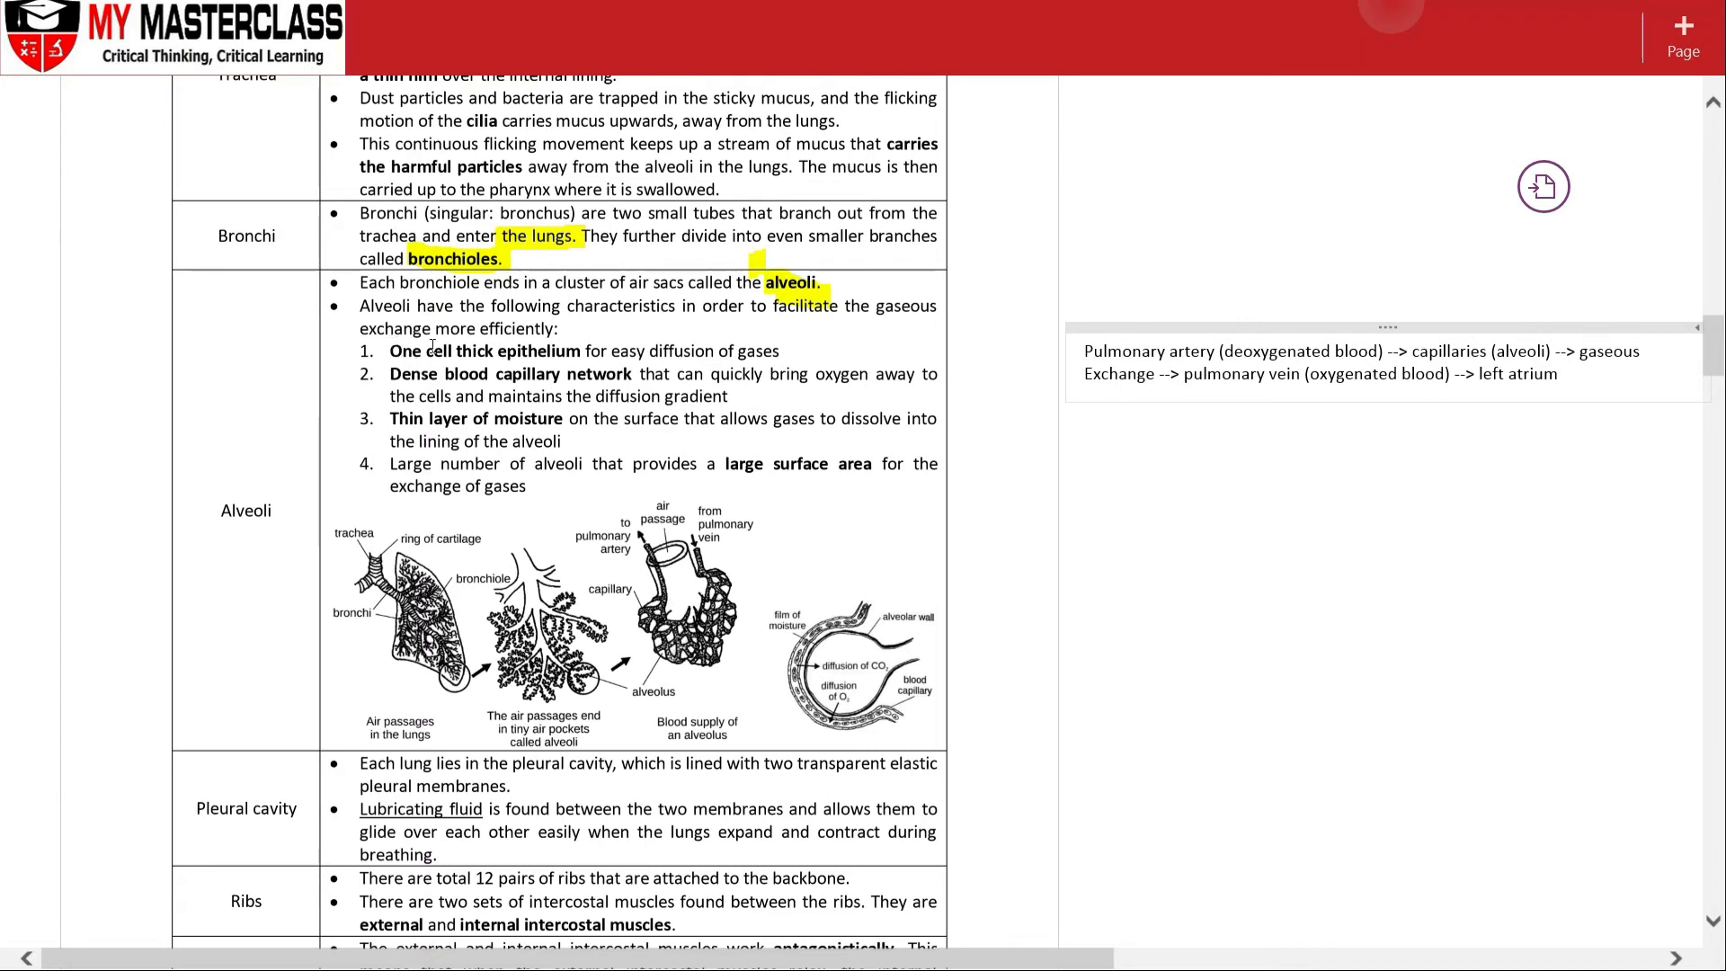
{"action": "mouse_move", "coordinate": [631, 597]}
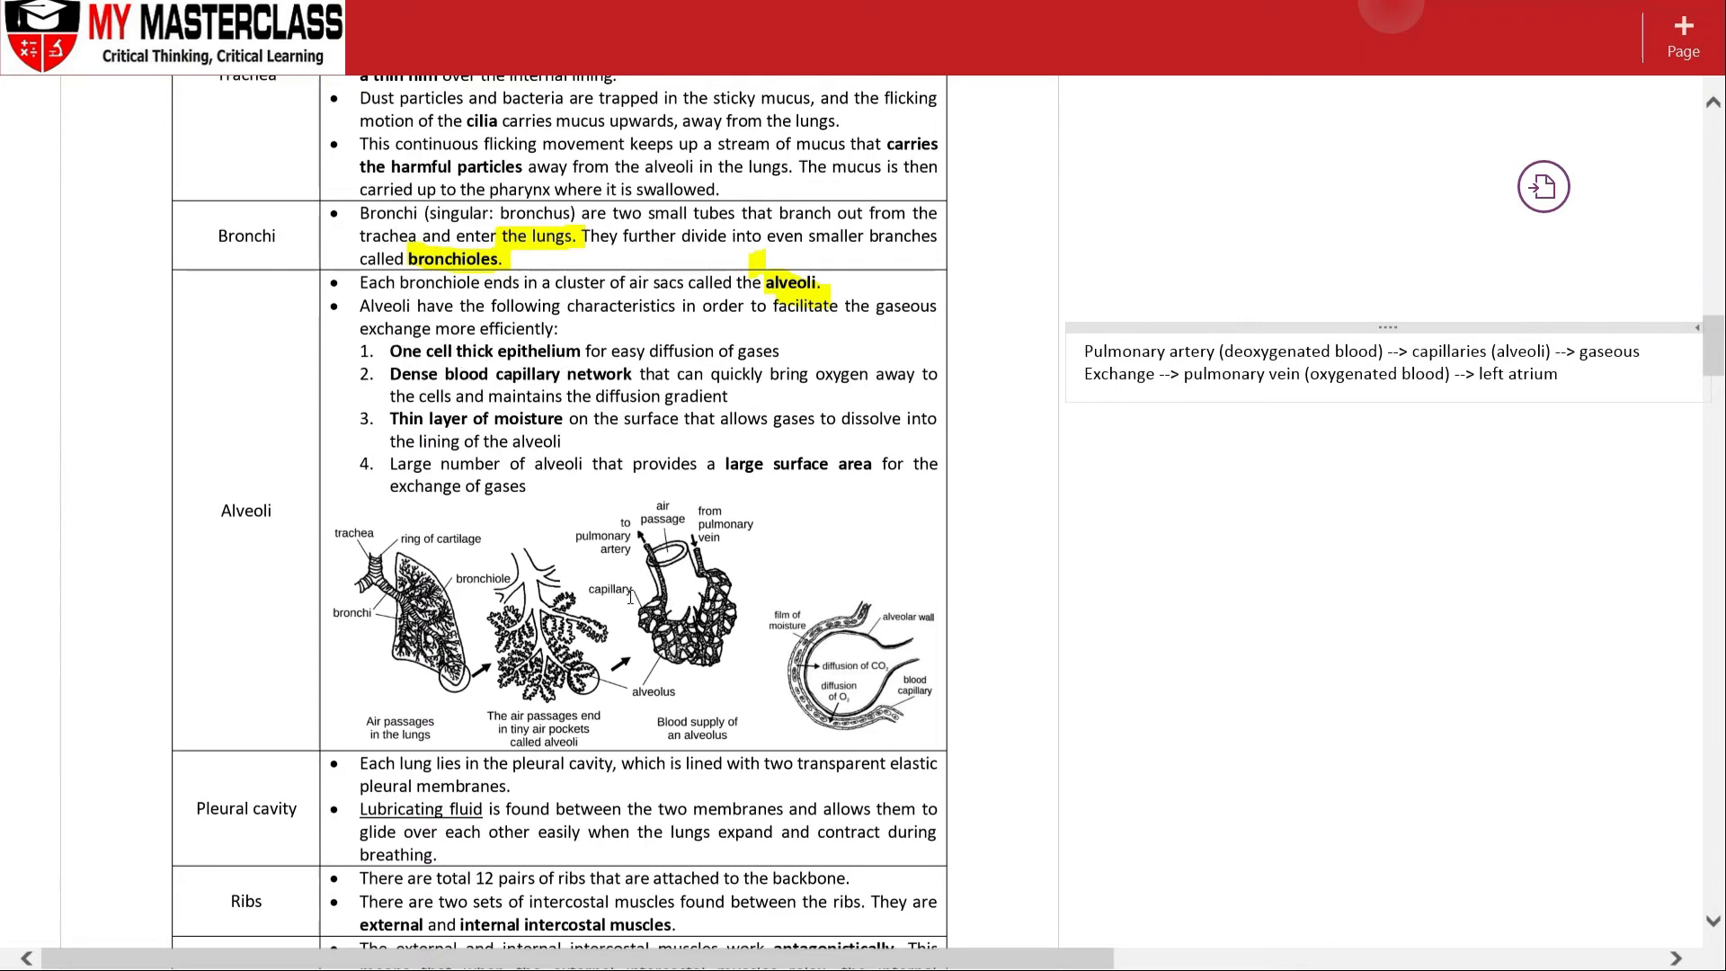
{"action": "mouse_move", "coordinate": [690, 610]}
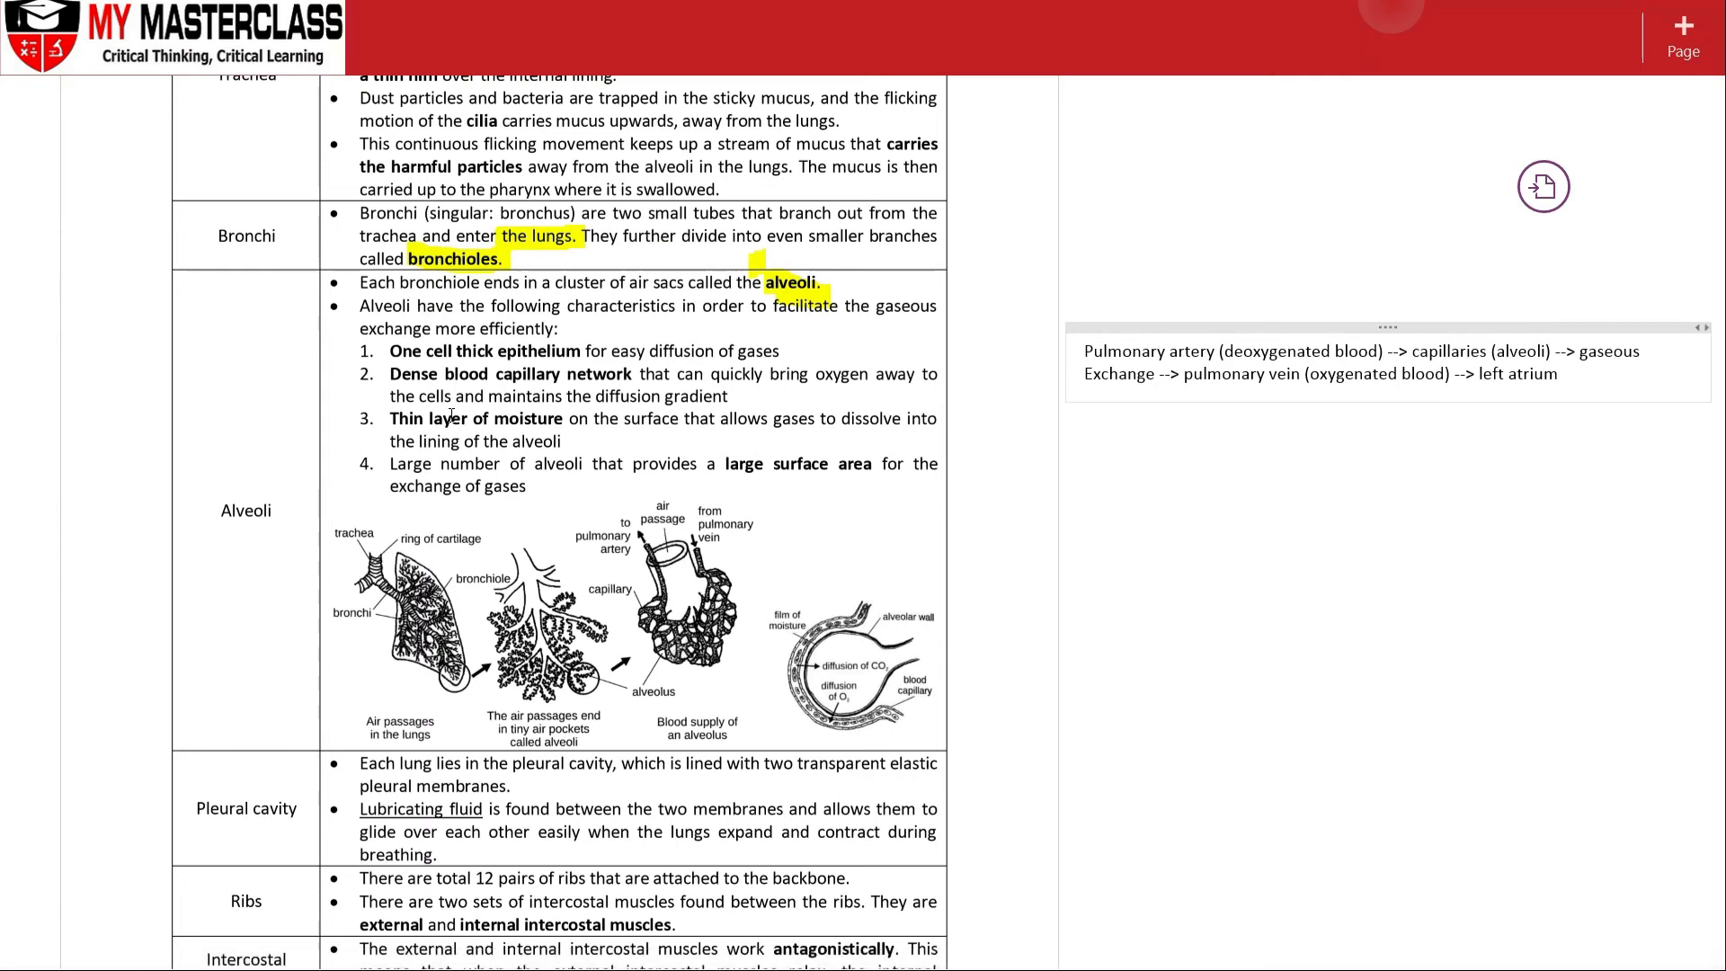
Step: Click empty canvas to finish the note, then scroll to the table's final rows
{"action": "left_click", "coordinate": [1560, 373]}
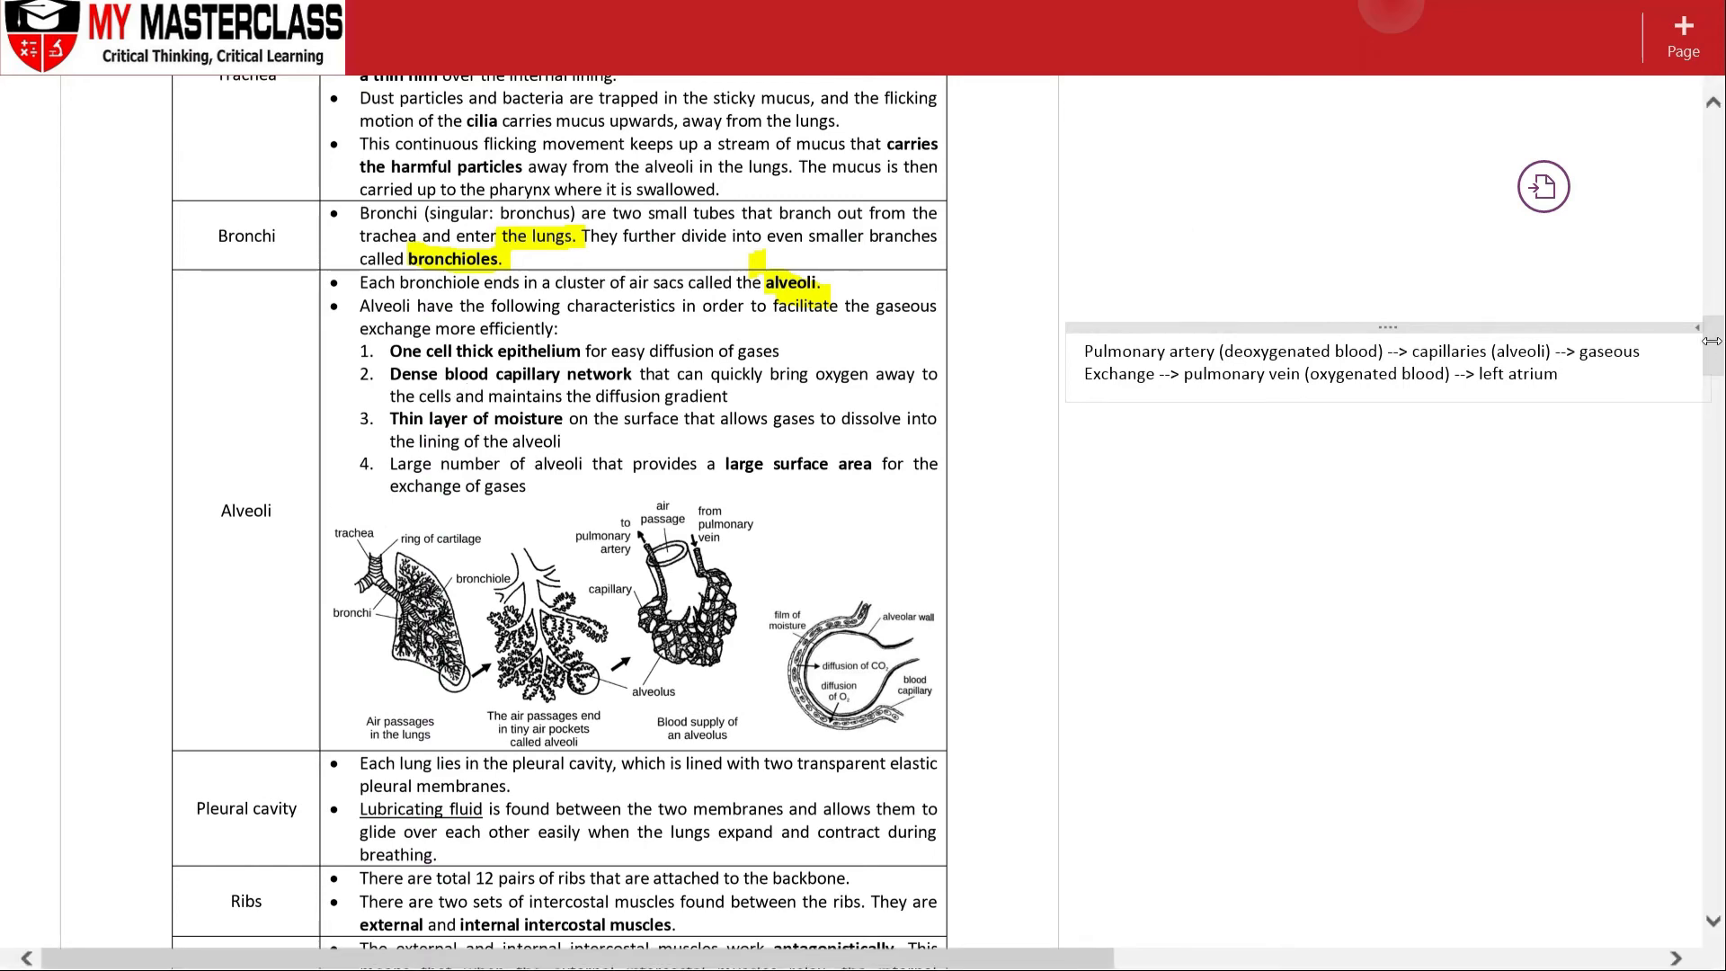
{"action": "scroll", "scroll_direction": "down", "scroll_amount": 3}
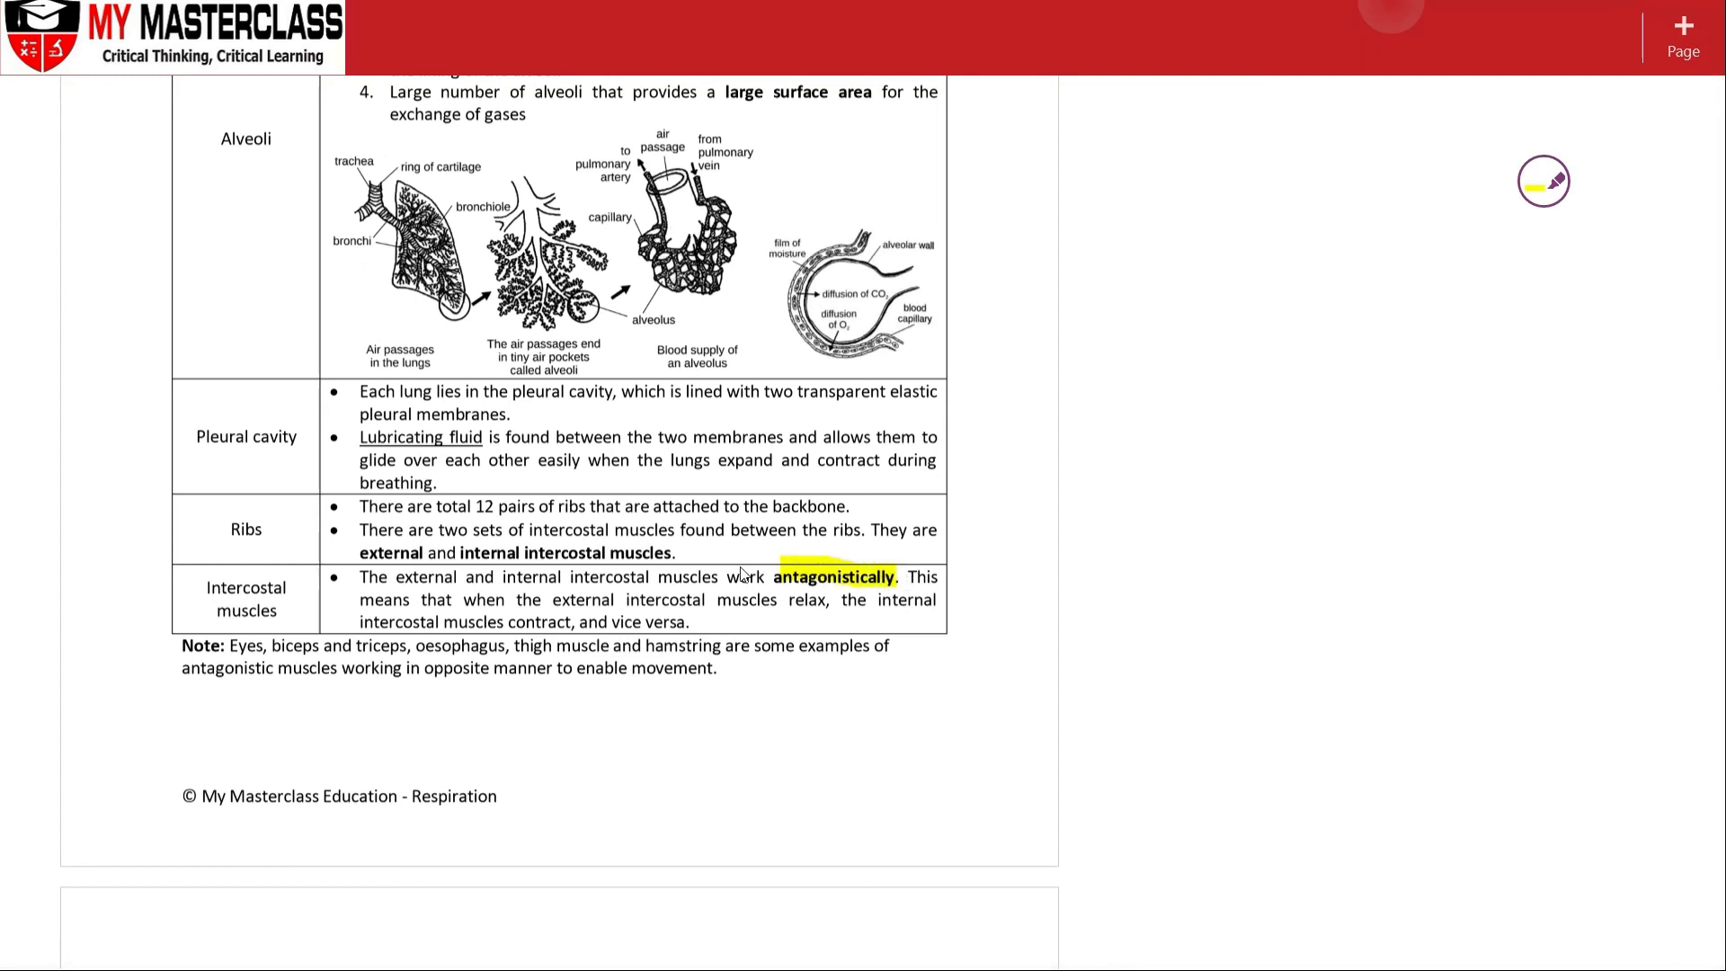
{"action": "mouse_move", "coordinate": [830, 589]}
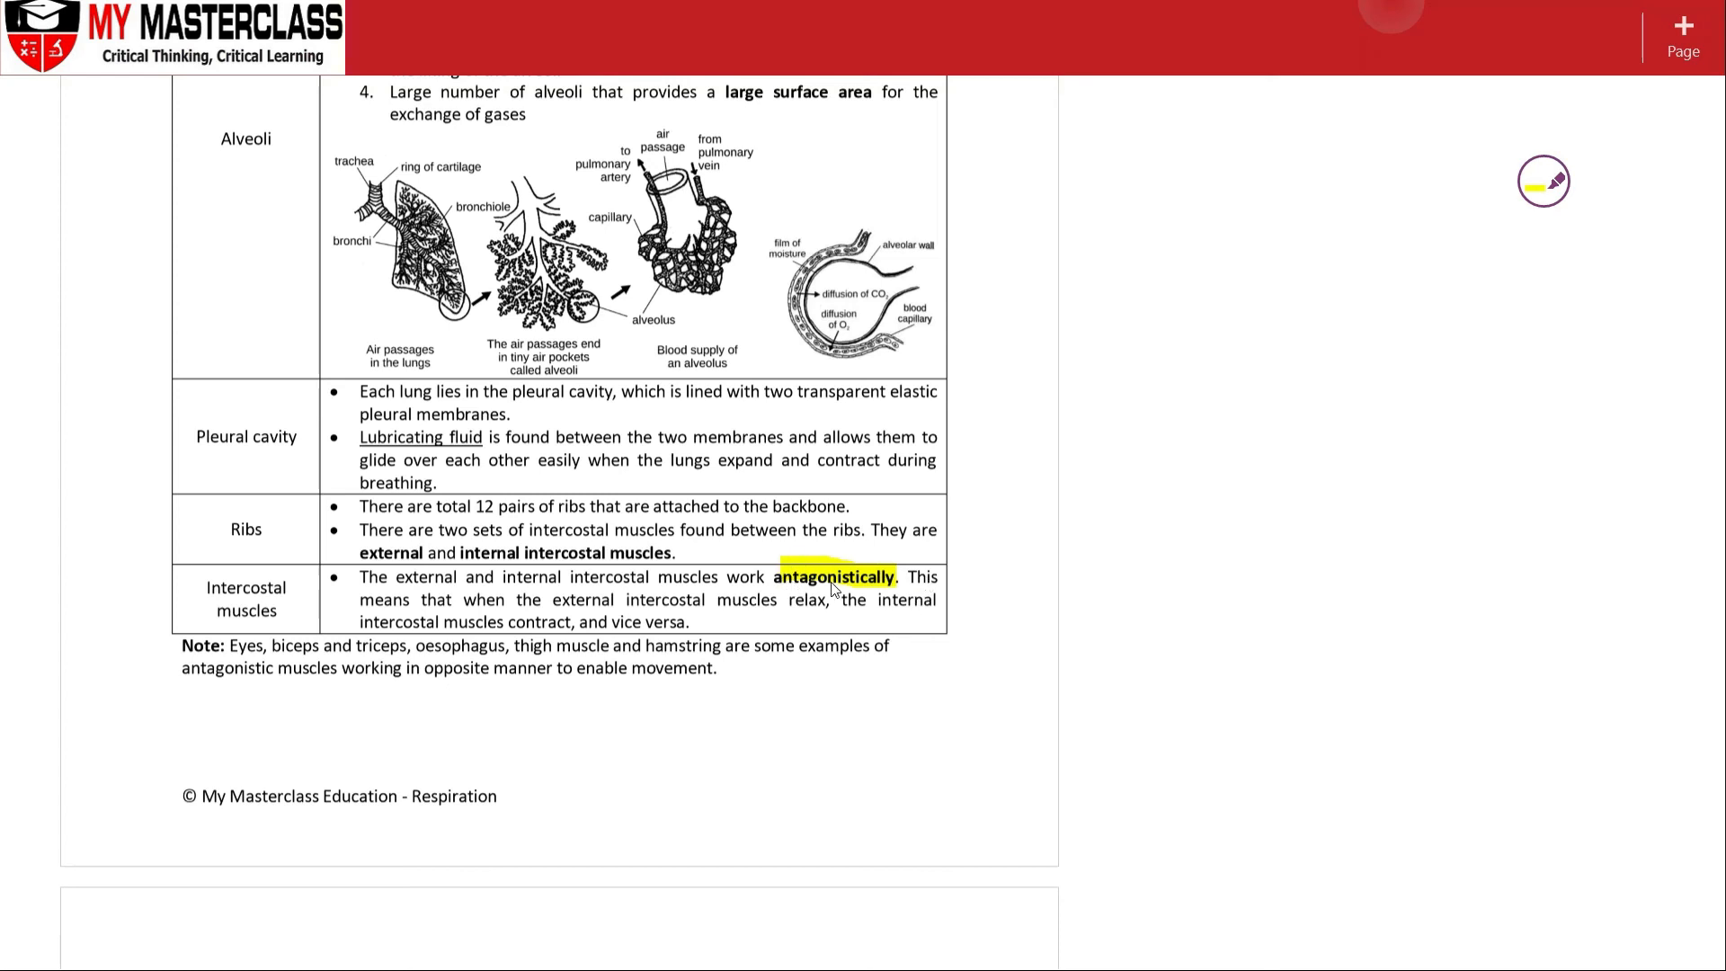
{"action": "mouse_move", "coordinate": [889, 569]}
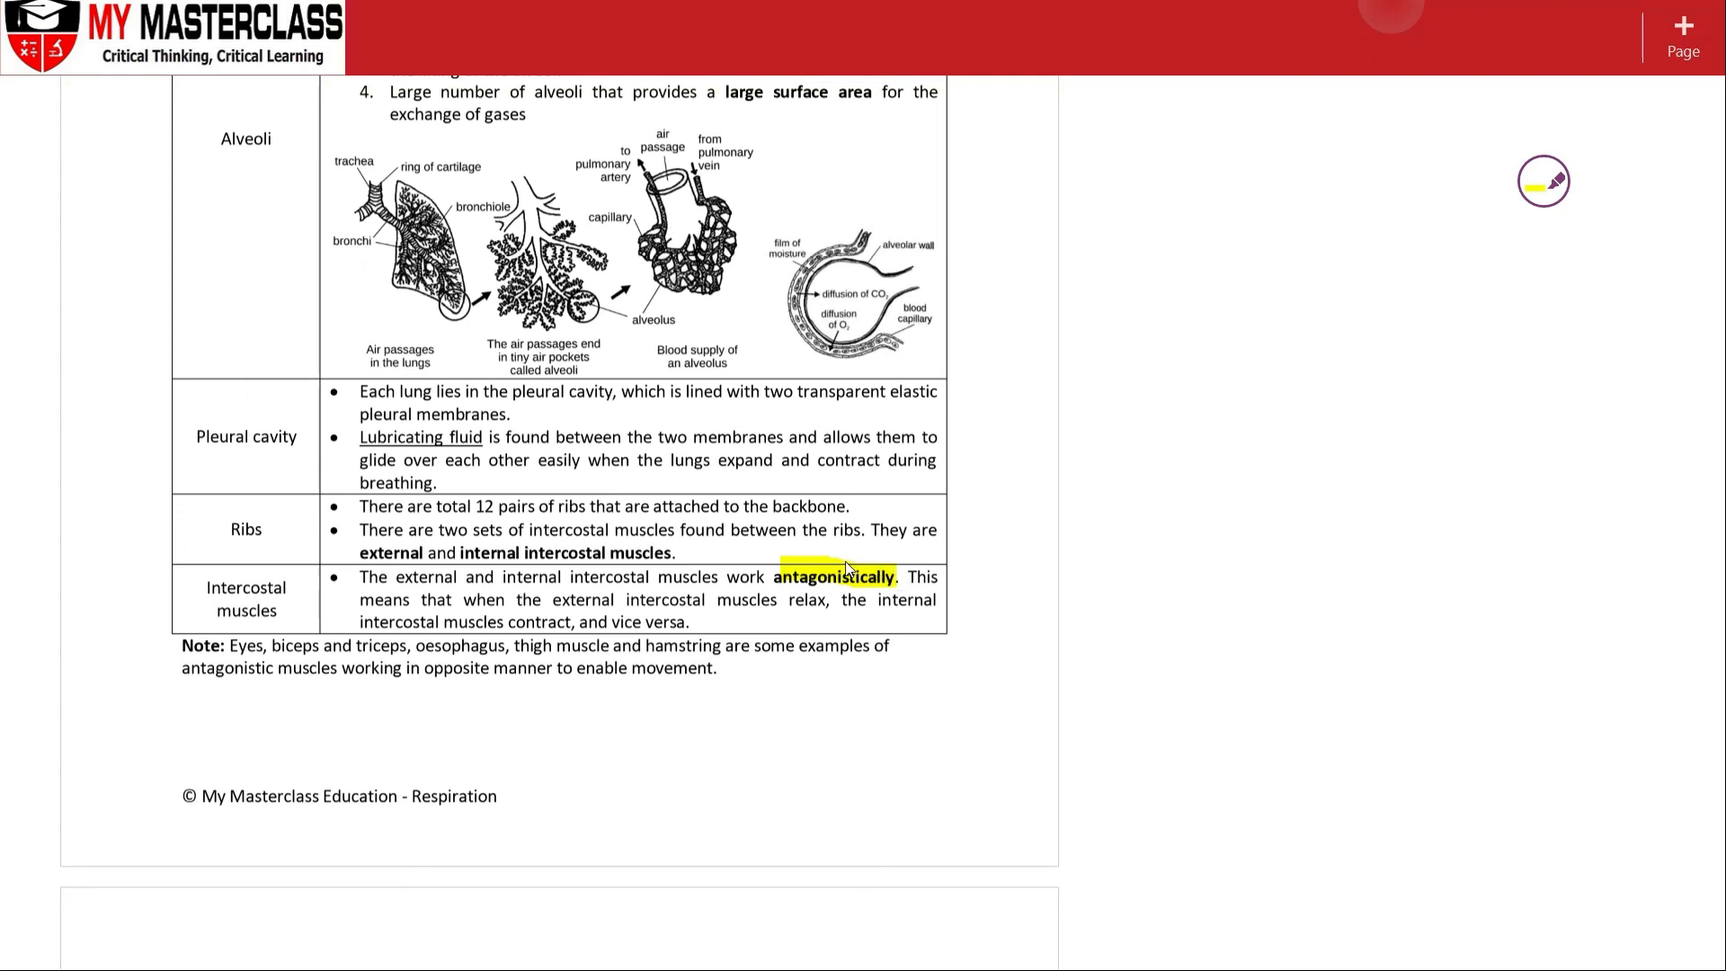
{"action": "mouse_move", "coordinate": [849, 587]}
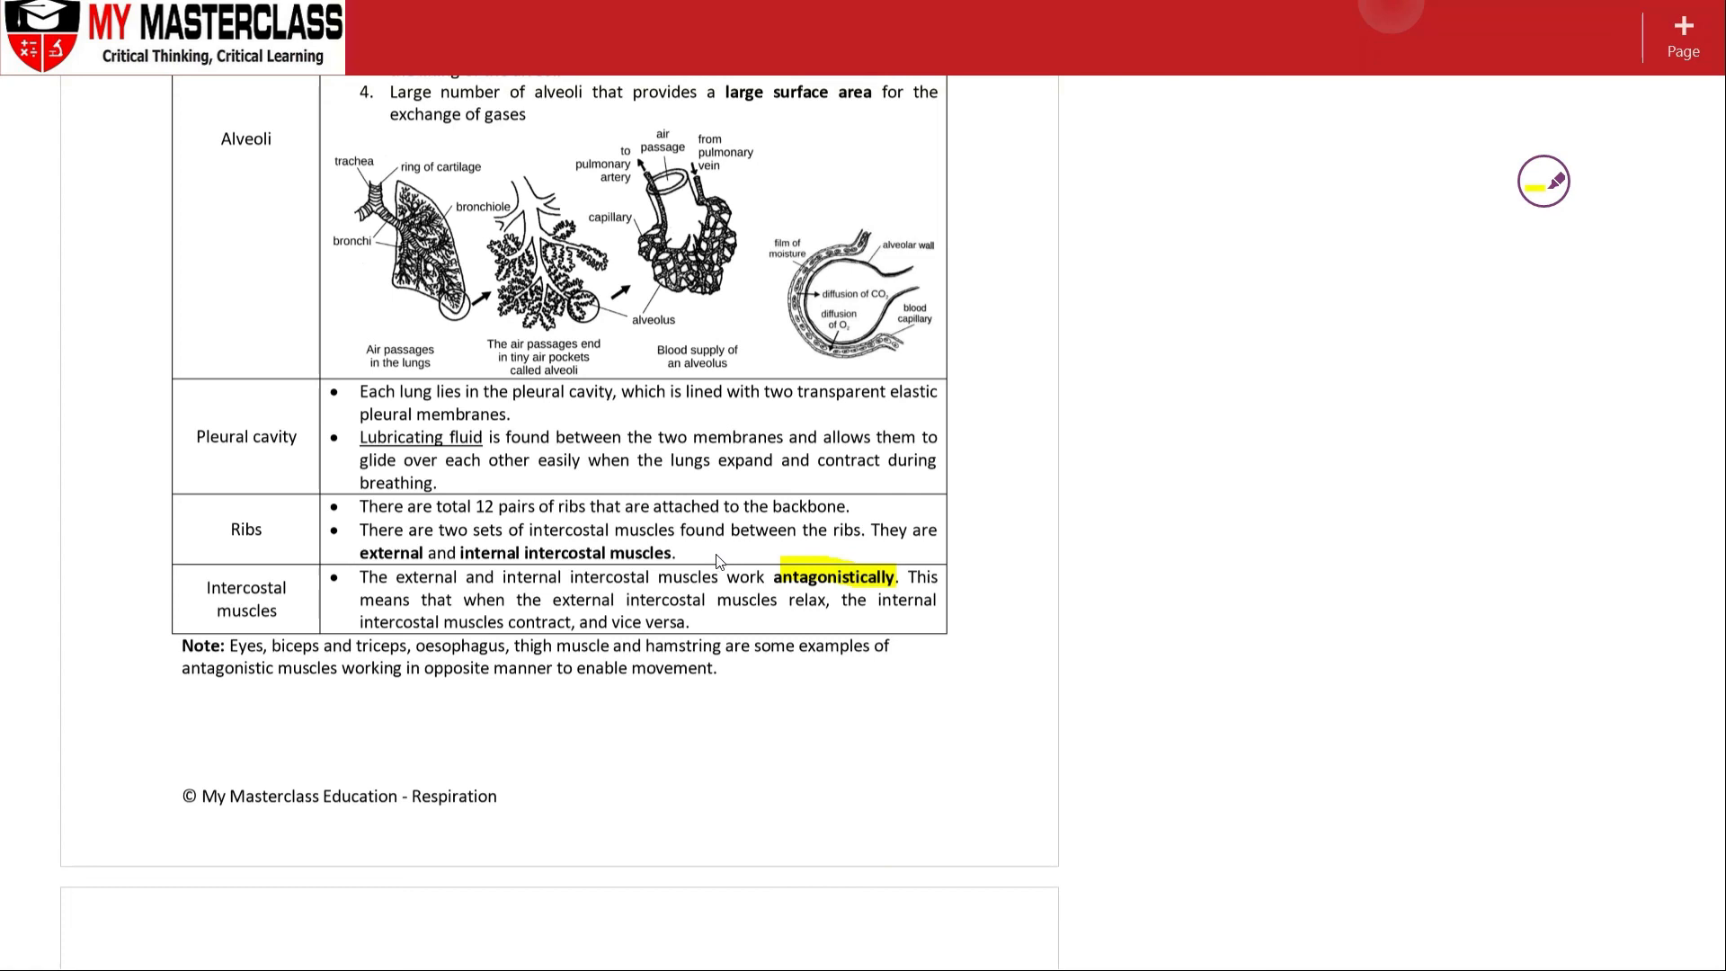
{"action": "mouse_move", "coordinate": [833, 582]}
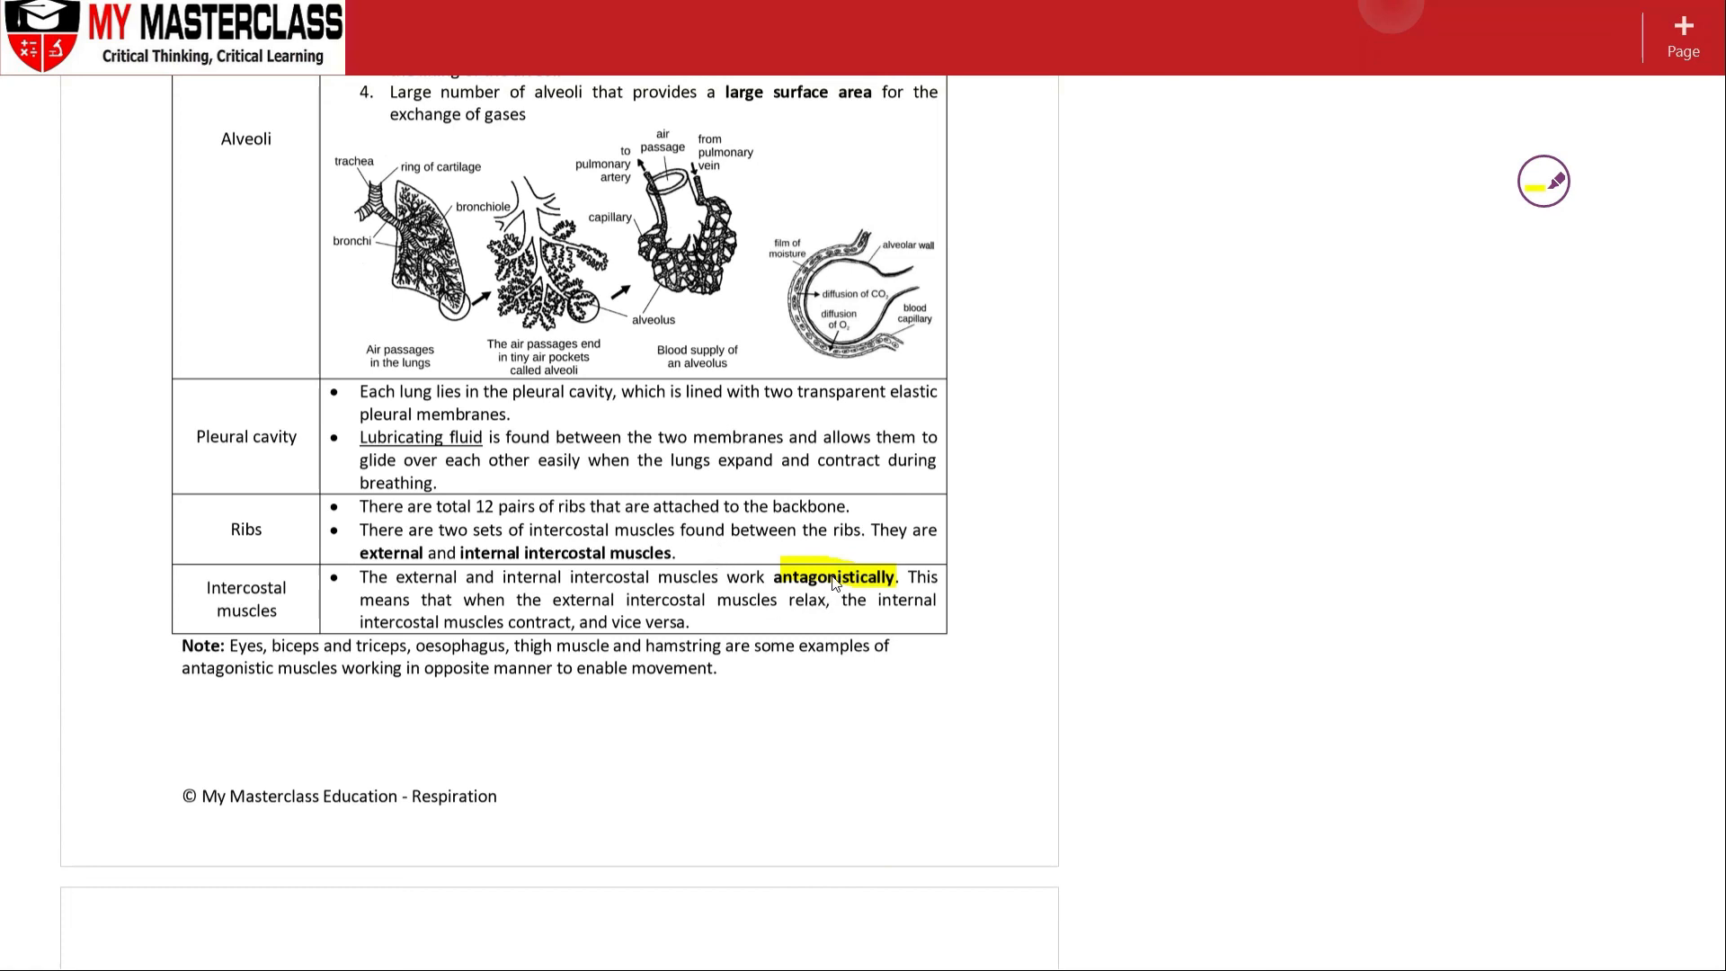
{"action": "mouse_move", "coordinate": [831, 598]}
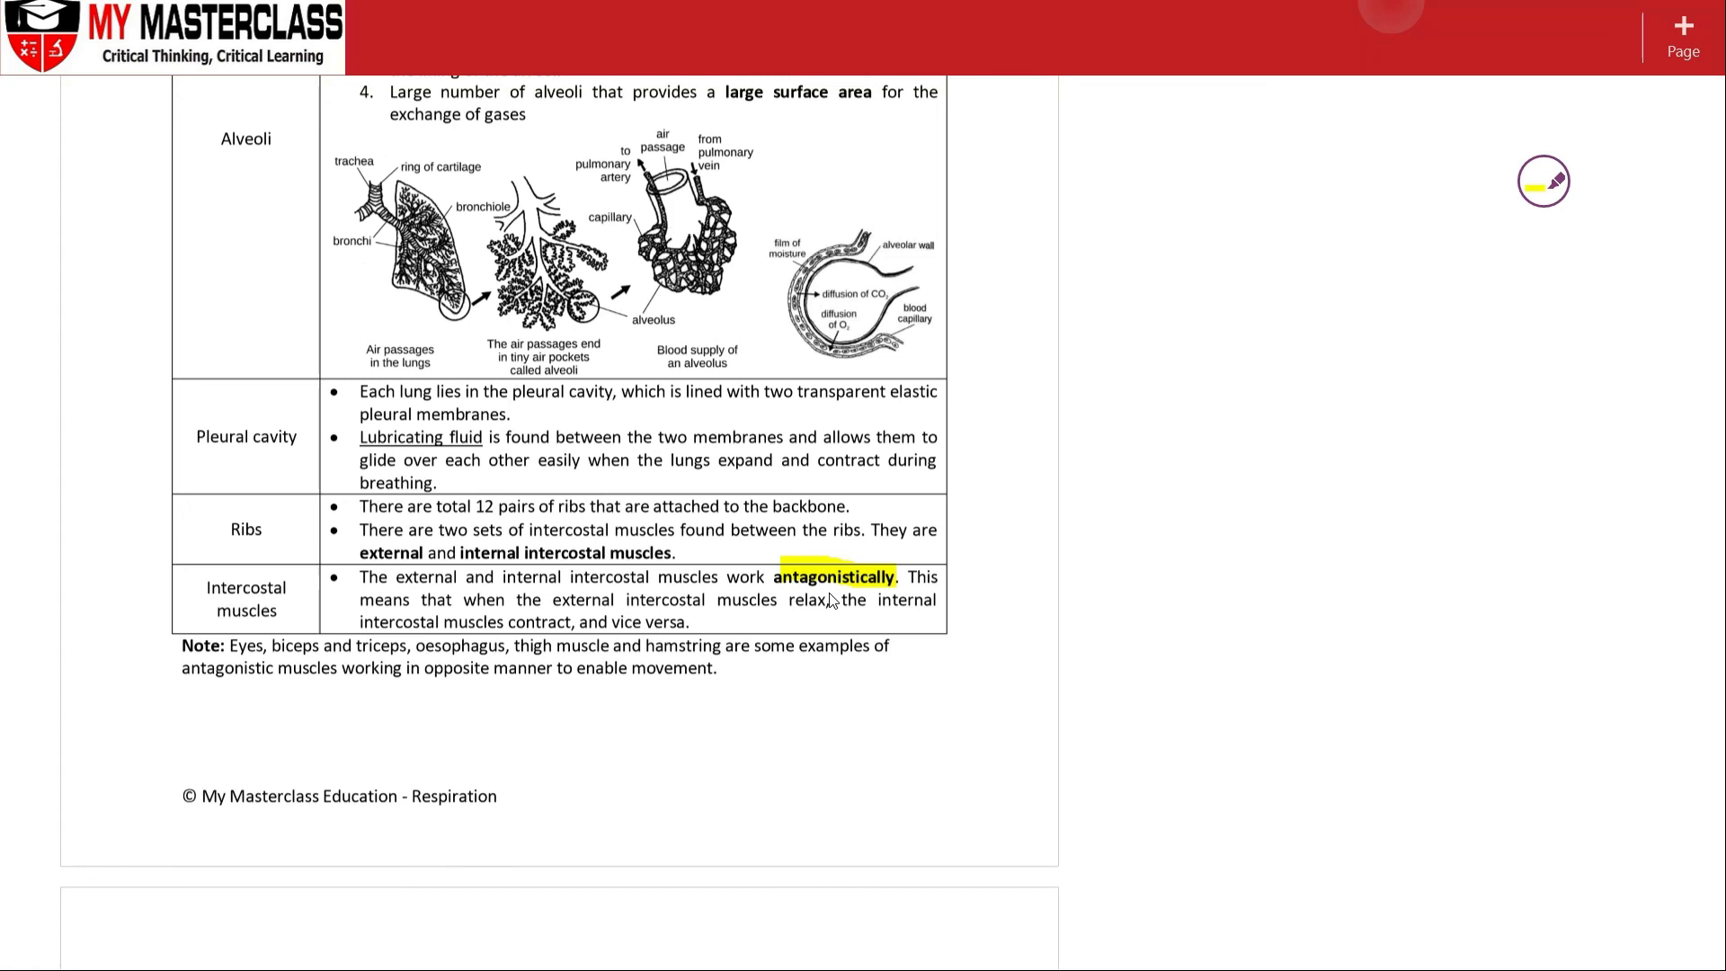
{"action": "mouse_move", "coordinate": [823, 607]}
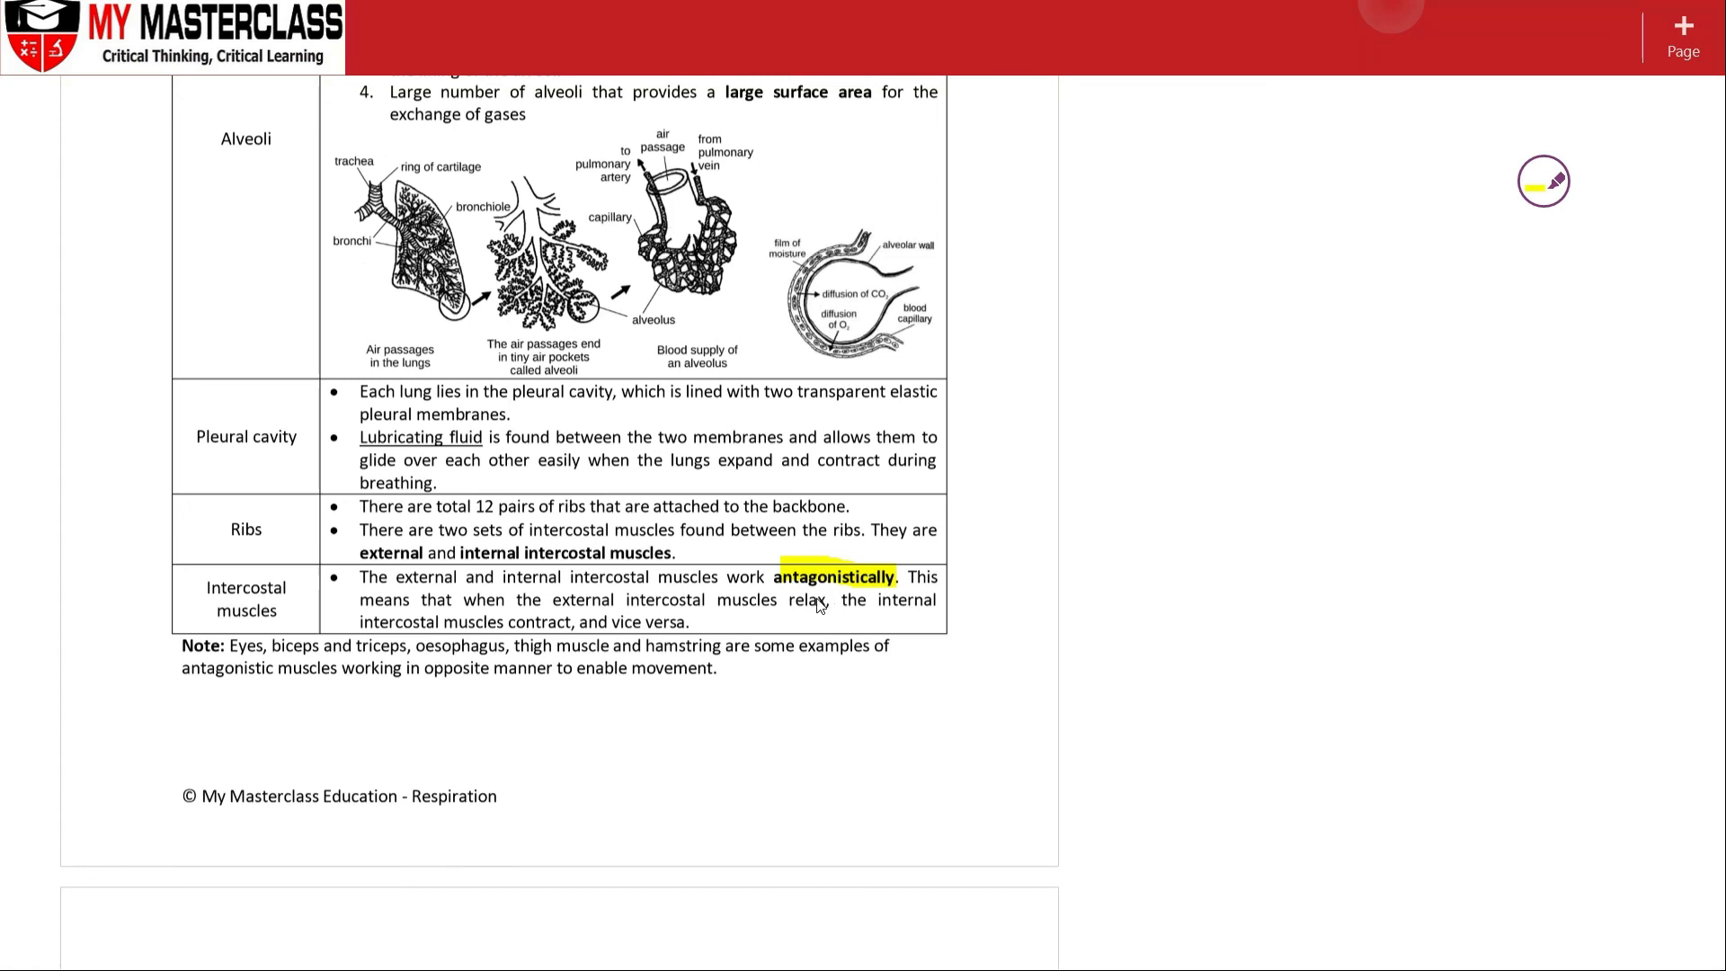
{"action": "mouse_move", "coordinate": [815, 506]}
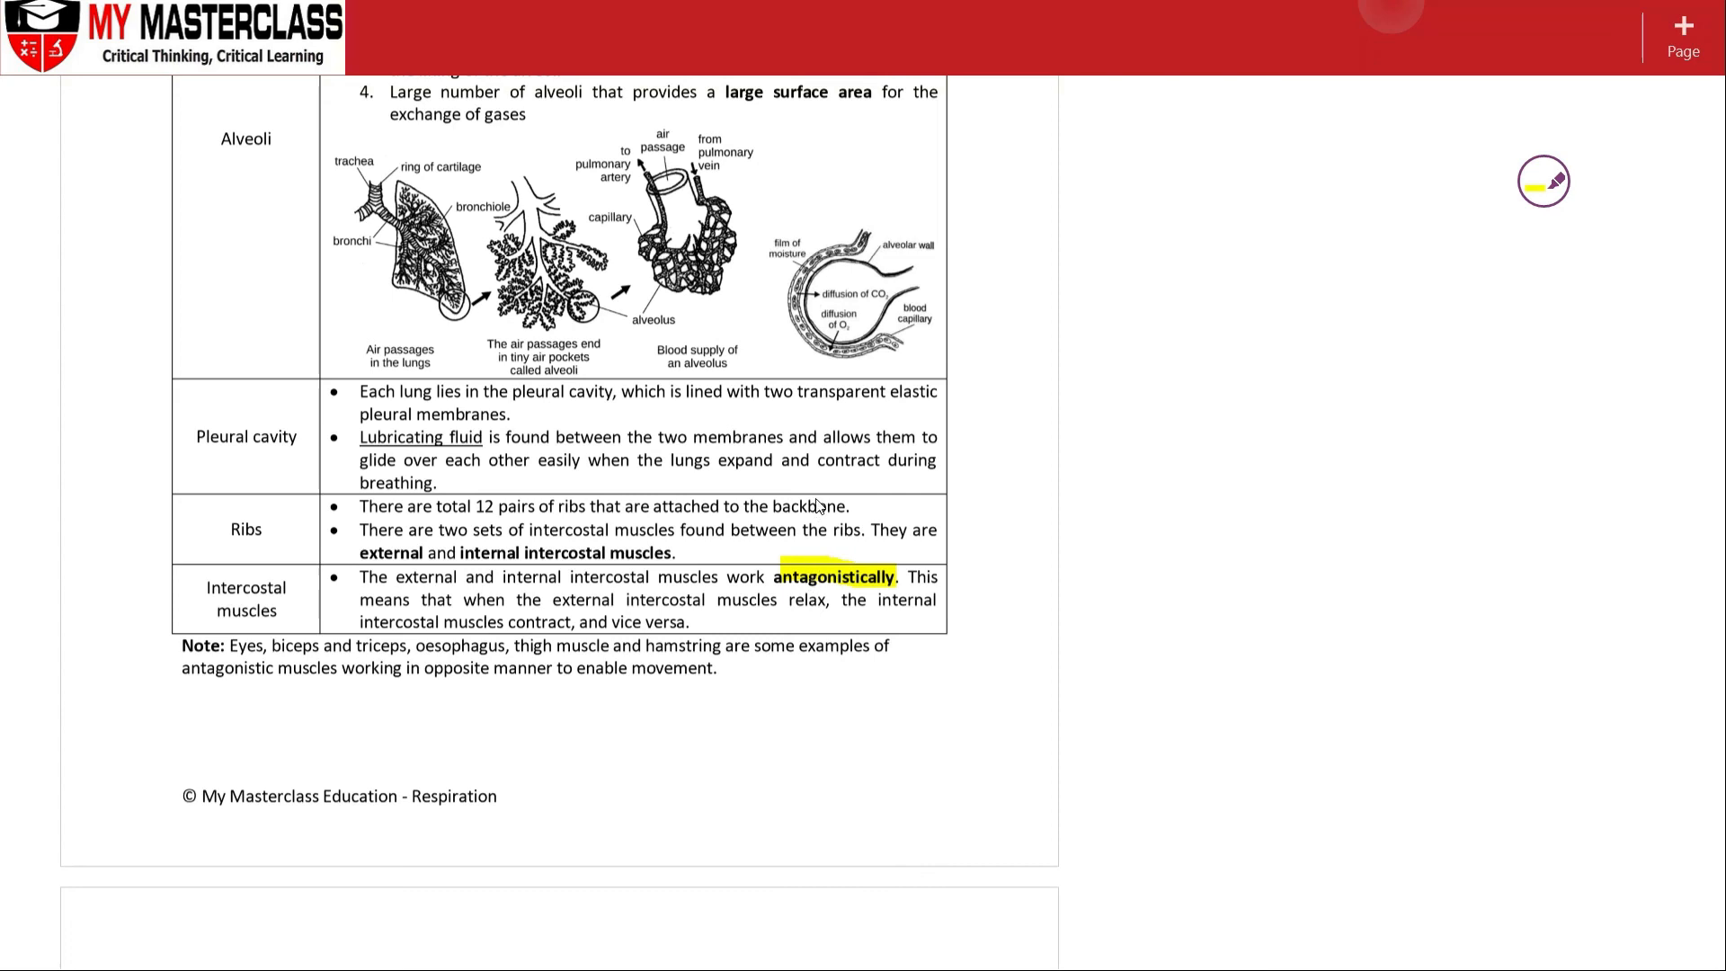
{"action": "mouse_move", "coordinate": [727, 485]}
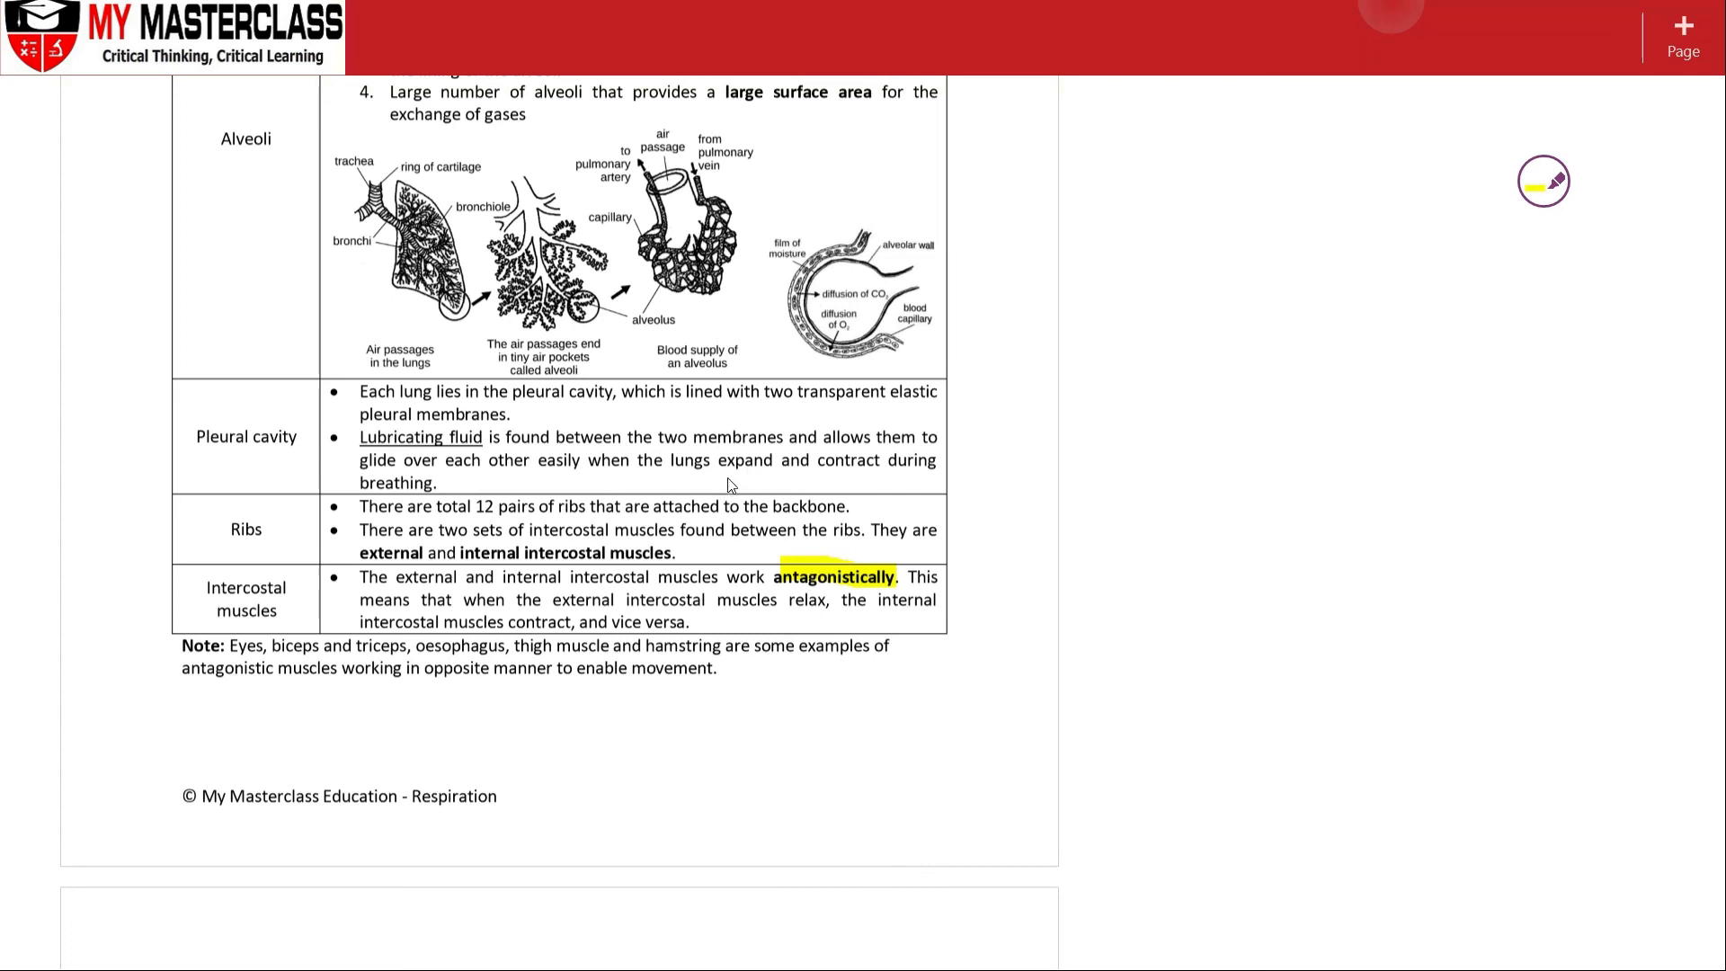
{"action": "mouse_move", "coordinate": [855, 619]}
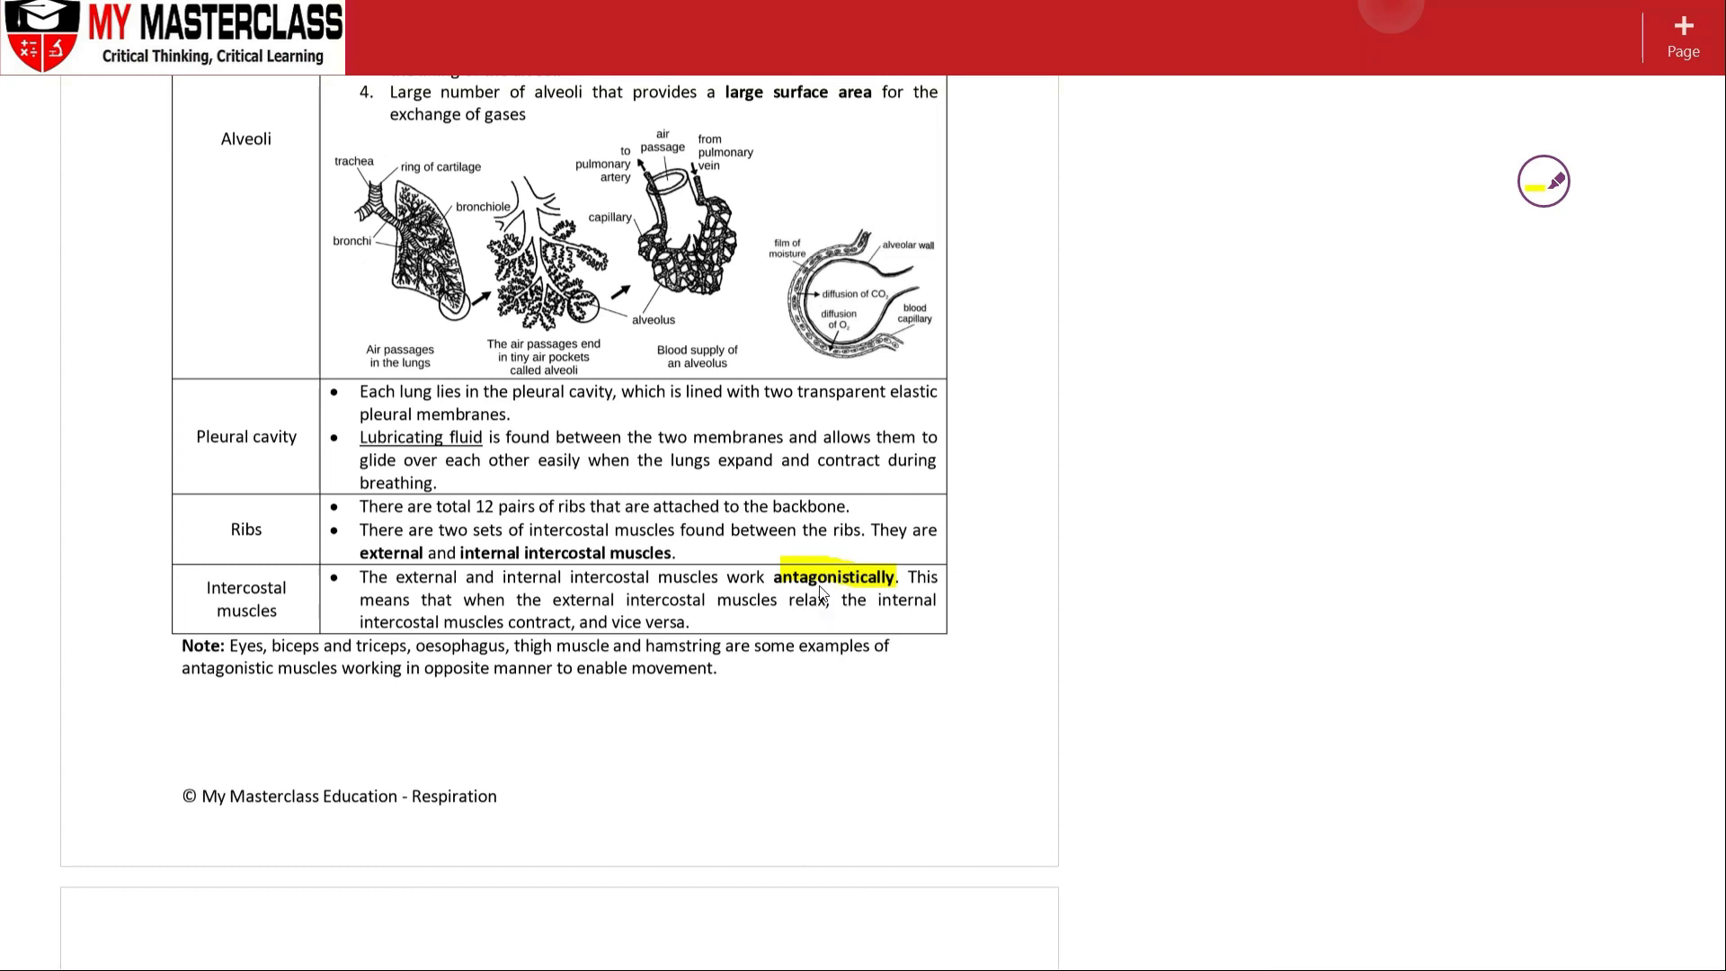
{"action": "mouse_move", "coordinate": [1597, 231]}
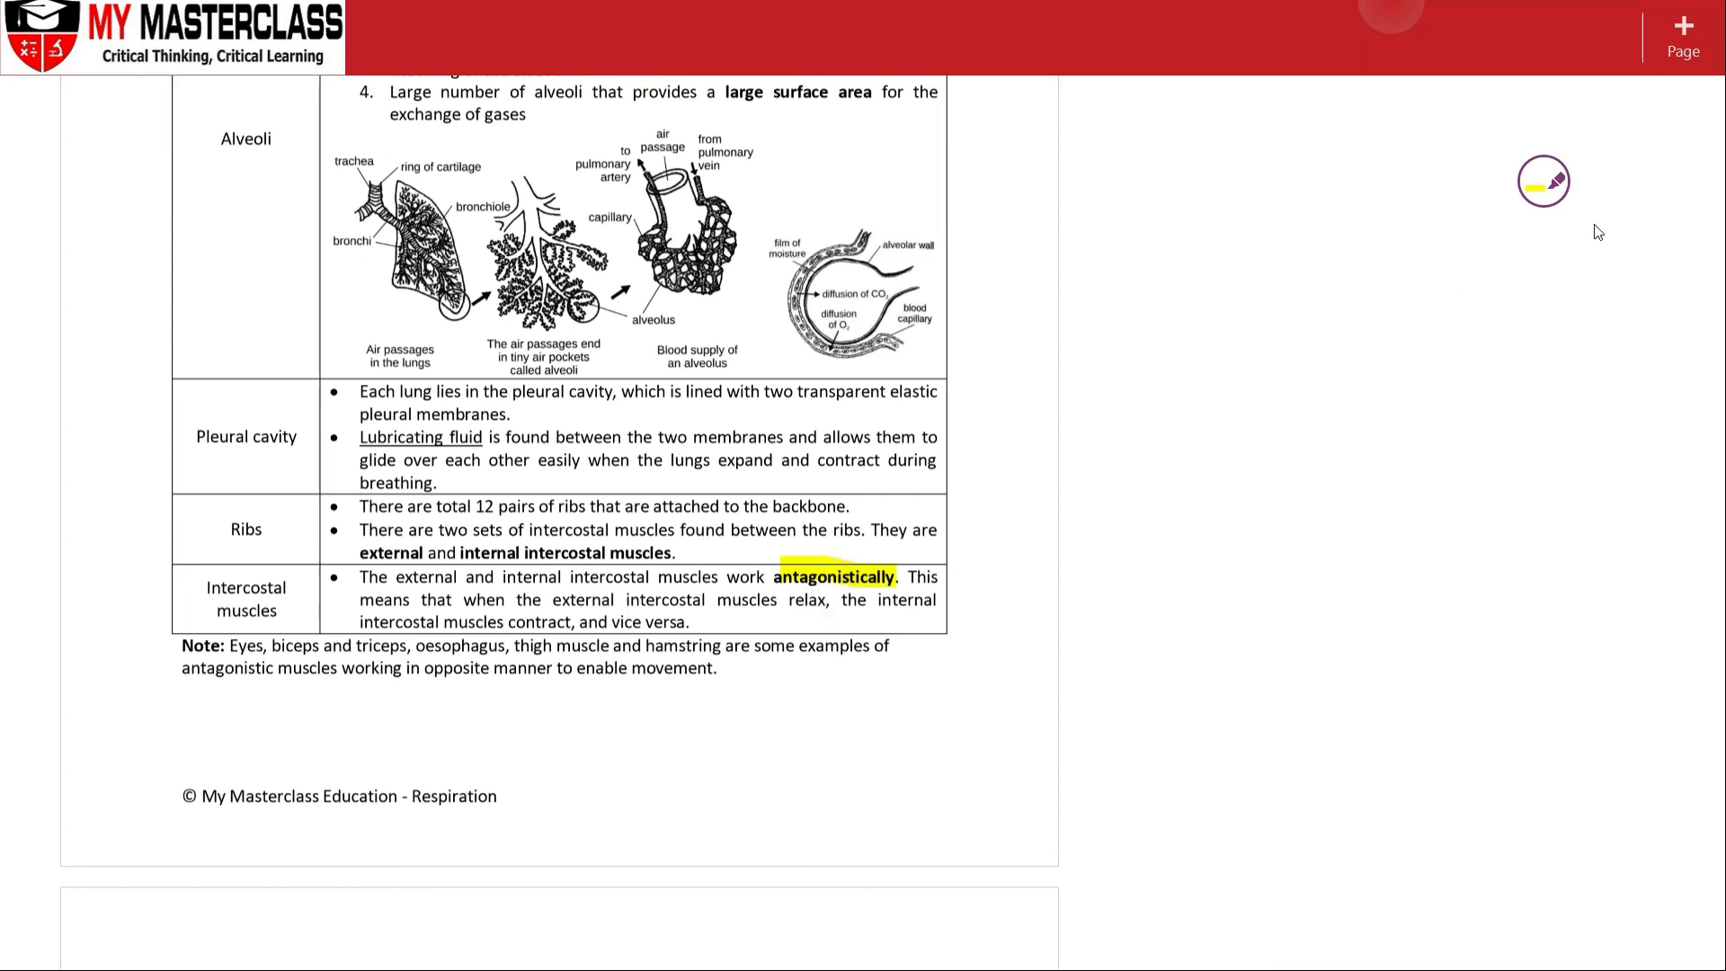